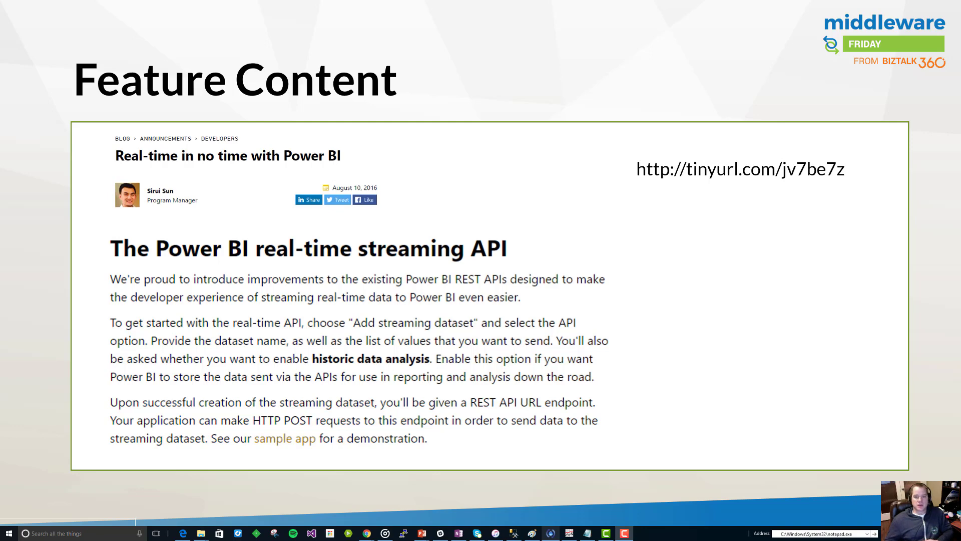
mouse_move(707, 174)
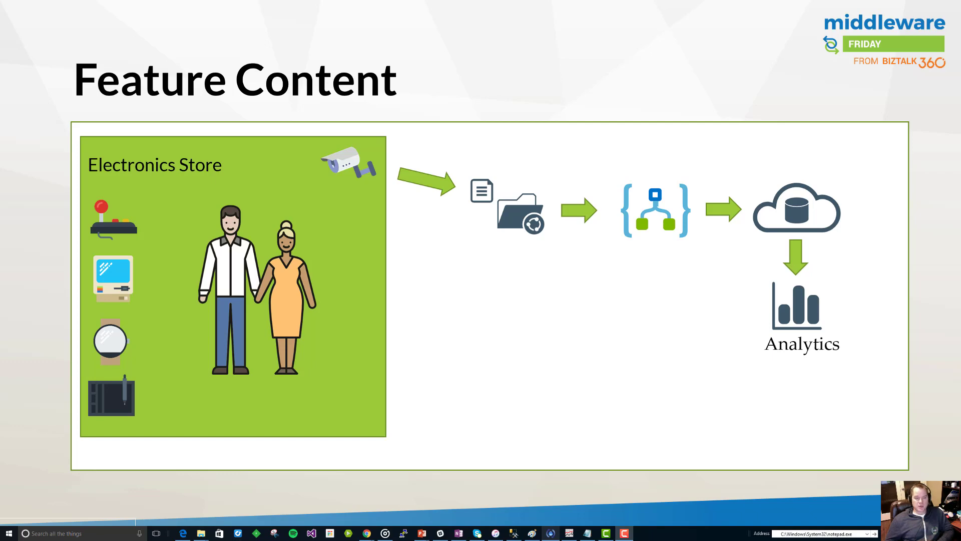
mouse_move(233, 189)
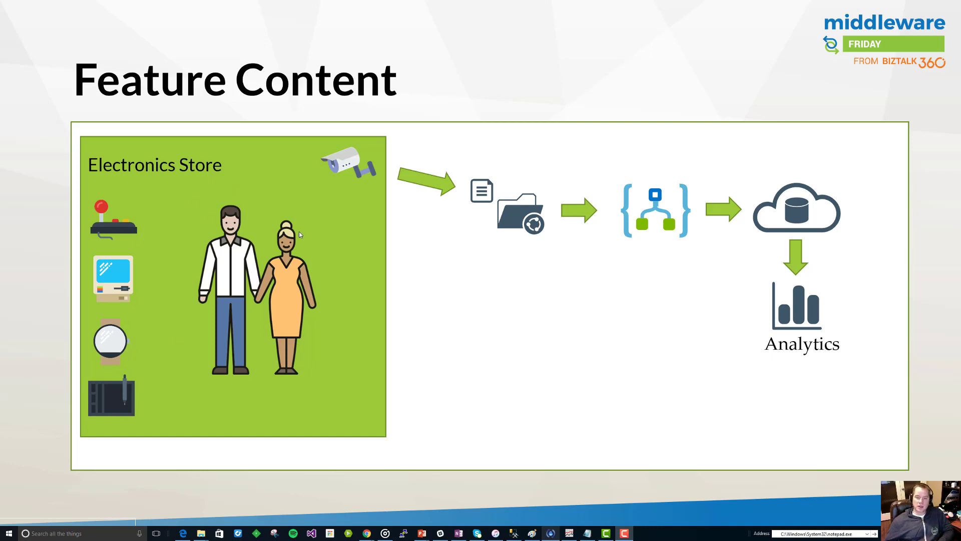
mouse_move(658, 209)
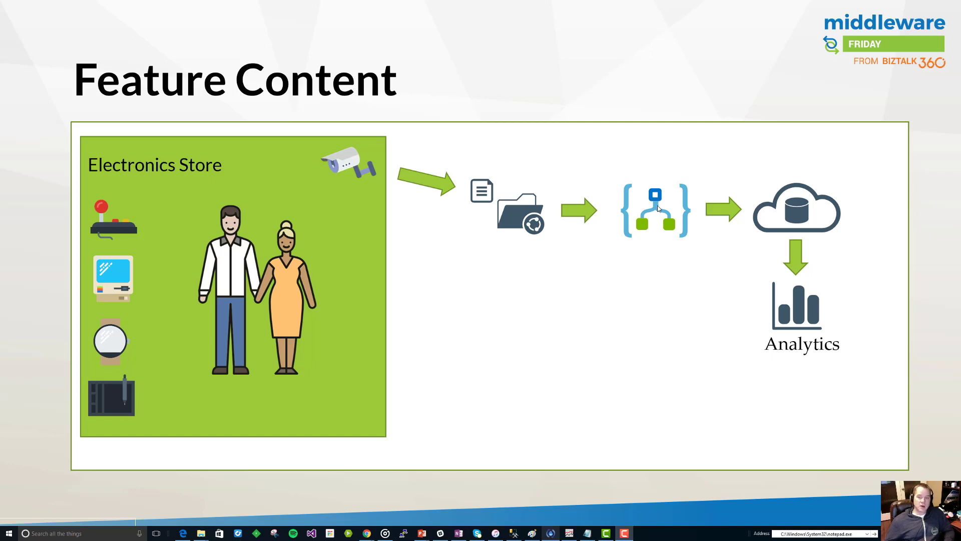
mouse_move(674, 212)
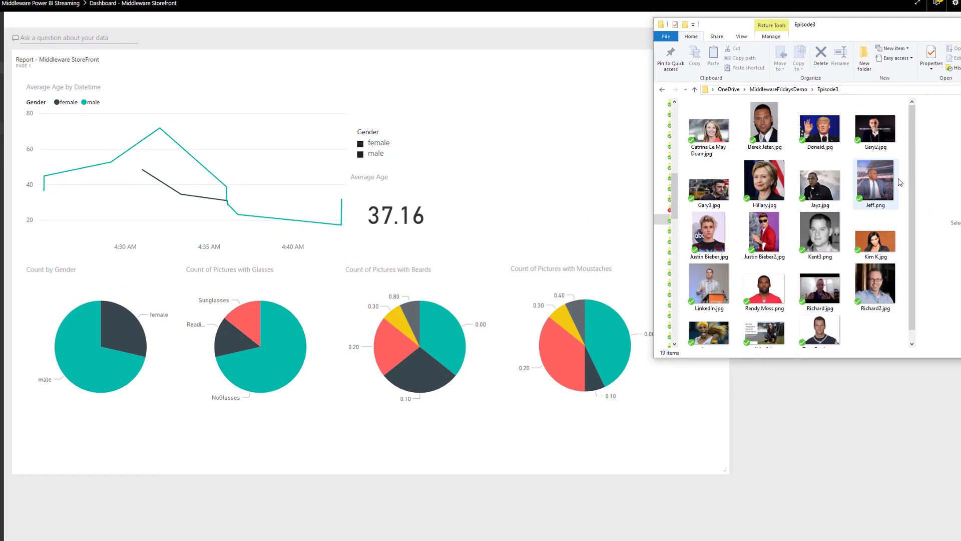
mouse_move(876, 177)
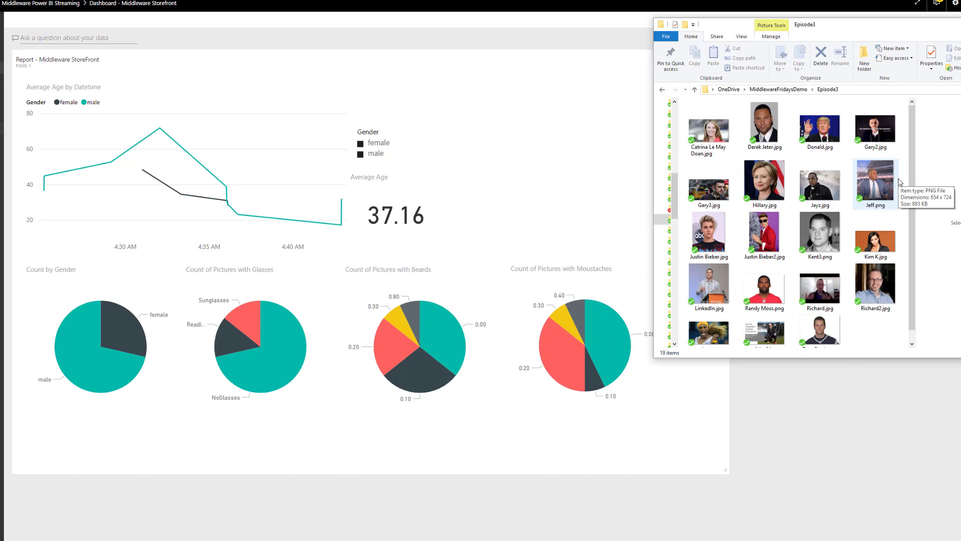
mouse_move(914, 190)
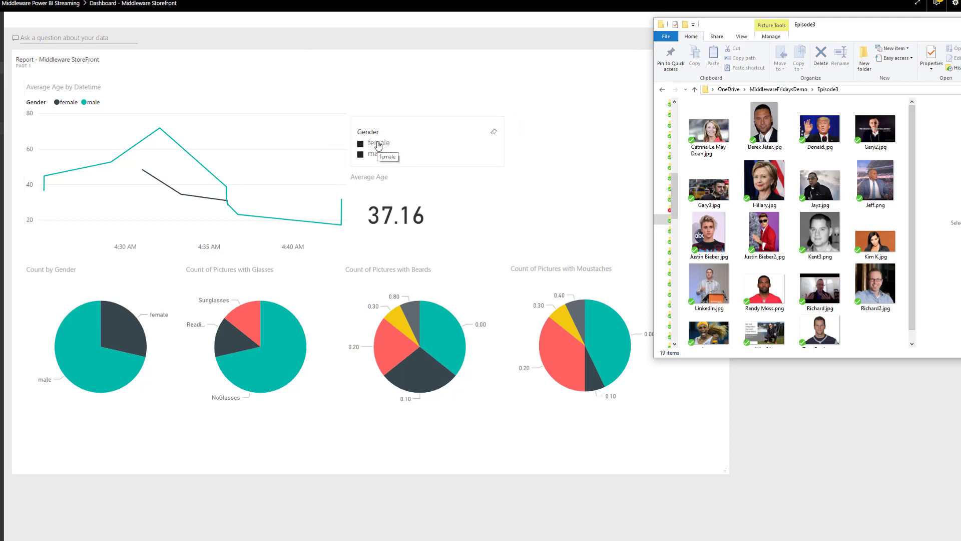
Toggle the Gender slicer: female only, then everyone, then female again.
left_click(360, 143)
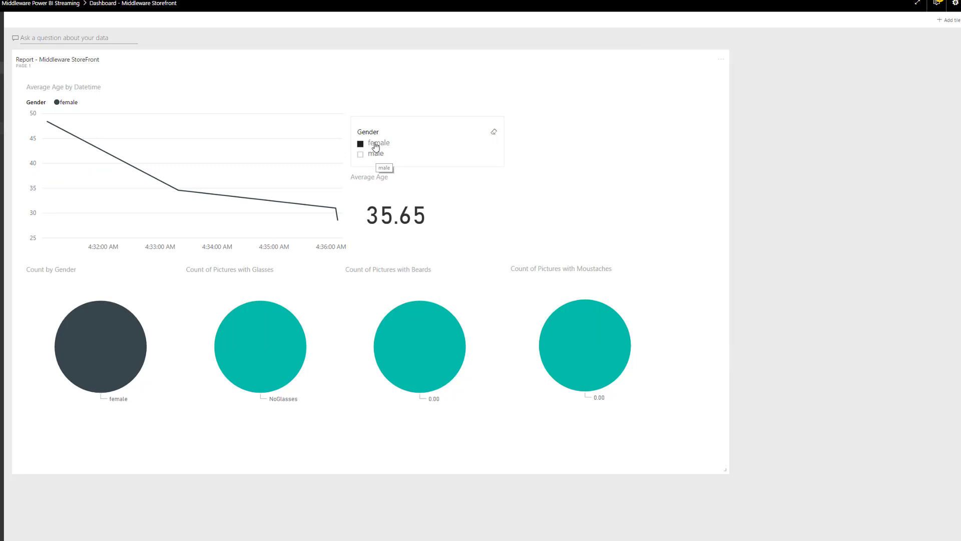
left_click(361, 143)
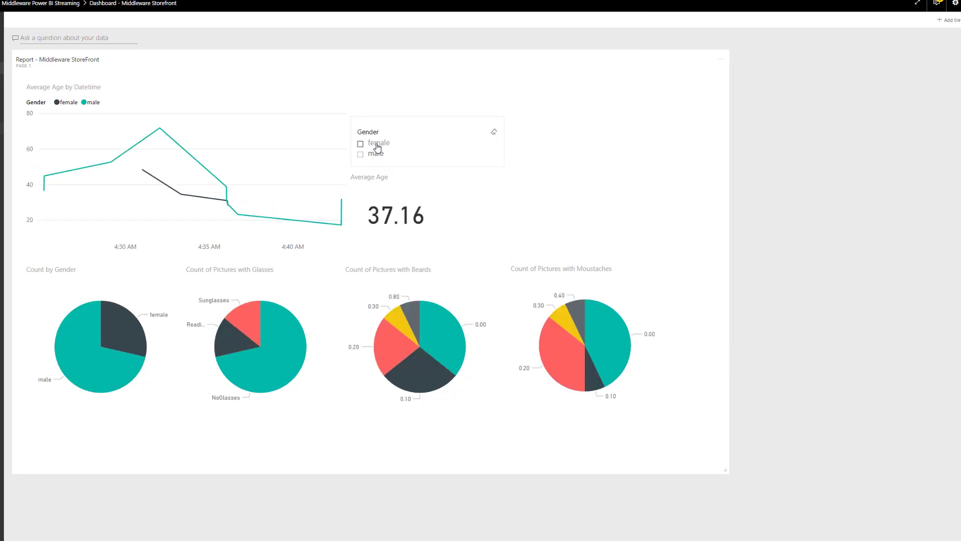
left_click(361, 143)
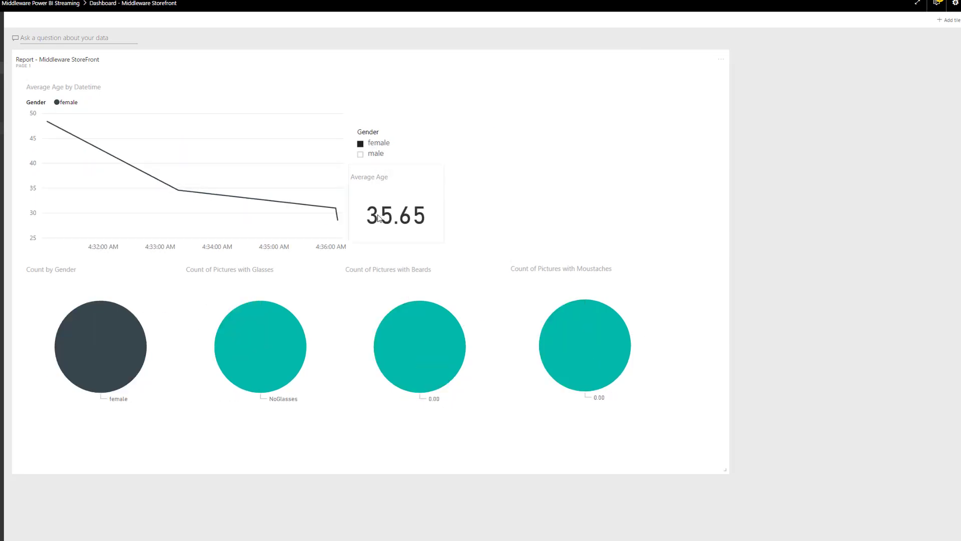
mouse_move(408, 227)
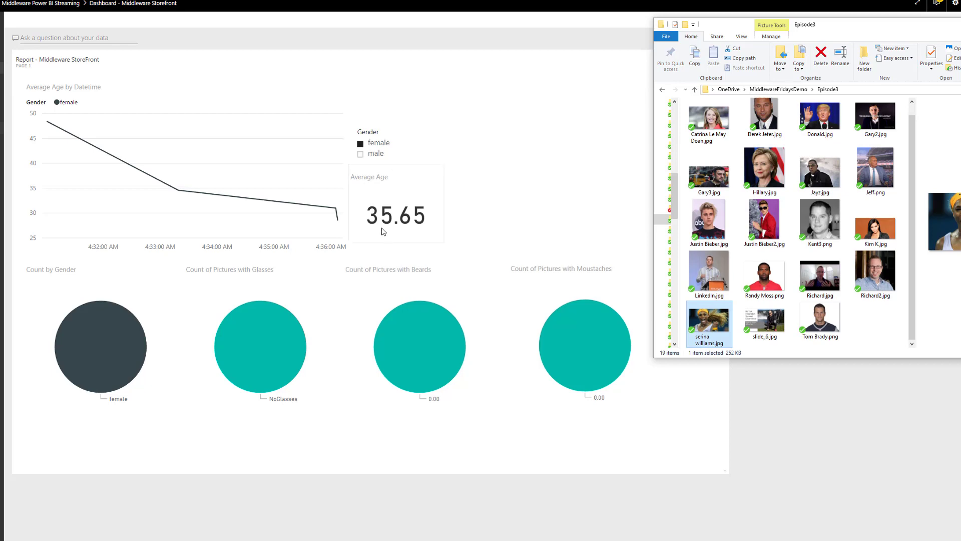
Preview the Donald photo in the Episode3 folder, then put the folder away.
left_click(376, 153)
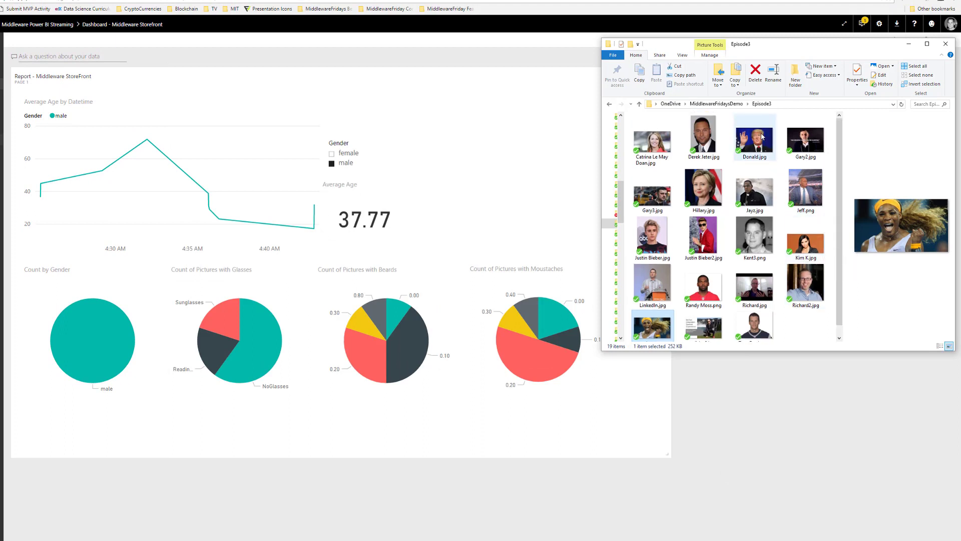
left_click(754, 137)
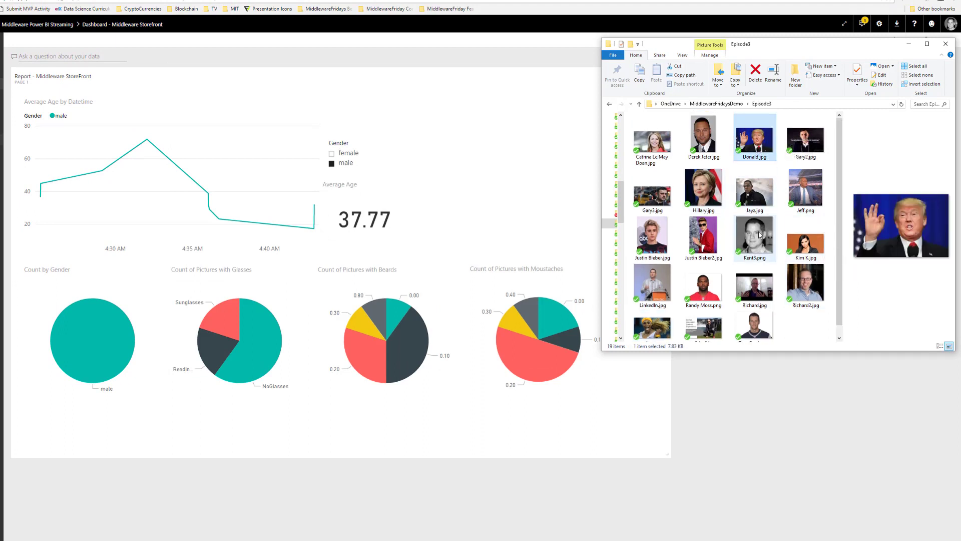
left_click(755, 238)
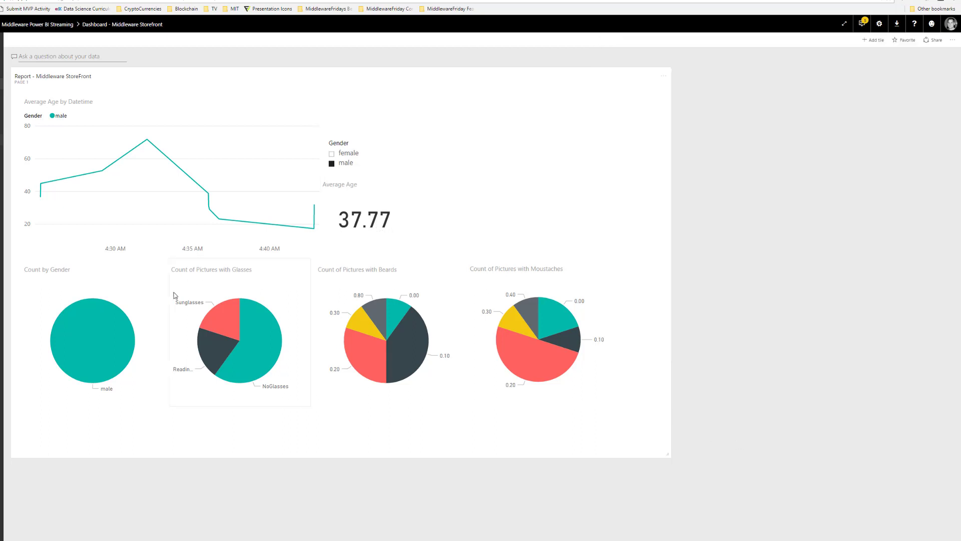
mouse_move(140, 315)
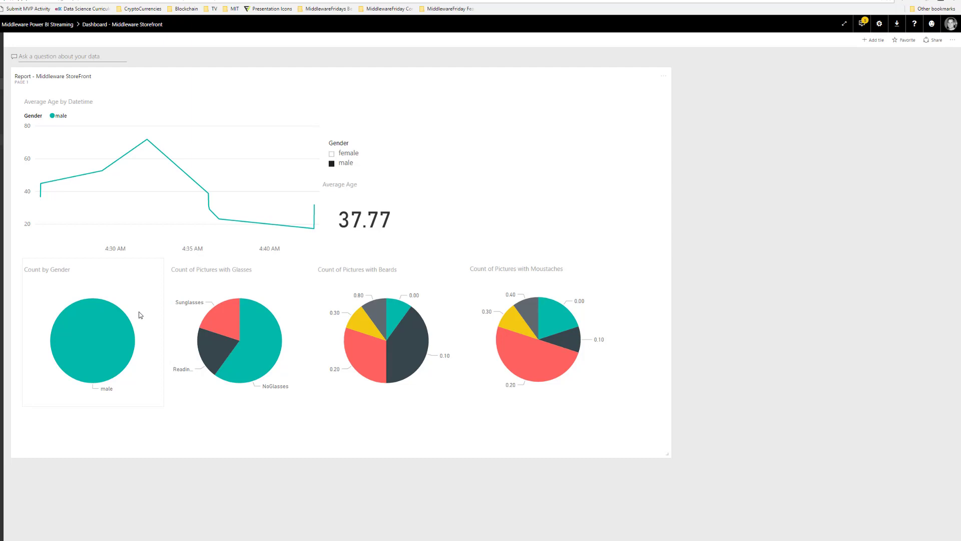
mouse_move(348, 153)
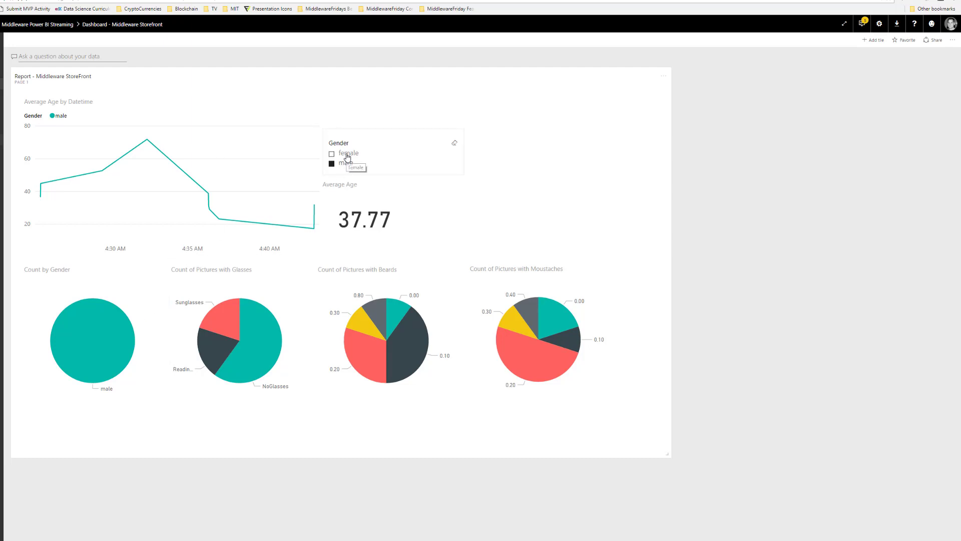
left_click(332, 154)
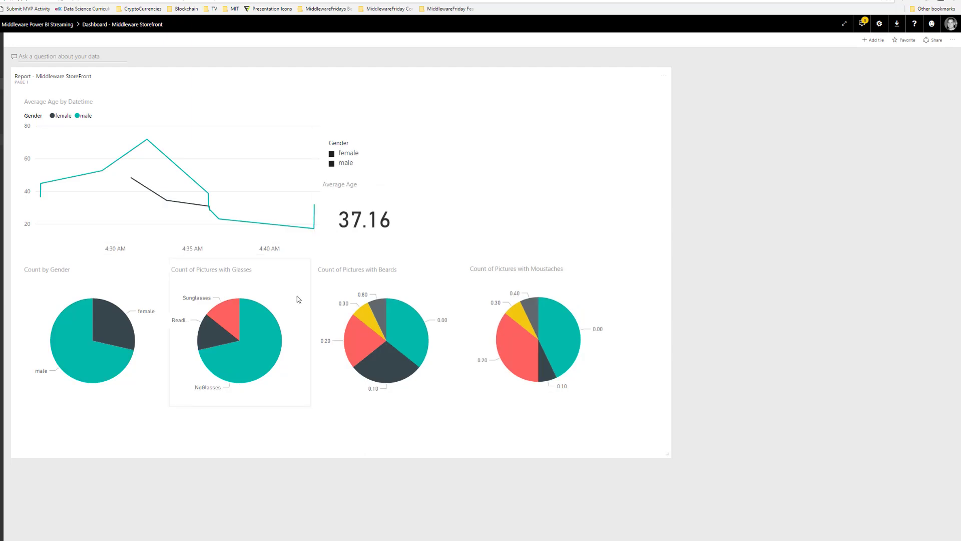
mouse_move(93, 358)
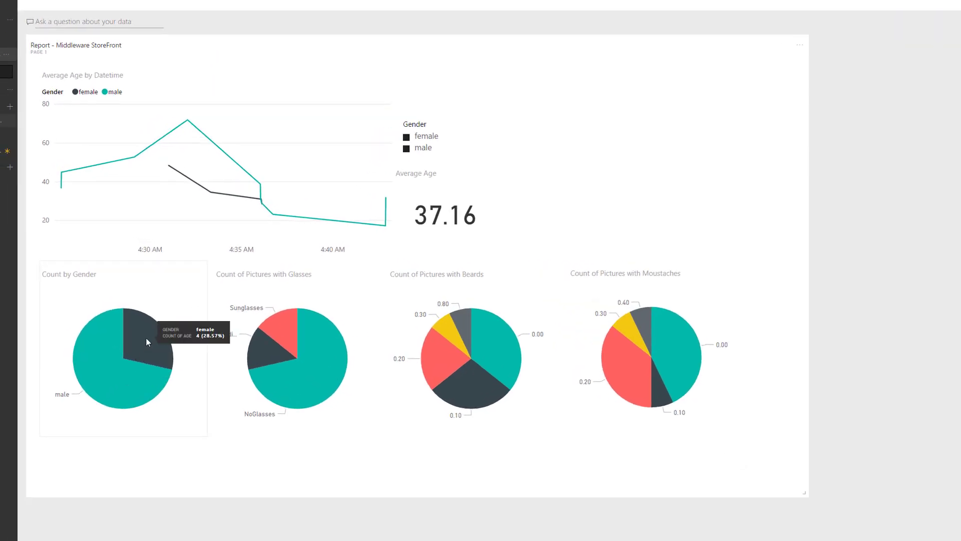
mouse_move(319, 417)
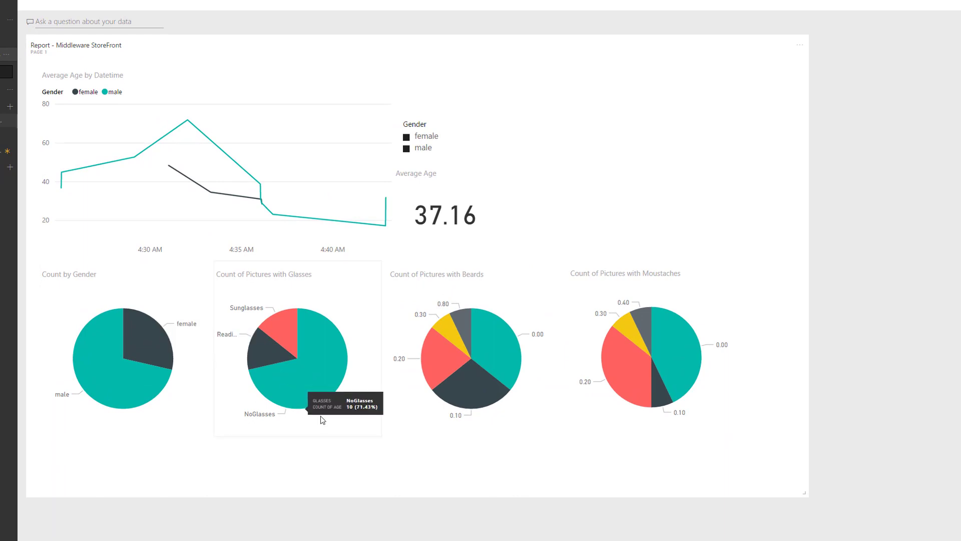
mouse_move(309, 383)
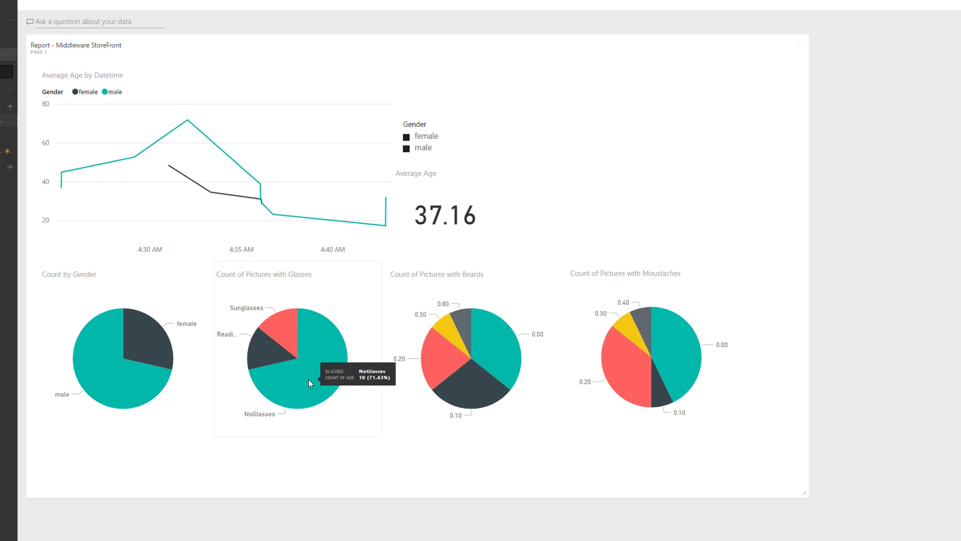
mouse_move(273, 328)
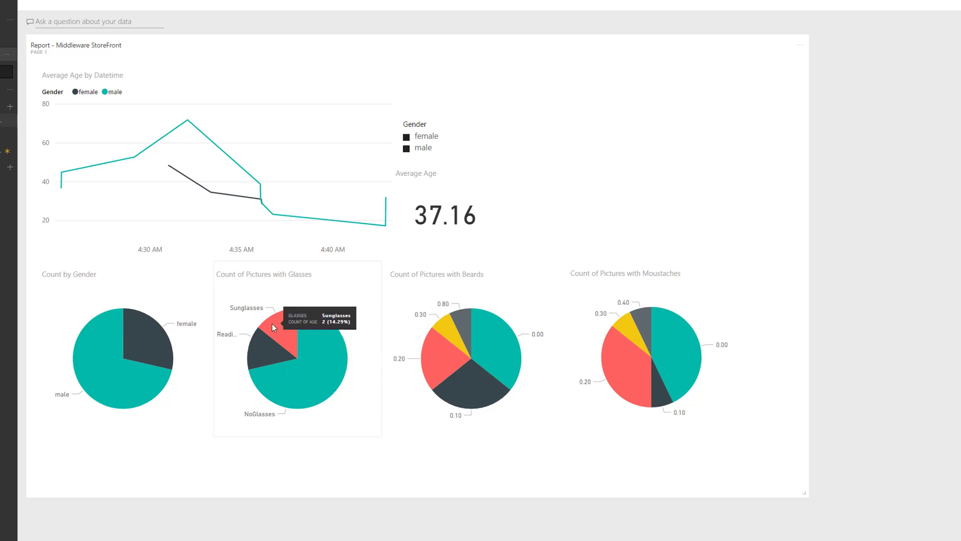
mouse_move(295, 391)
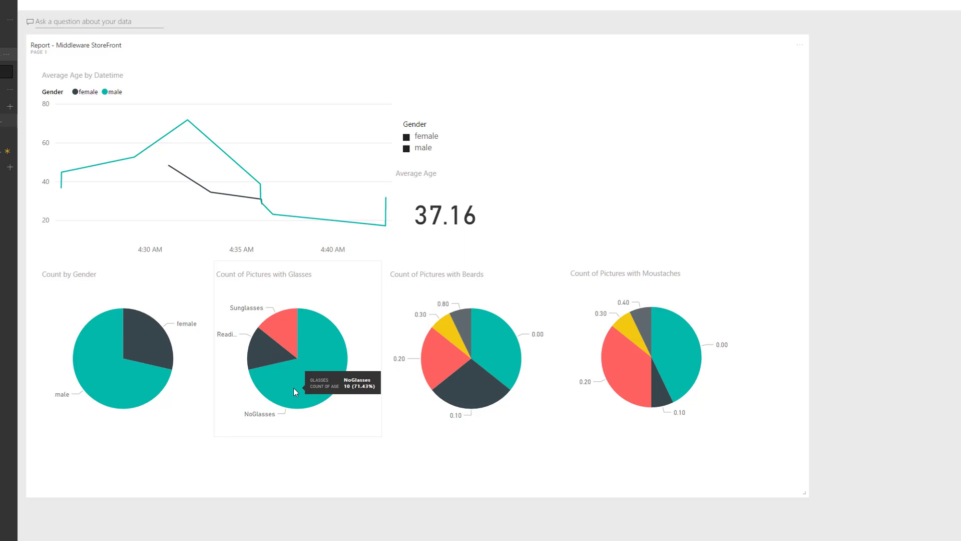
mouse_move(435, 137)
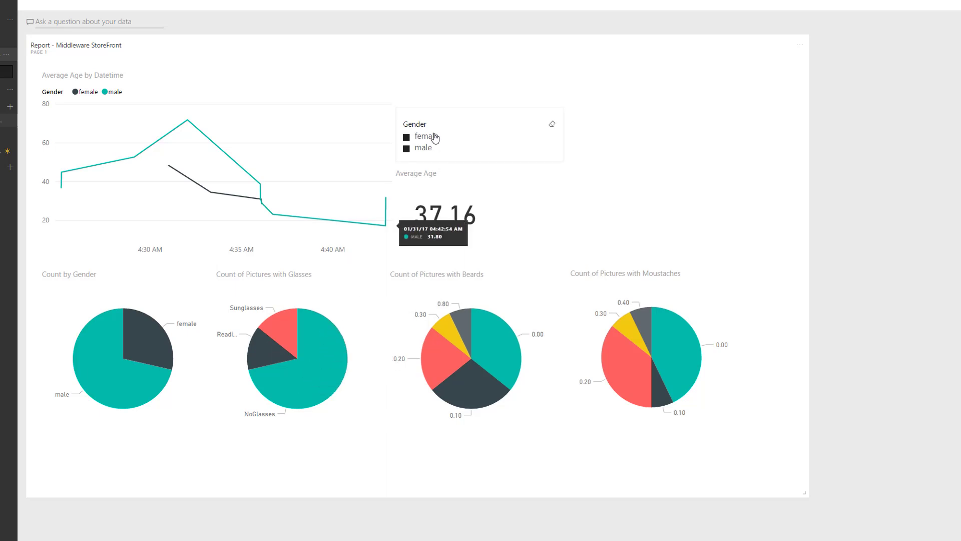
left_click(406, 136)
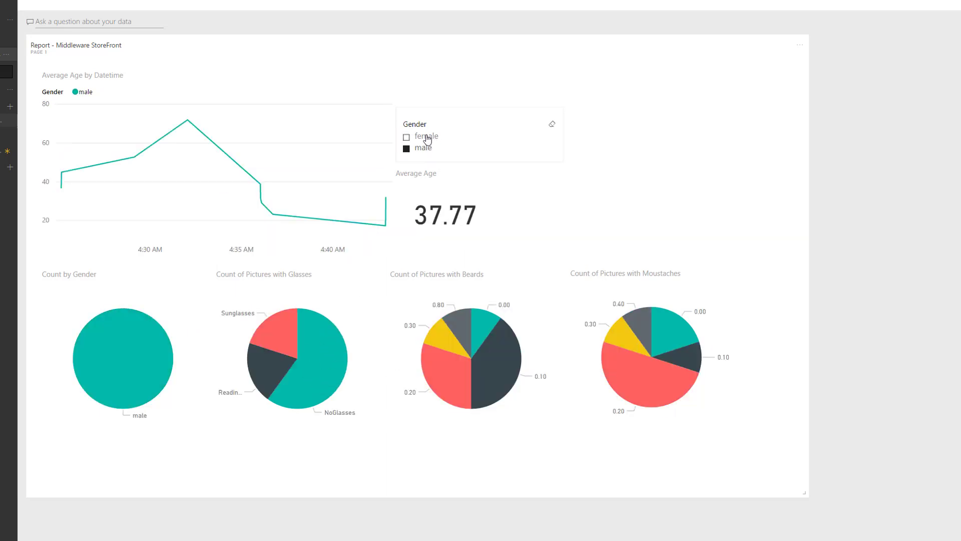
mouse_move(328, 372)
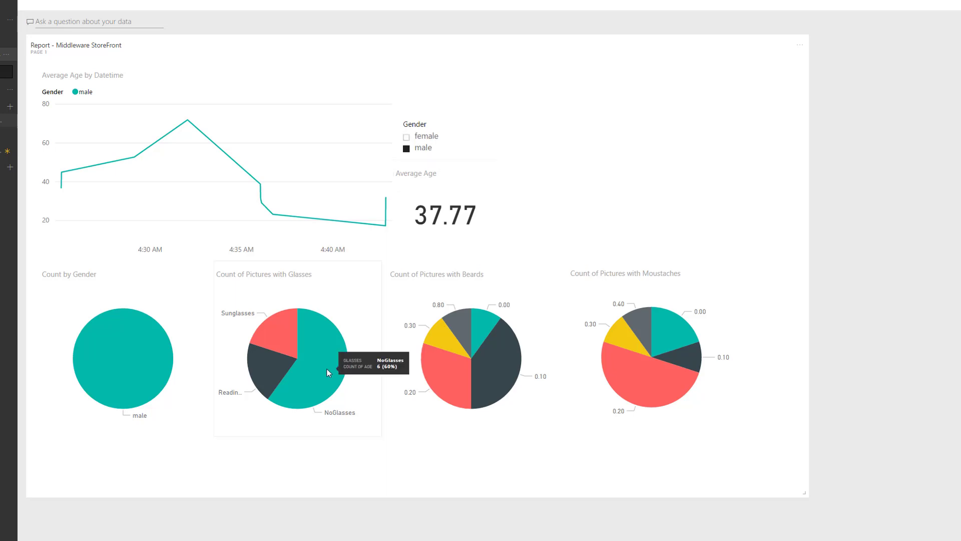
mouse_move(272, 331)
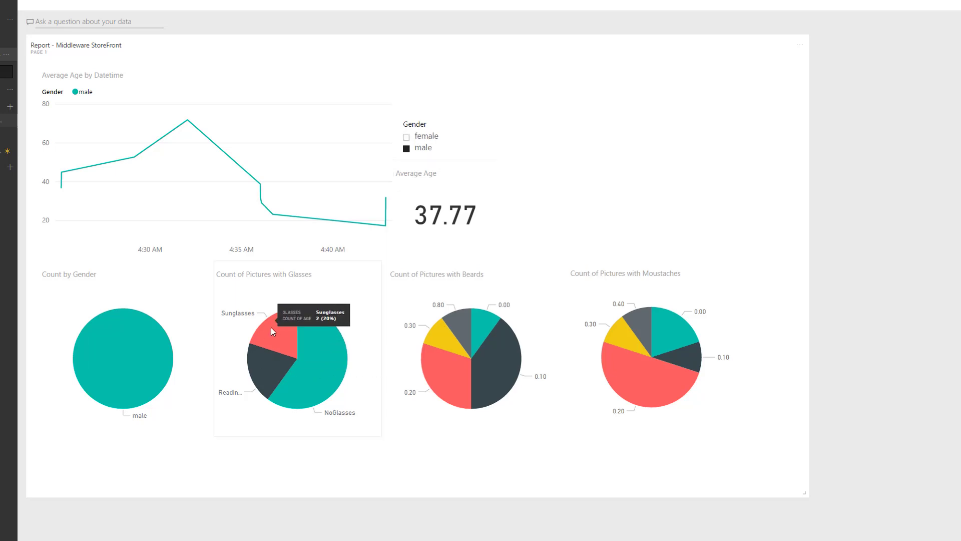
mouse_move(135, 371)
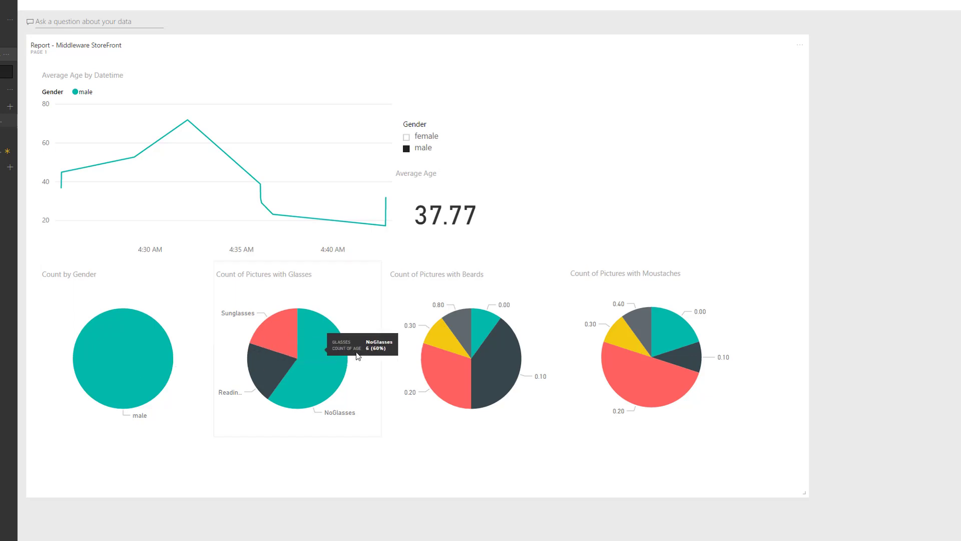
mouse_move(487, 337)
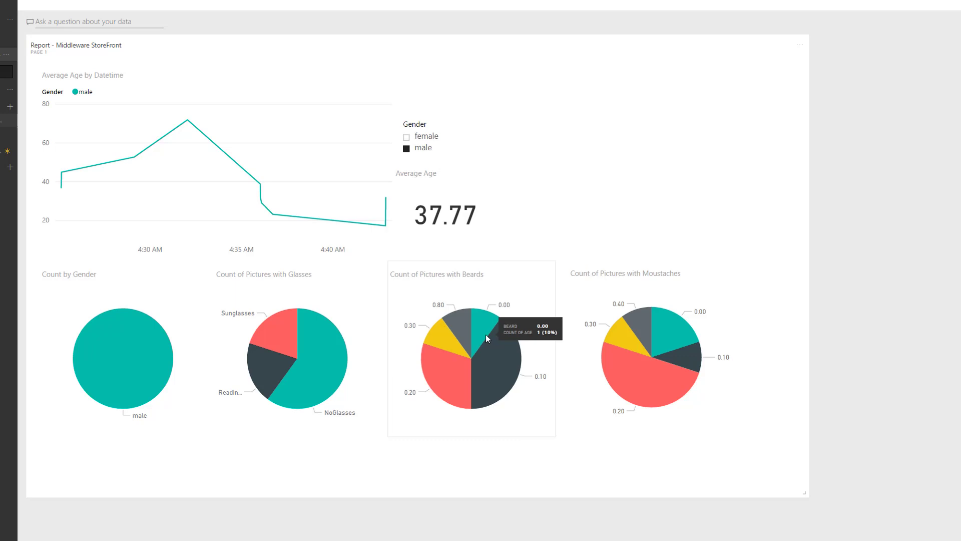
mouse_move(502, 319)
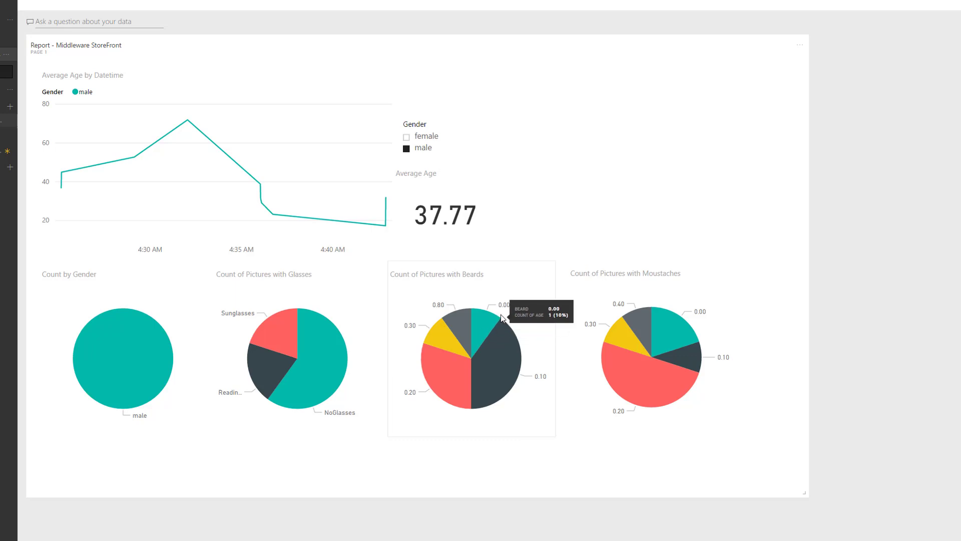
mouse_move(507, 313)
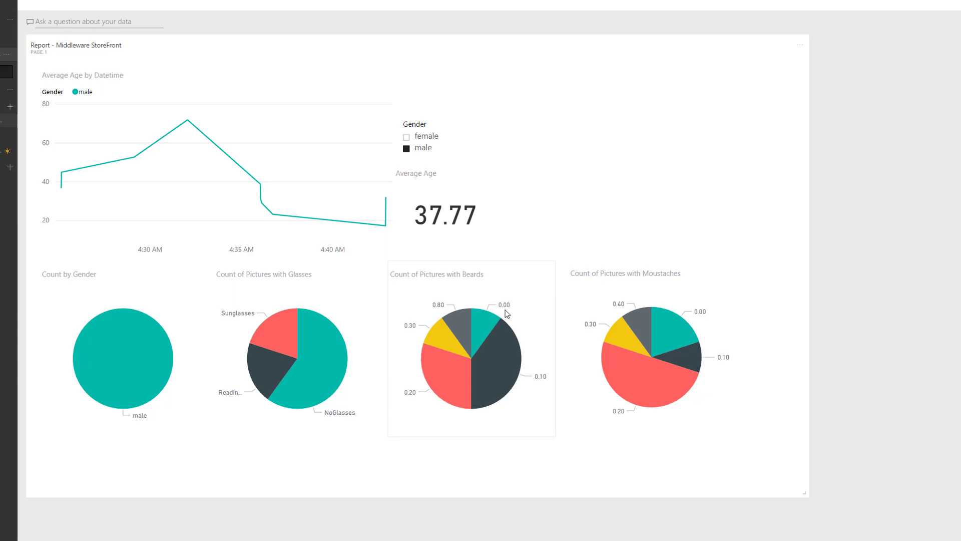
mouse_move(505, 317)
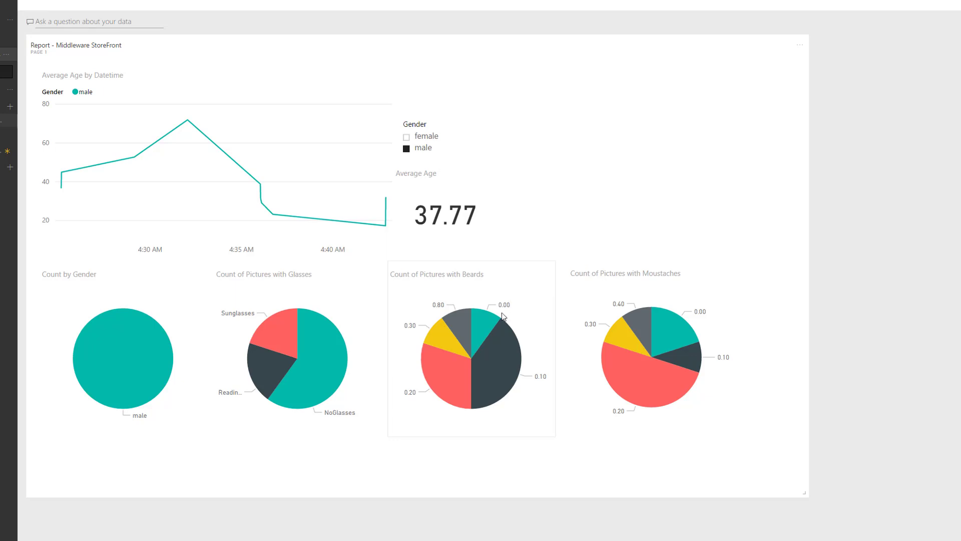
mouse_move(494, 320)
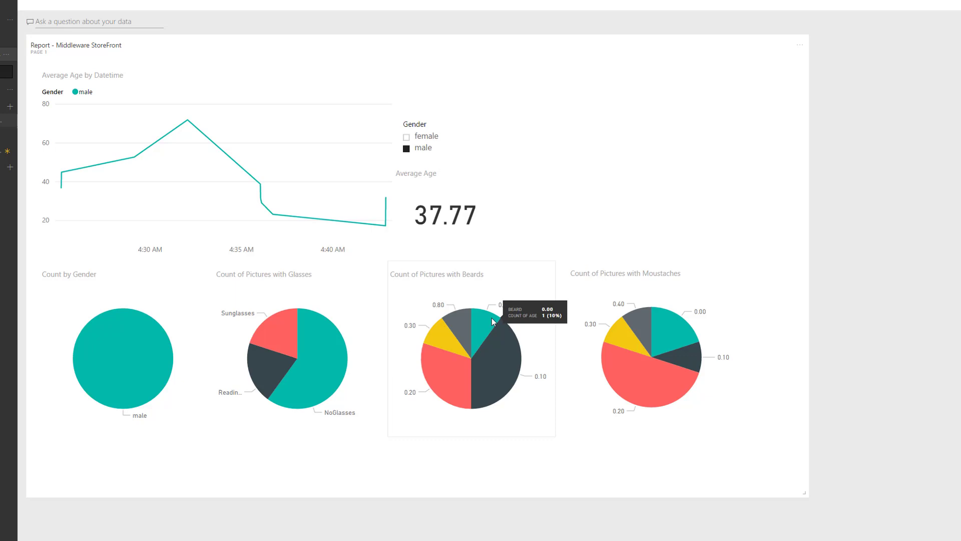
mouse_move(456, 322)
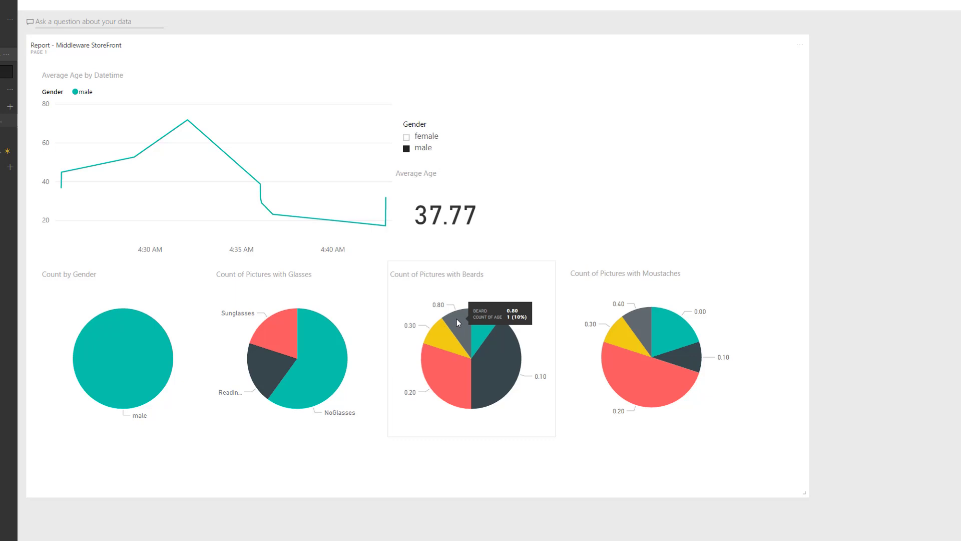
mouse_move(467, 391)
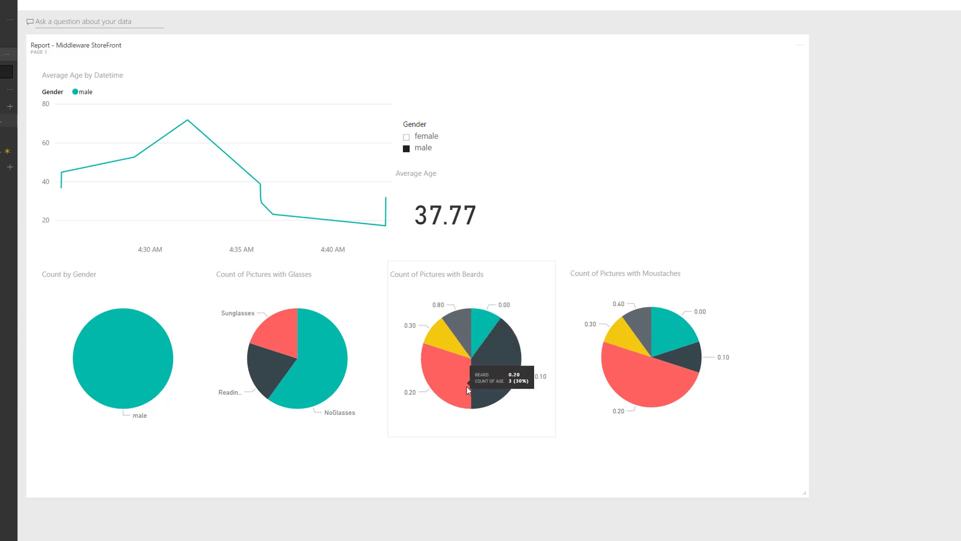
mouse_move(460, 334)
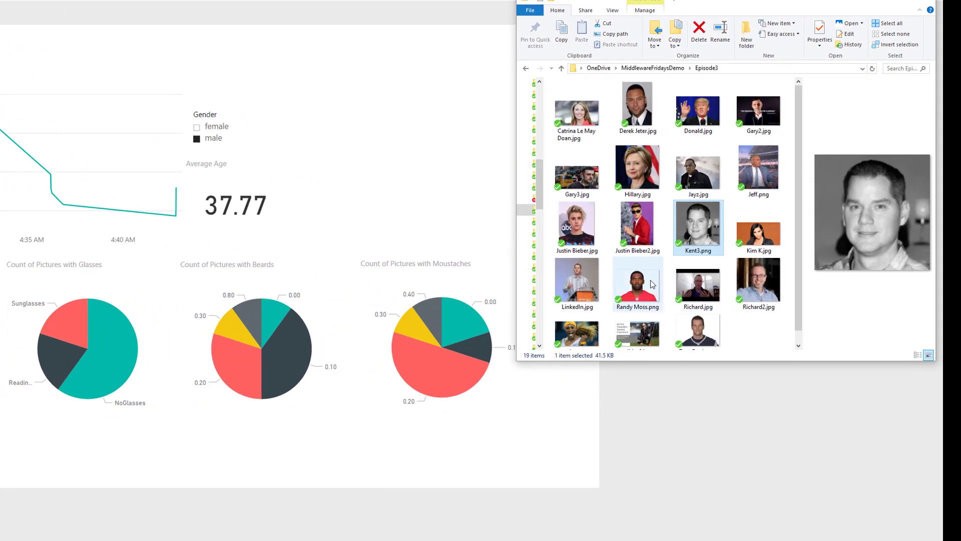
Preview the Randy Moss and Gary3 photos, close Explorer, and filter to female.
left_click(637, 282)
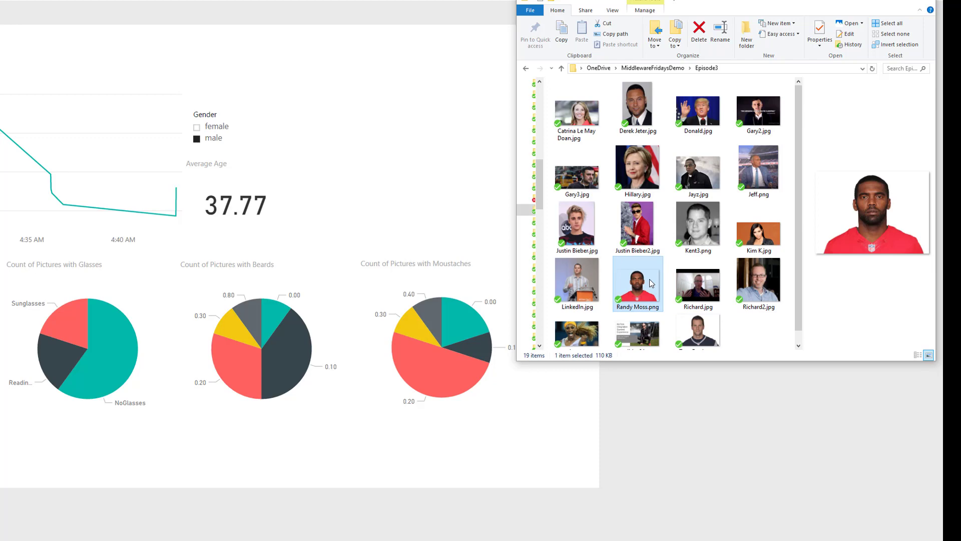
mouse_move(661, 284)
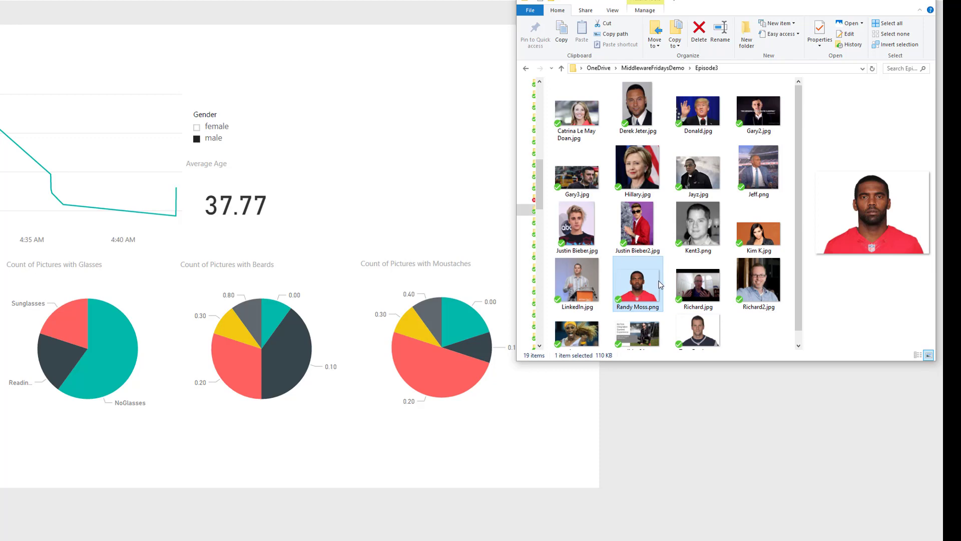
mouse_move(716, 311)
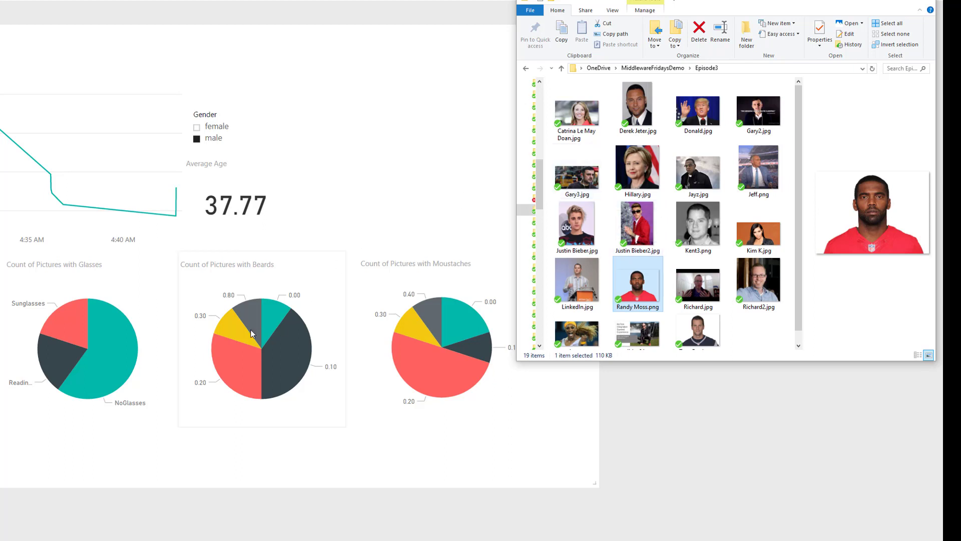
mouse_move(289, 313)
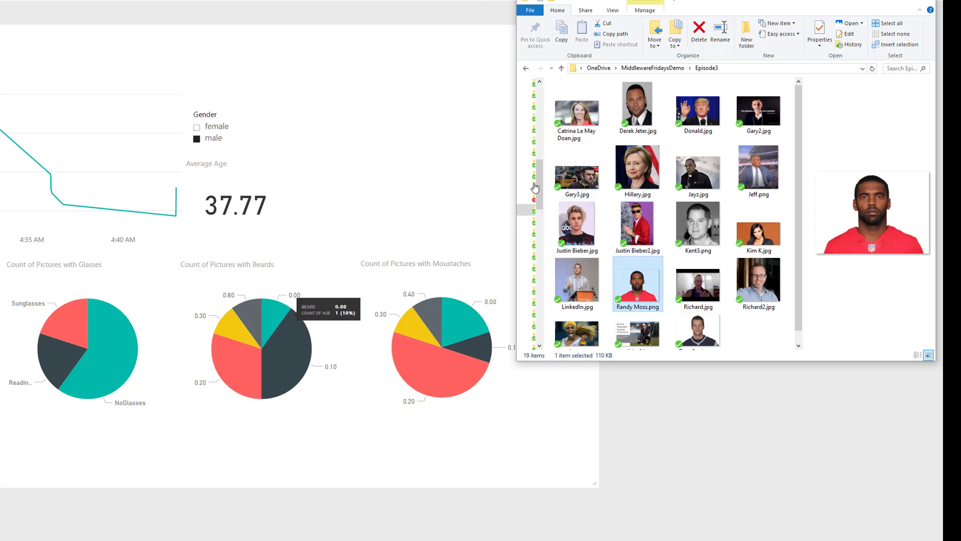
left_click(576, 170)
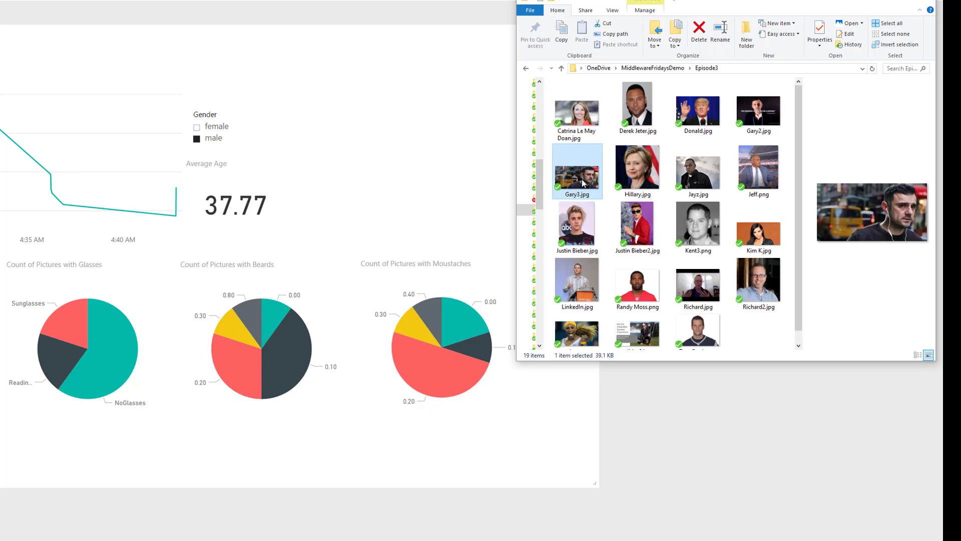
left_click(930, 10)
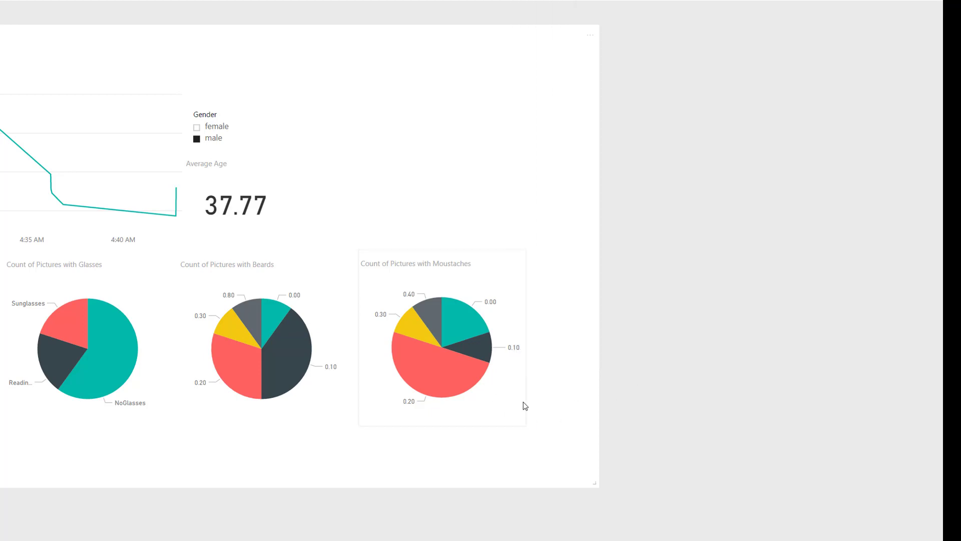
mouse_move(478, 328)
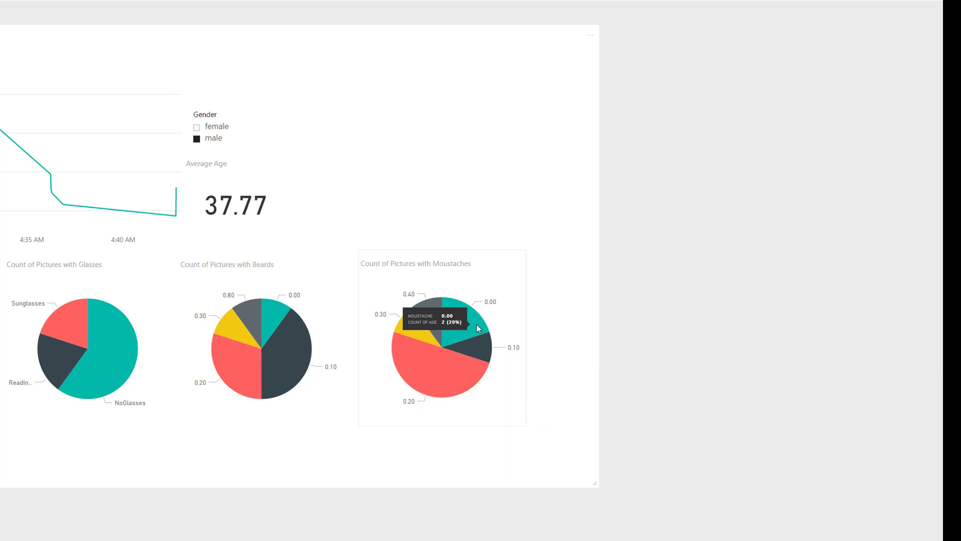
mouse_move(481, 315)
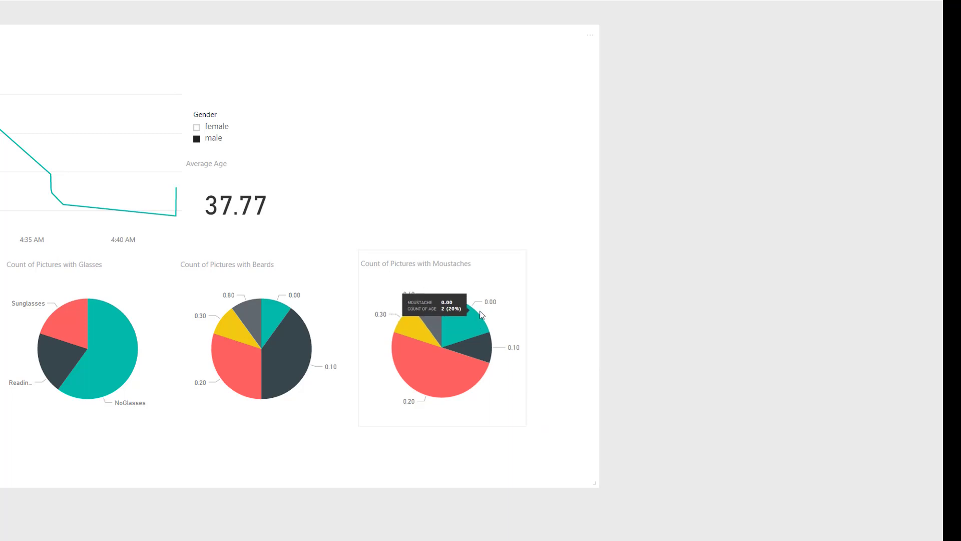
mouse_move(456, 322)
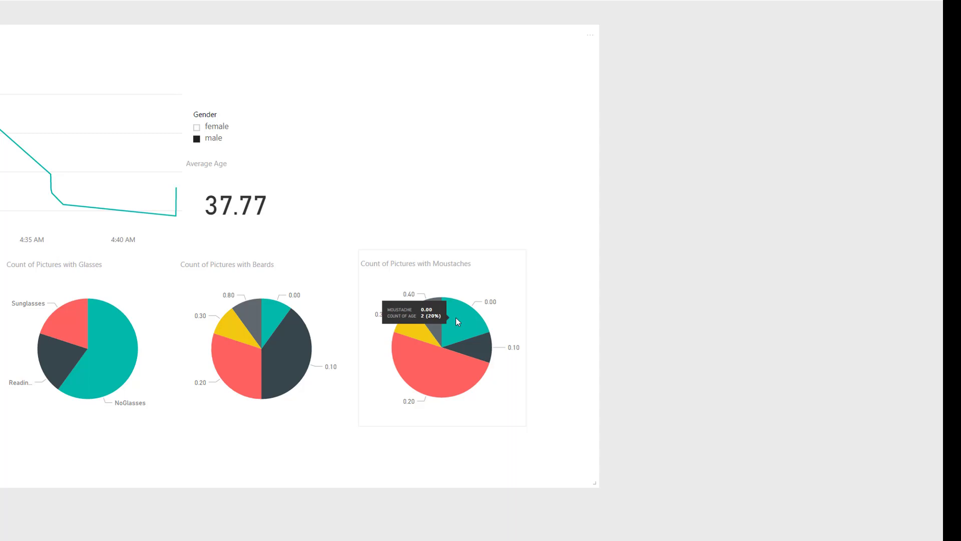
left_click(197, 126)
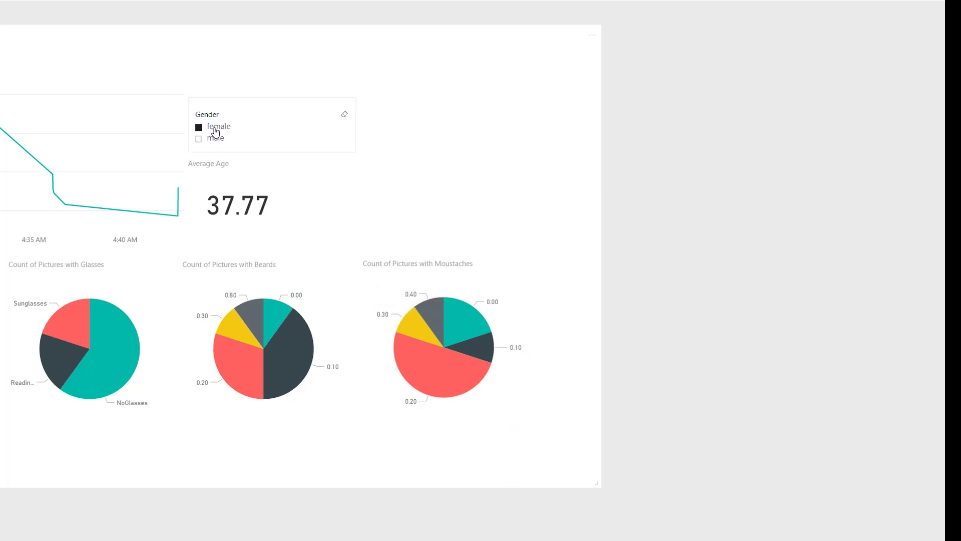
left_click(219, 126)
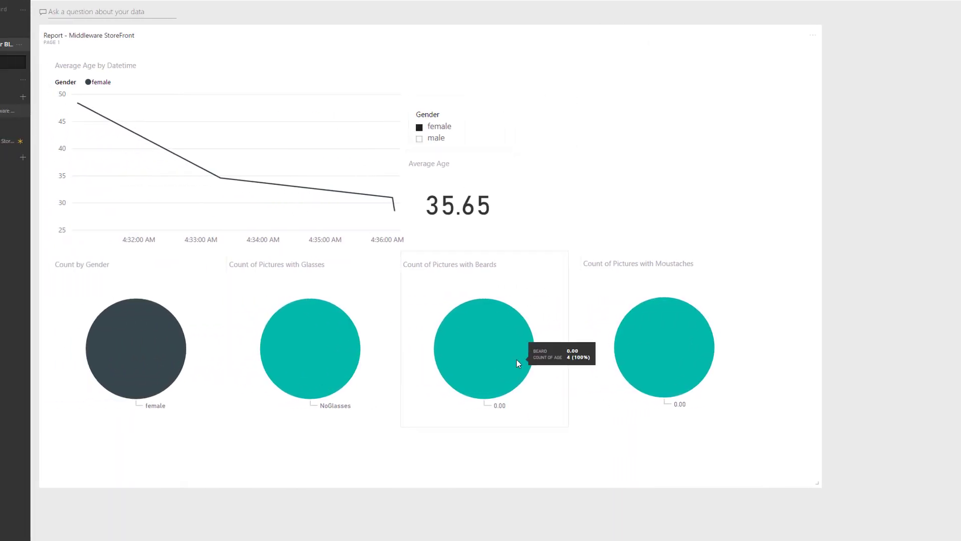
mouse_move(334, 349)
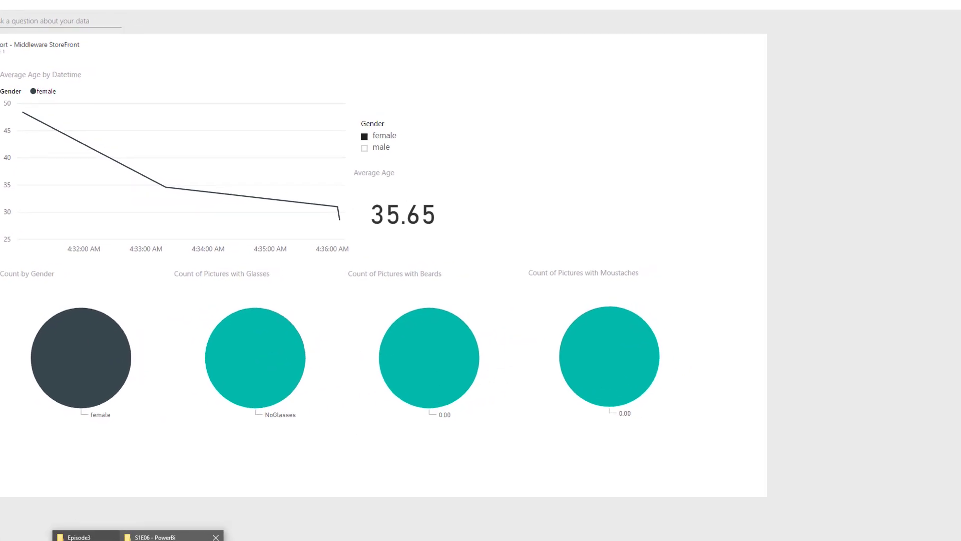
Bring up the Episode3 folder and preview the Catrina Le May Doan photo.
left_click(79, 537)
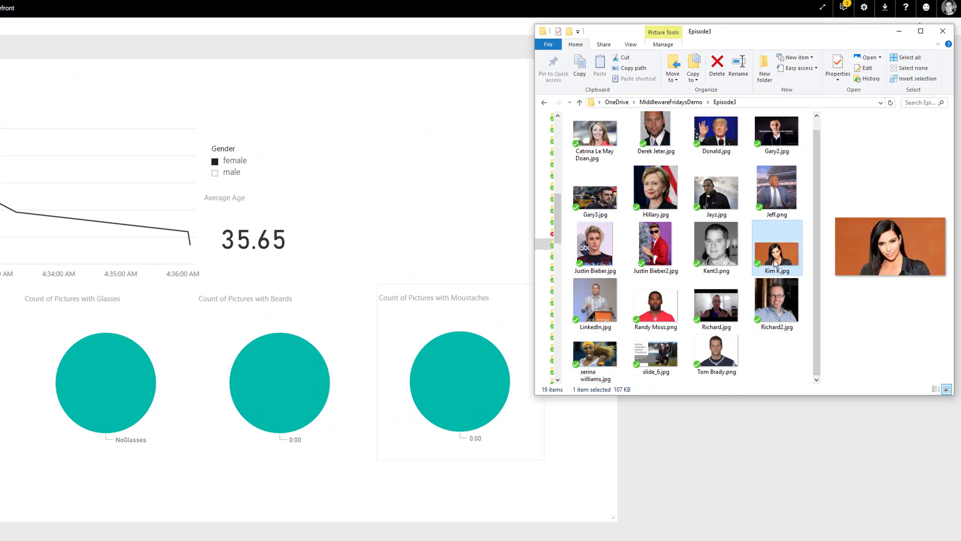
left_click(595, 135)
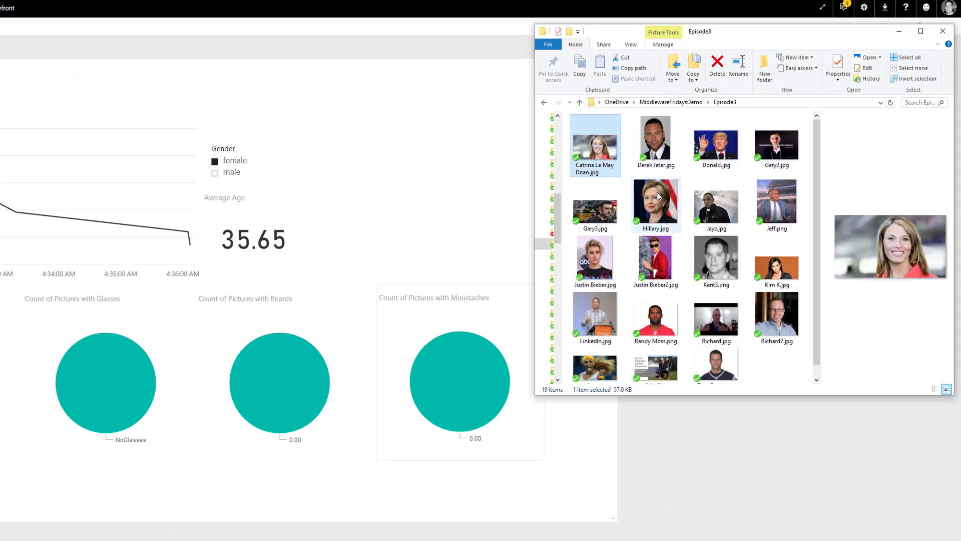
left_click(943, 31)
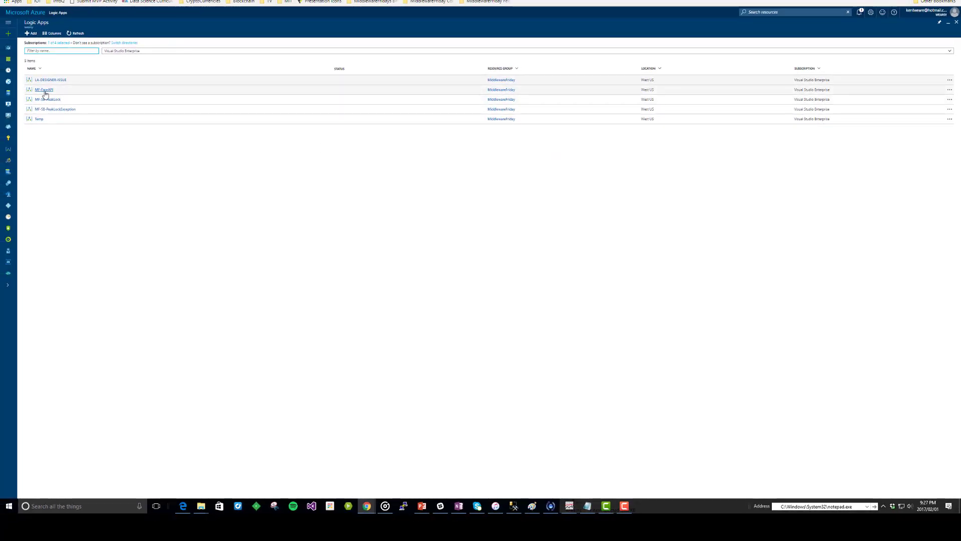
Open MF-FaceAPI, run its When_a_file_is_created trigger, and refresh the run history.
left_click(44, 90)
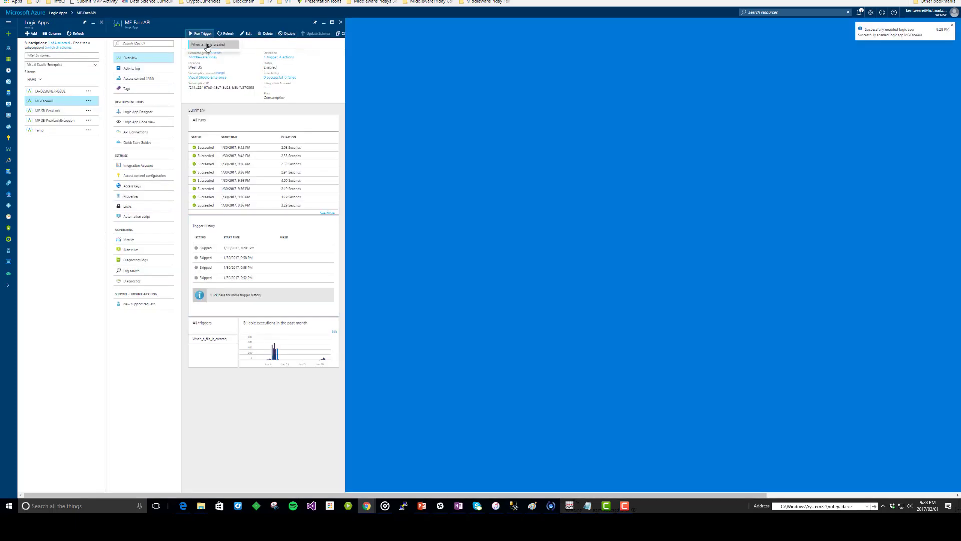
left_click(200, 33)
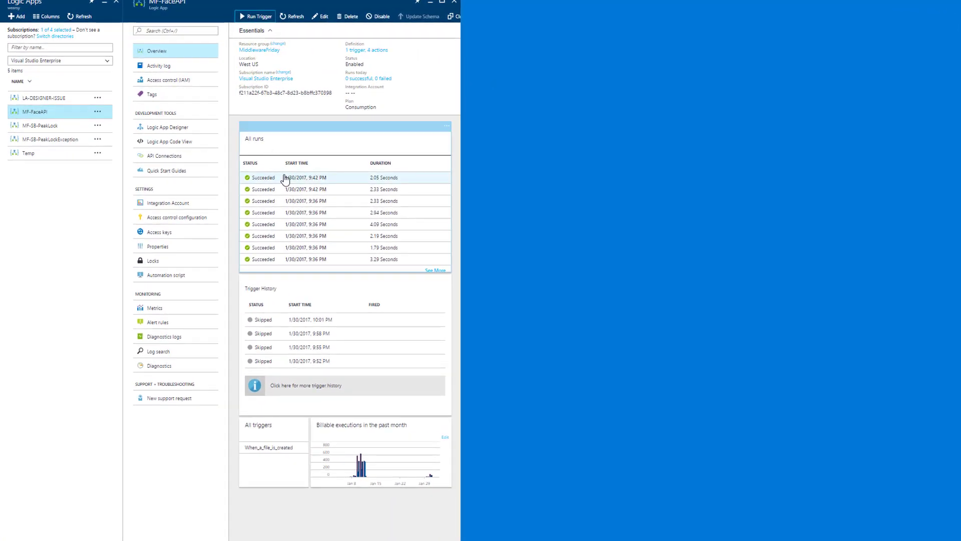
left_click(294, 16)
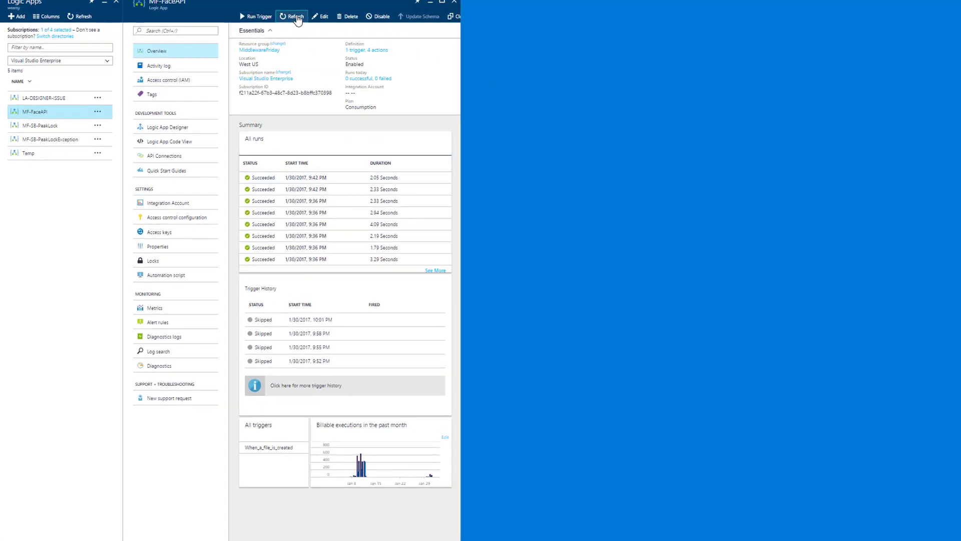
left_click(294, 16)
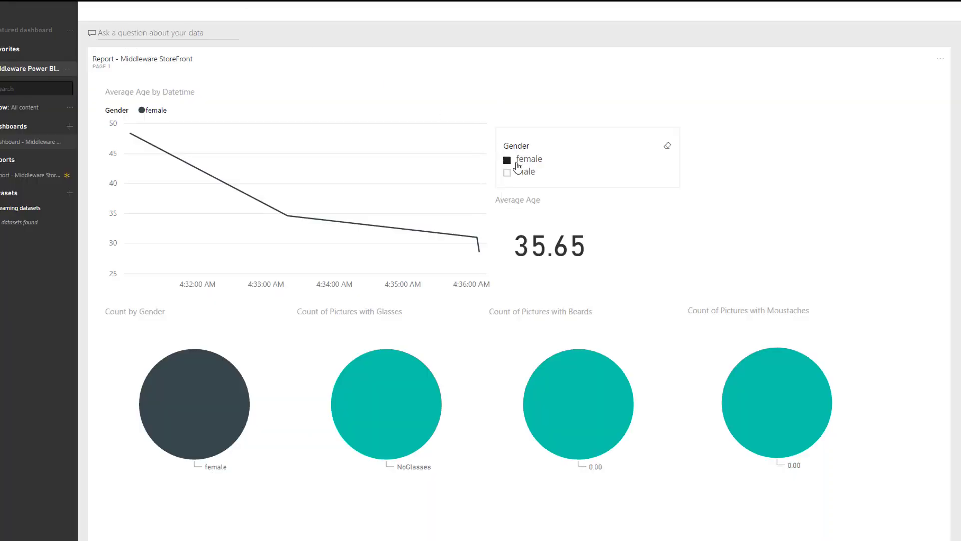
Select 'male' in the Gender slicer so average age reads 37.77.
left_click(508, 172)
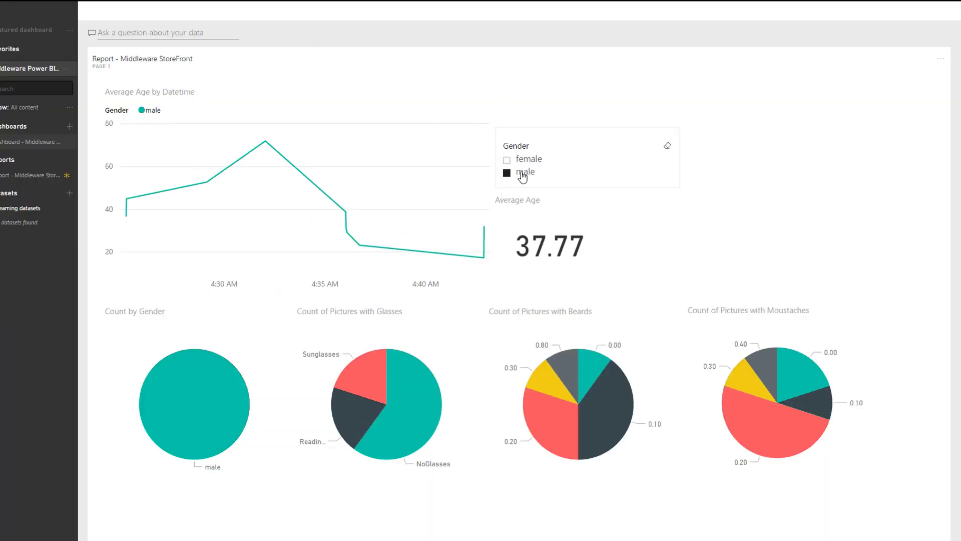
mouse_move(522, 174)
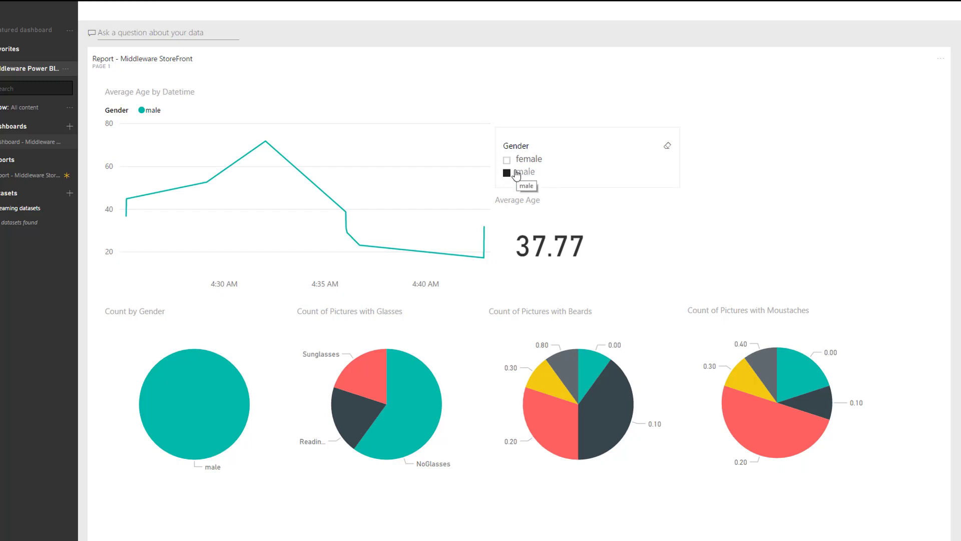
mouse_move(214, 387)
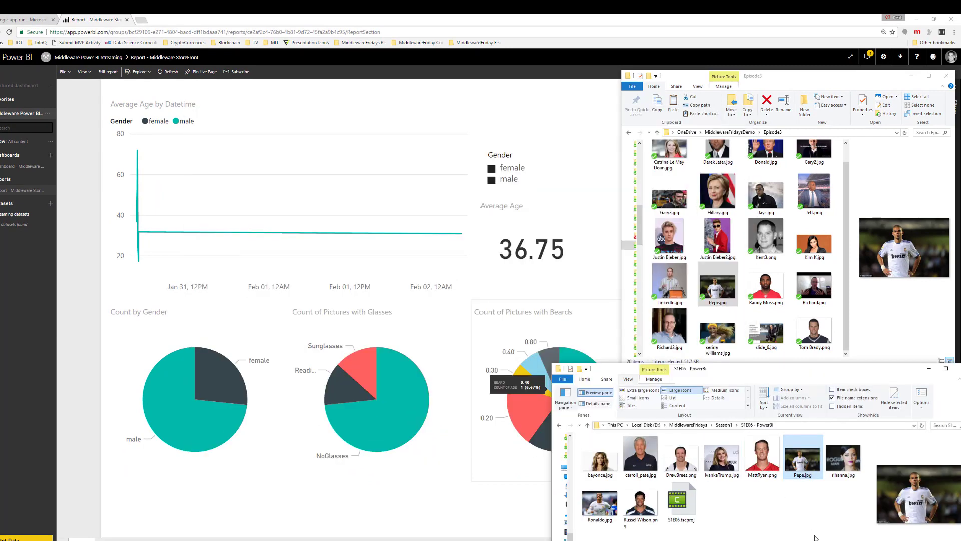
Select the photo files in the S1E06 - PowerBI folder.
left_click(599, 454)
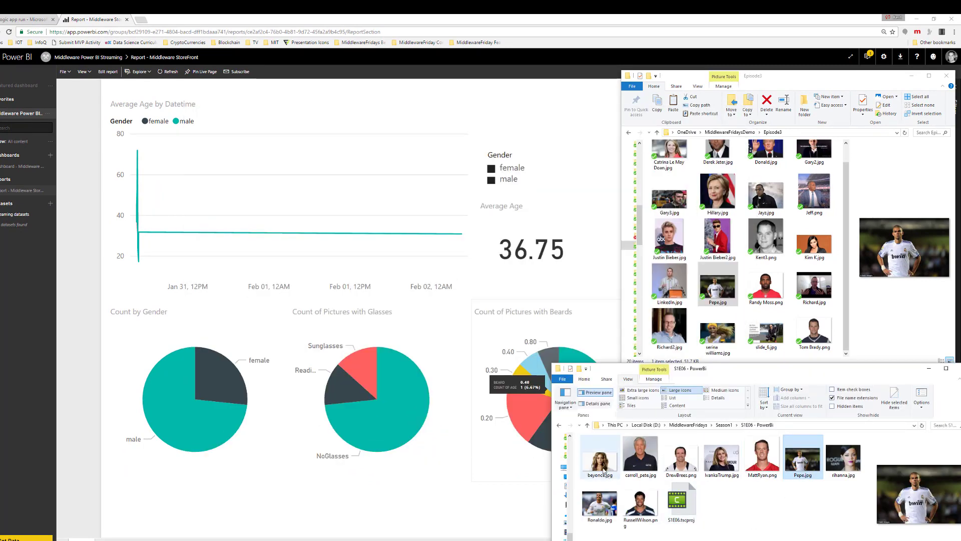
left_click(598, 456)
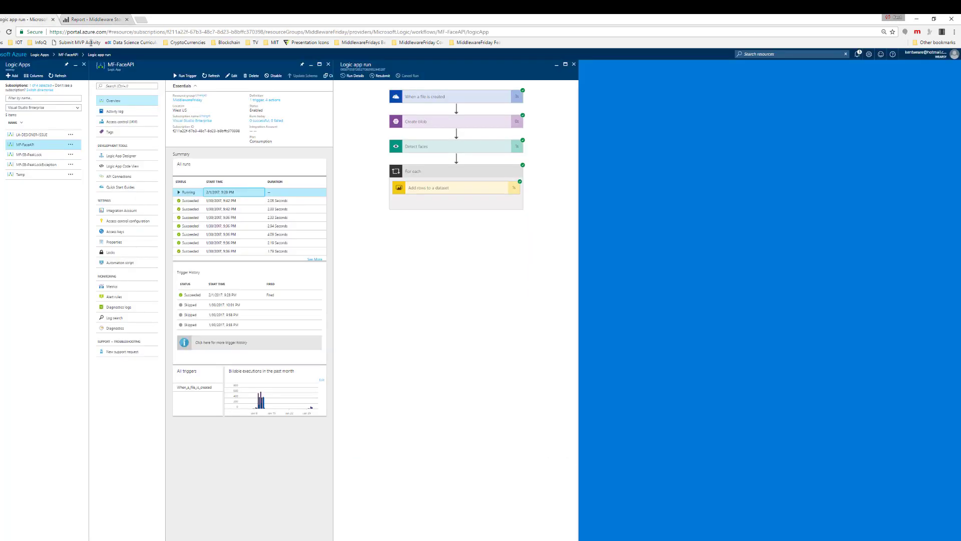
Manually fire MF-FaceAPI's When_a_file_is_created trigger.
left_click(186, 75)
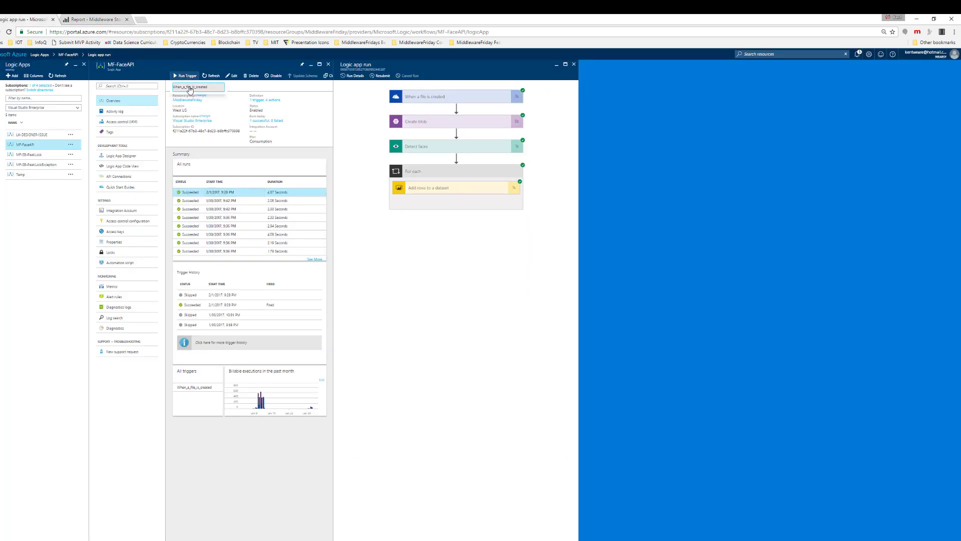
left_click(184, 75)
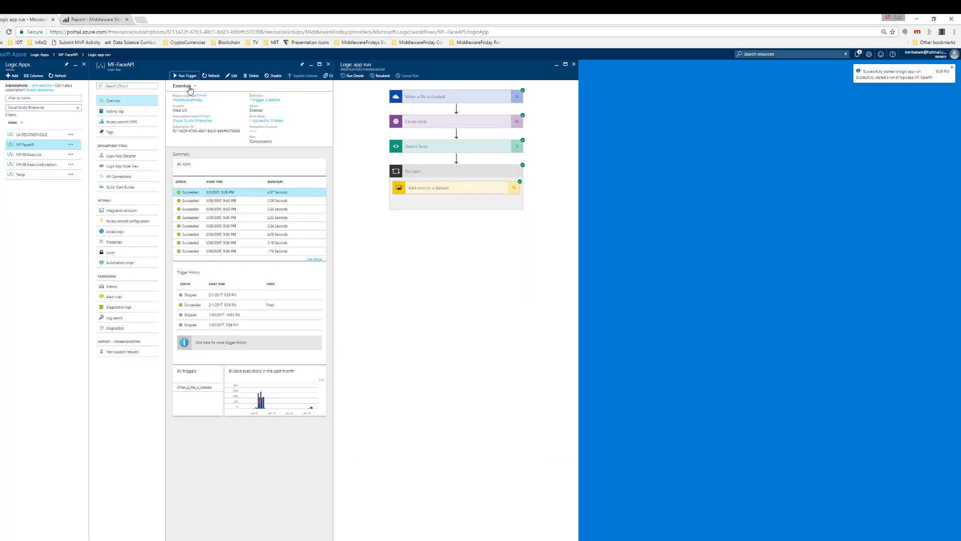
left_click(212, 76)
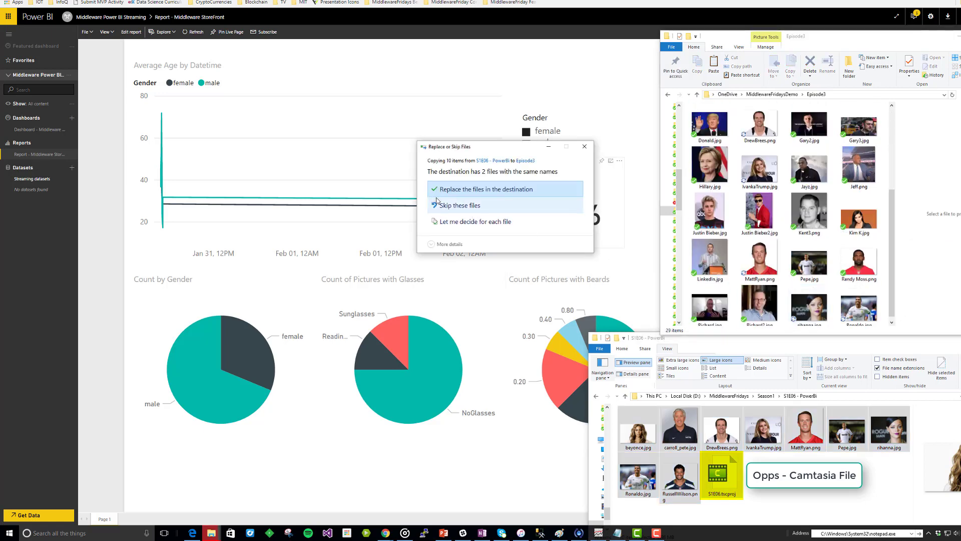
Resolve the 2 duplicate file names while copying S1E06 photos into Episode3.
left_click(486, 189)
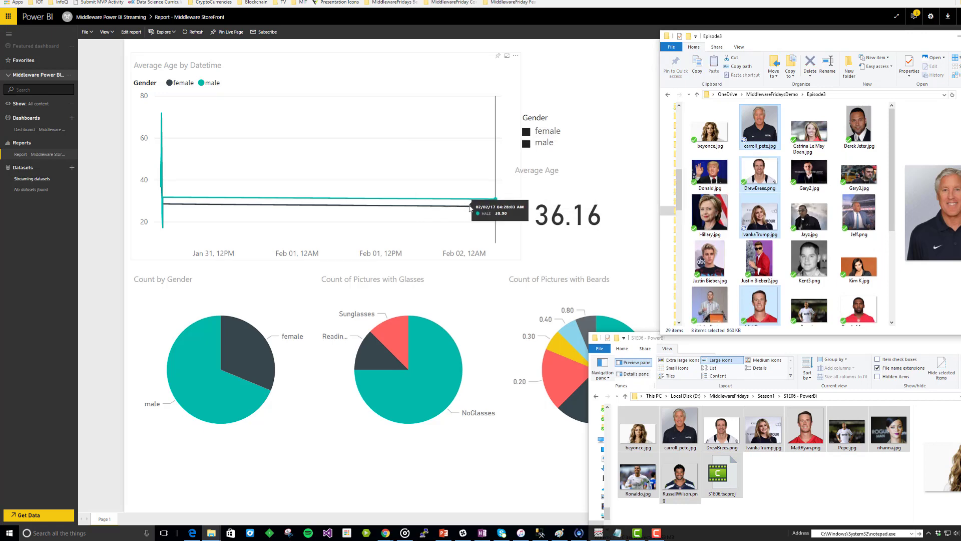
mouse_move(485, 210)
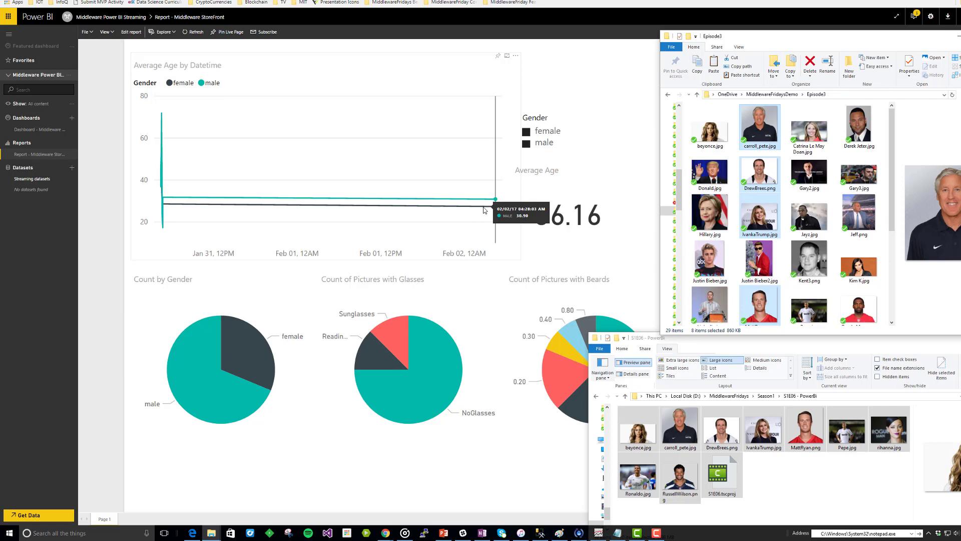
scroll("down", 3)
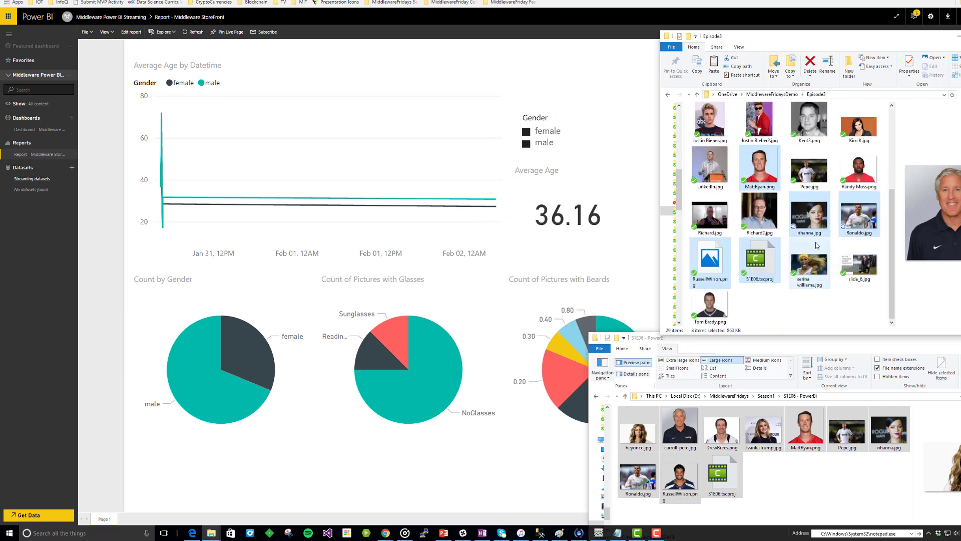
scroll("up", 3)
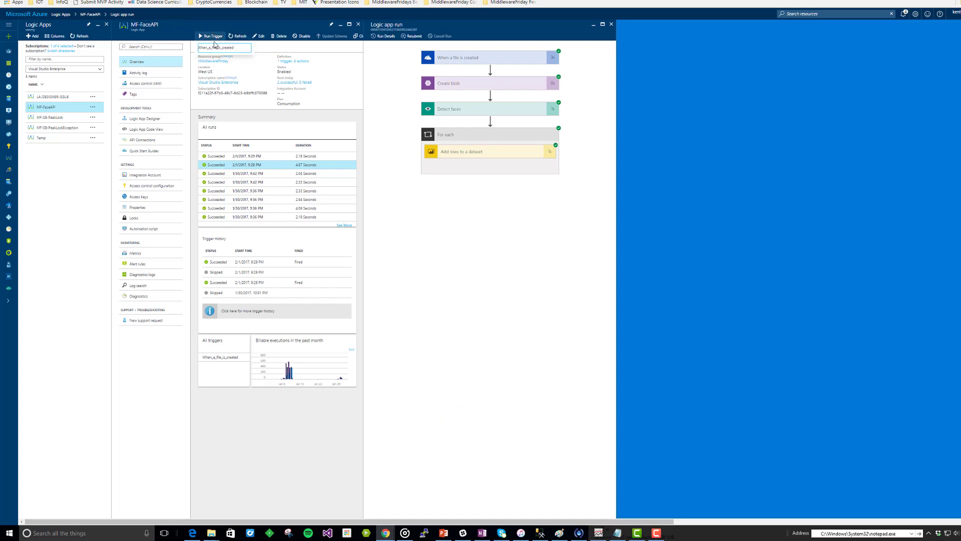
Rerun the file-created trigger and open the failed run rejecting S1E06.tscproj.
left_click(211, 36)
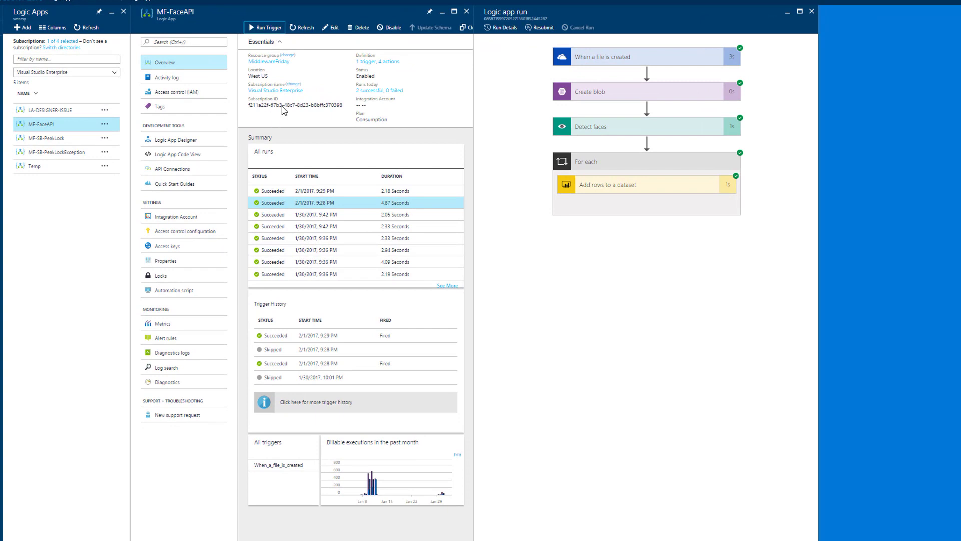
left_click(301, 27)
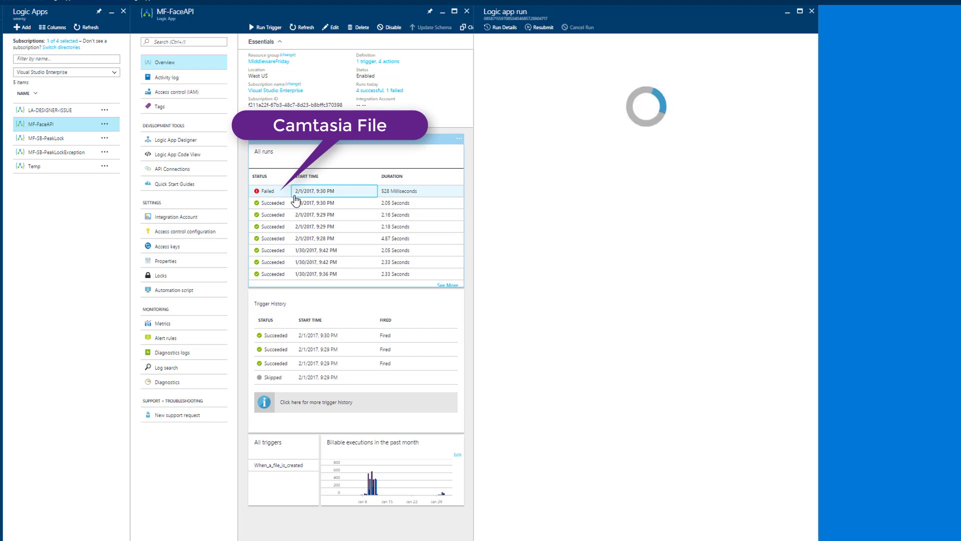
left_click(301, 191)
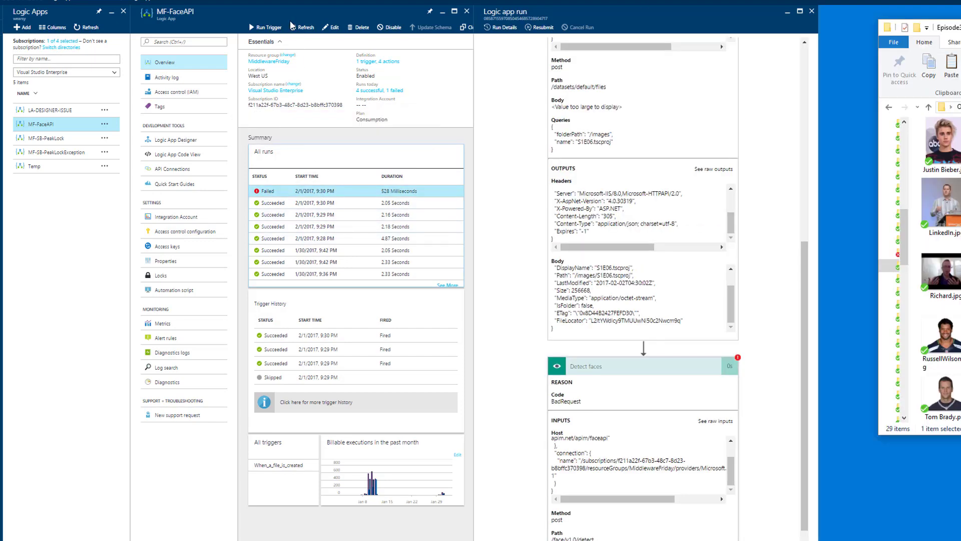
left_click(302, 27)
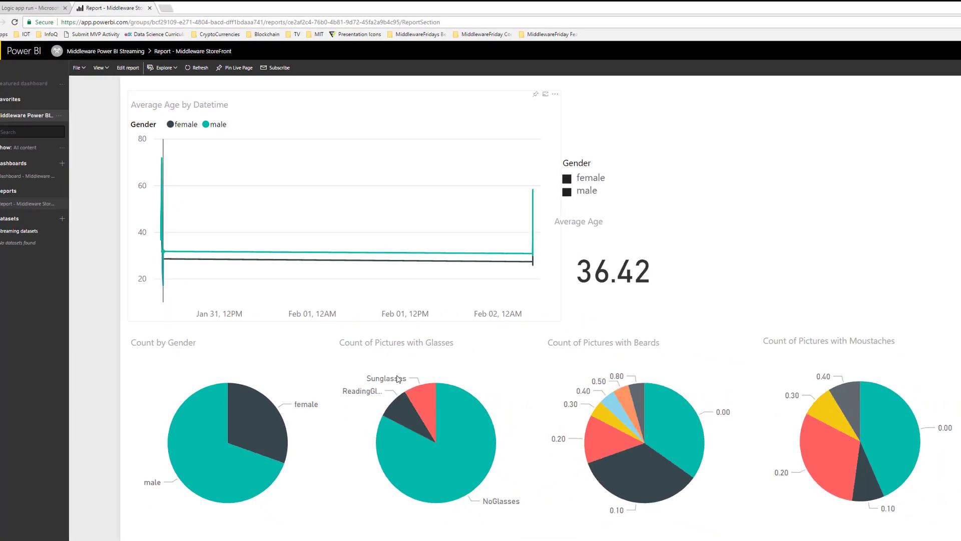
mouse_move(260, 423)
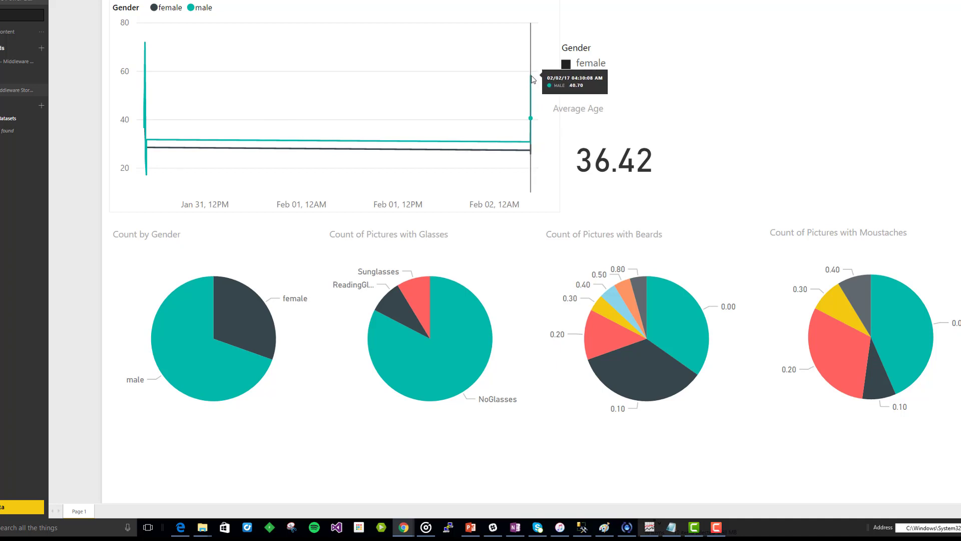
mouse_move(365, 170)
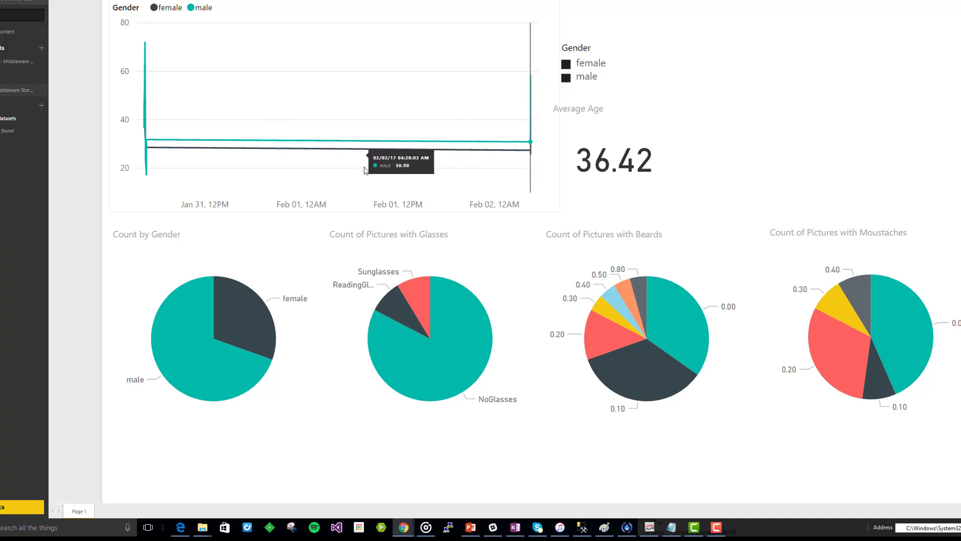
mouse_move(531, 154)
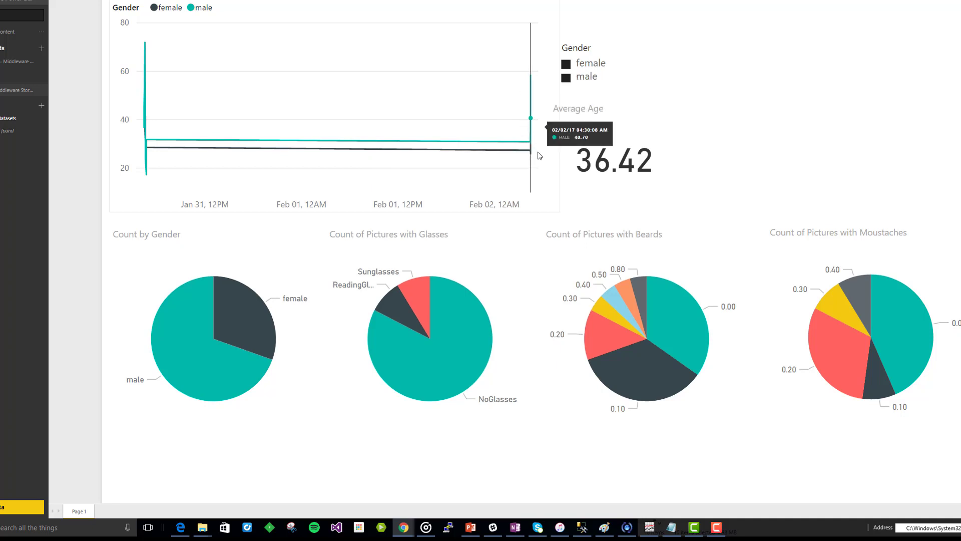
mouse_move(530, 75)
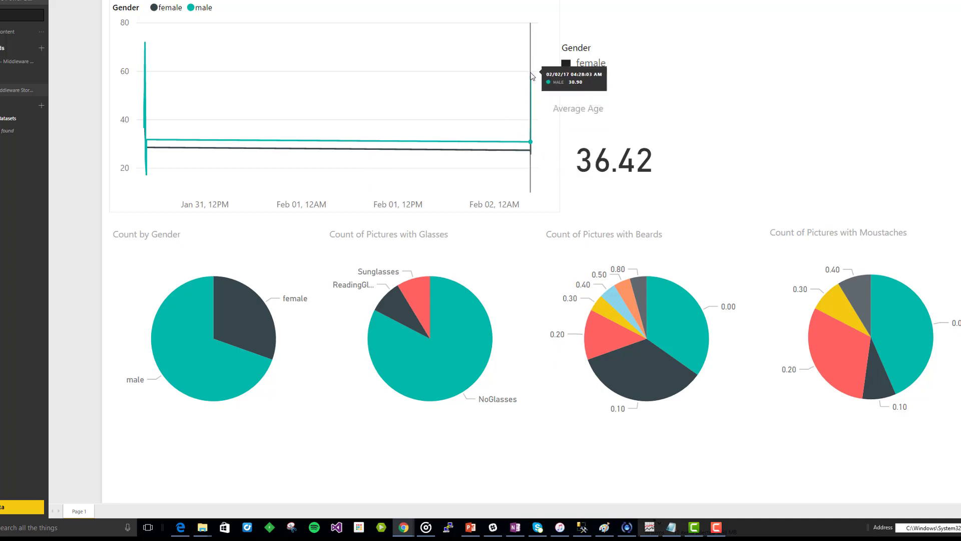
mouse_move(525, 135)
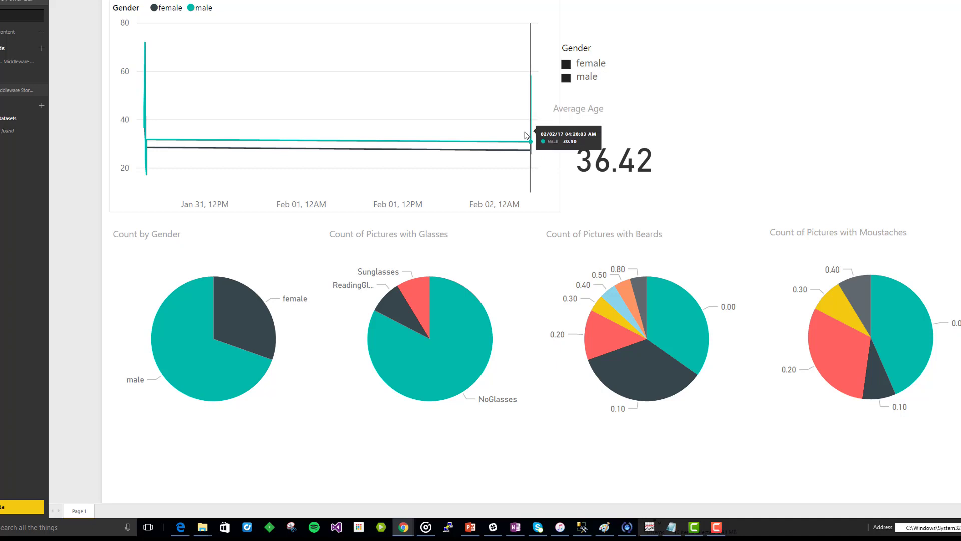
mouse_move(347, 134)
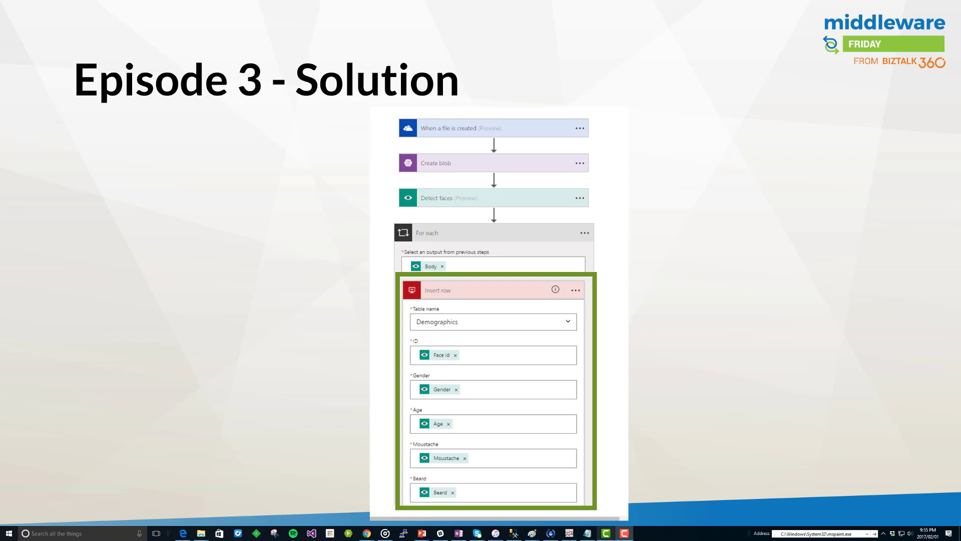
mouse_move(450, 312)
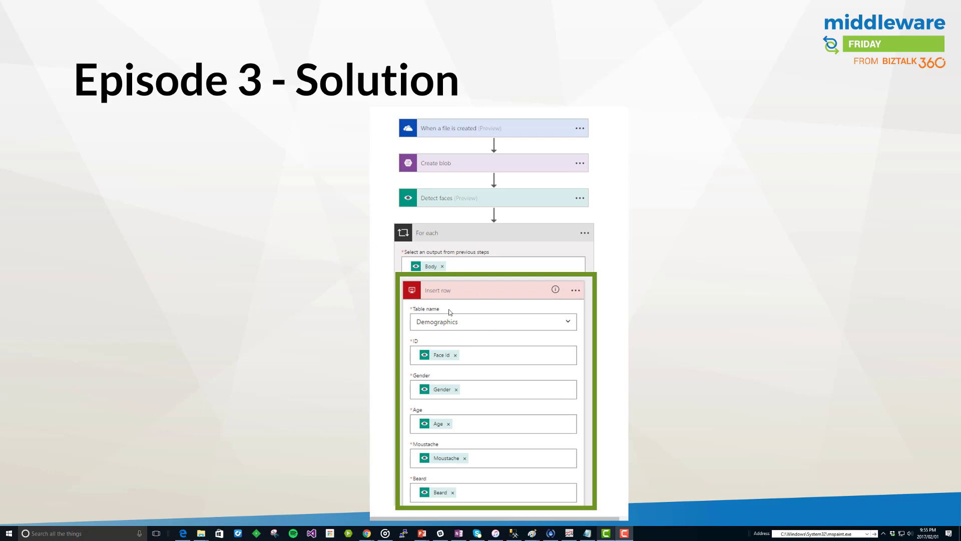
mouse_move(417, 299)
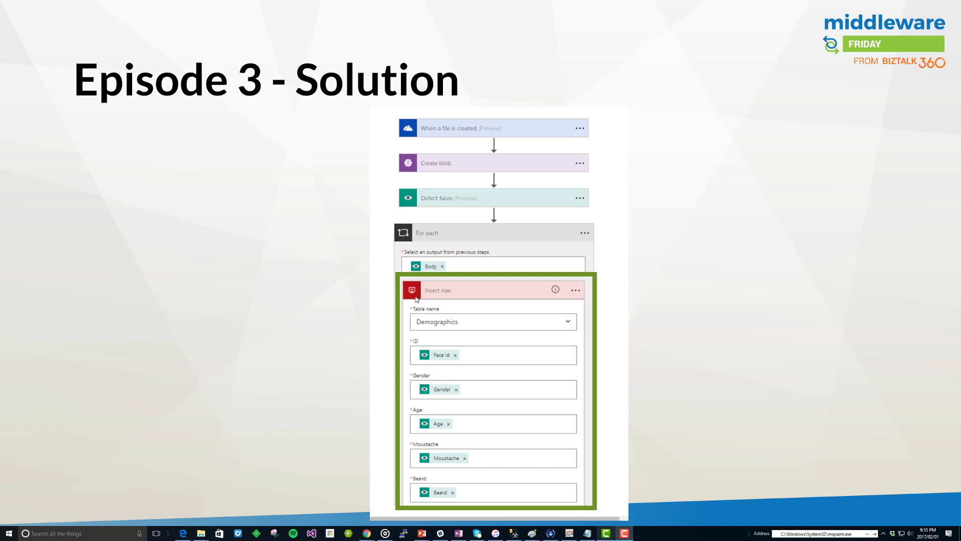
mouse_move(435, 243)
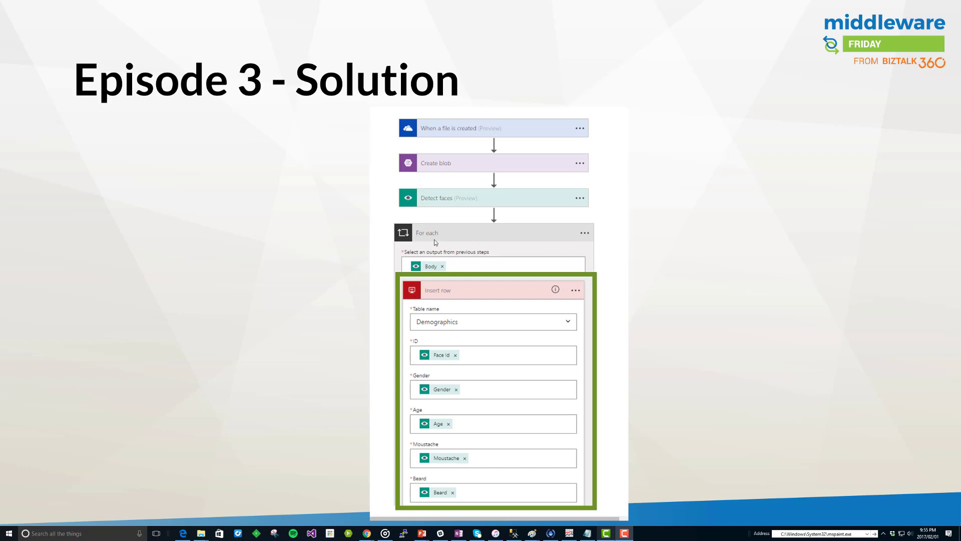
mouse_move(442, 209)
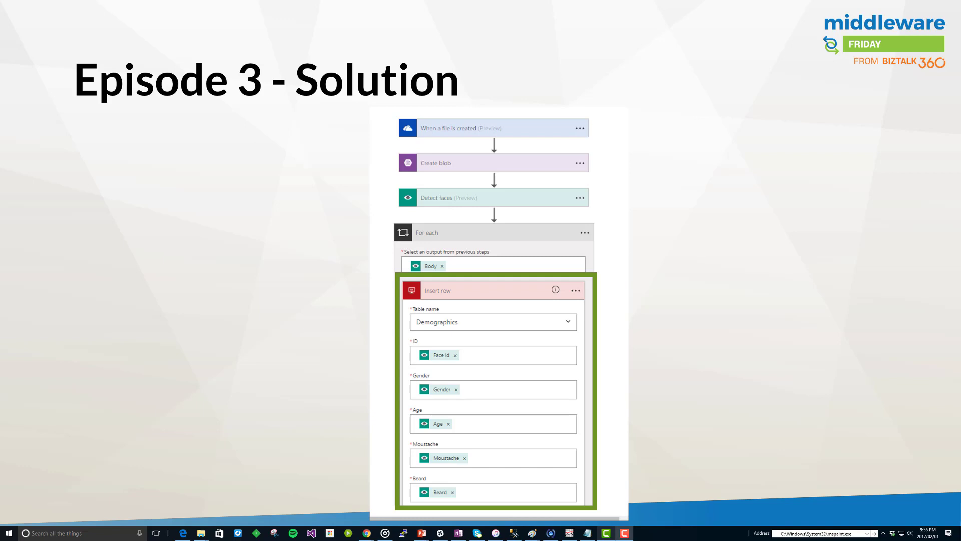
mouse_move(457, 203)
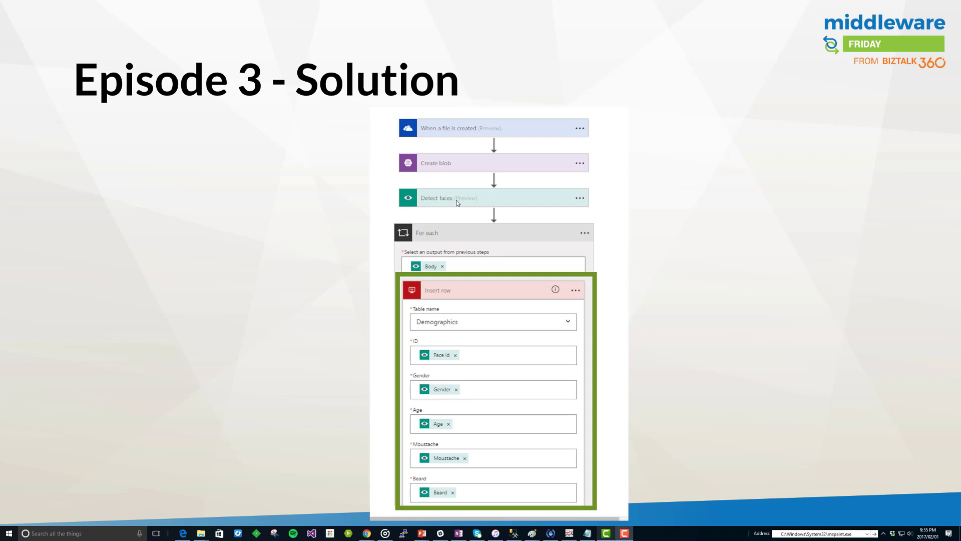
mouse_move(450, 211)
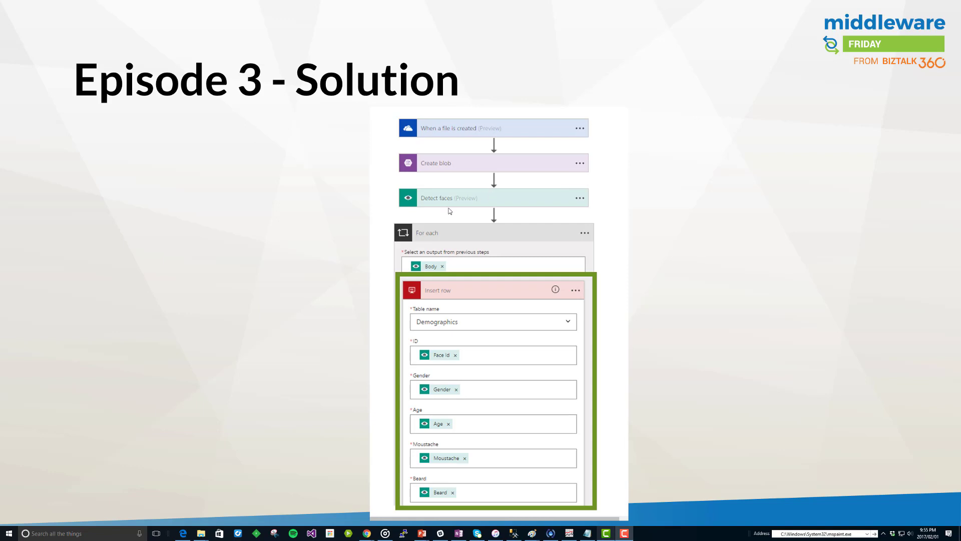
mouse_move(435, 399)
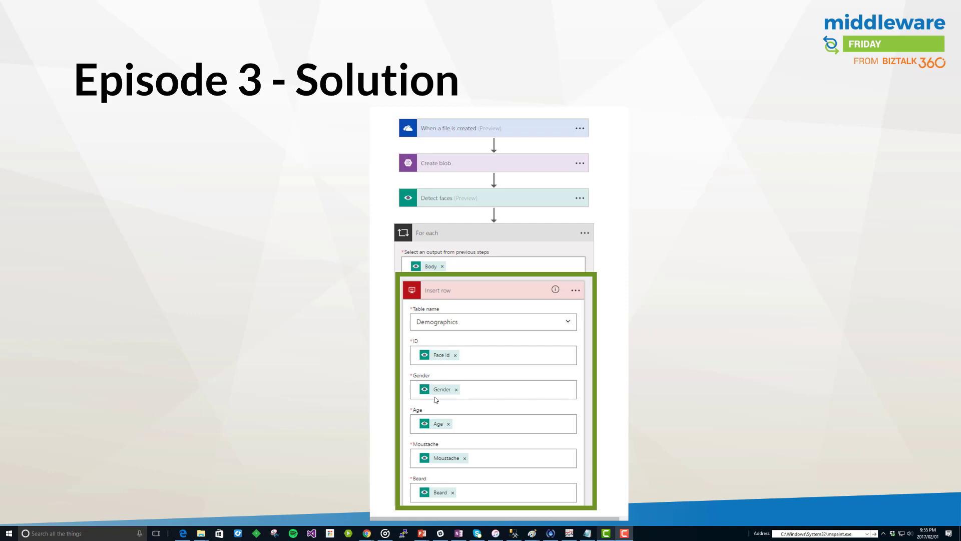
mouse_move(432, 344)
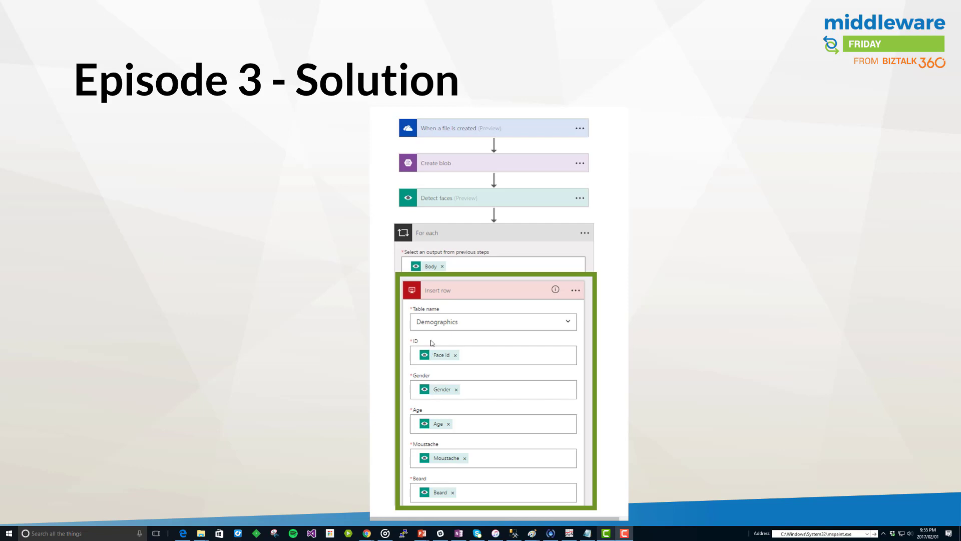
mouse_move(436, 443)
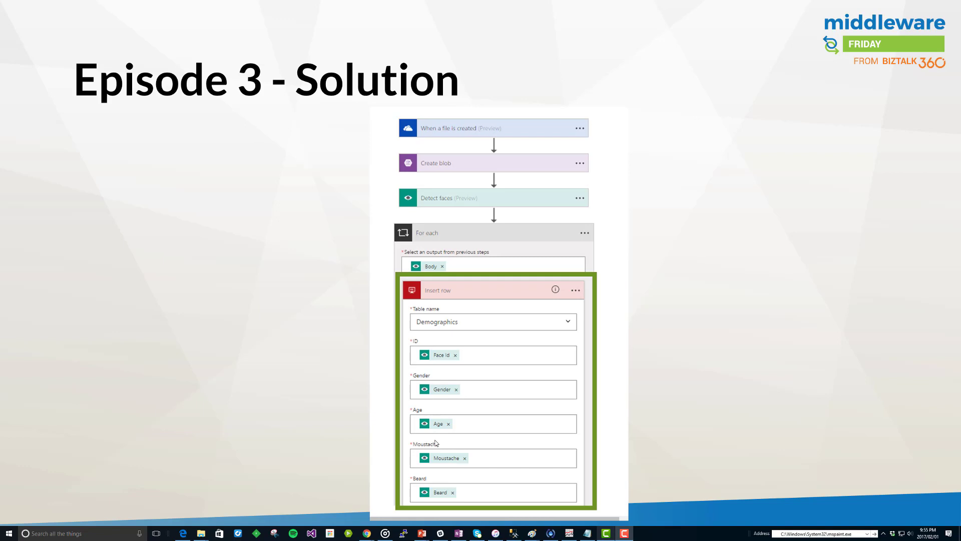
mouse_move(452, 414)
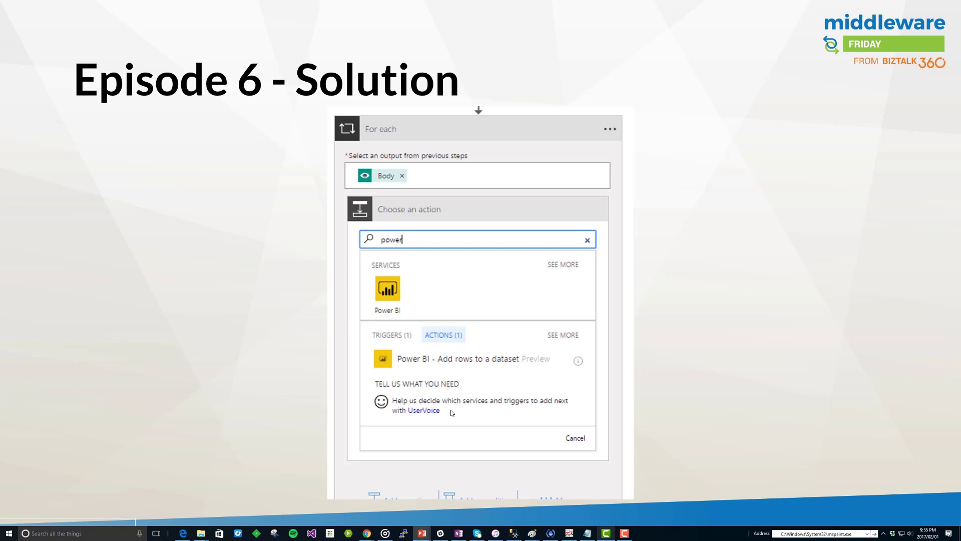
mouse_move(451, 412)
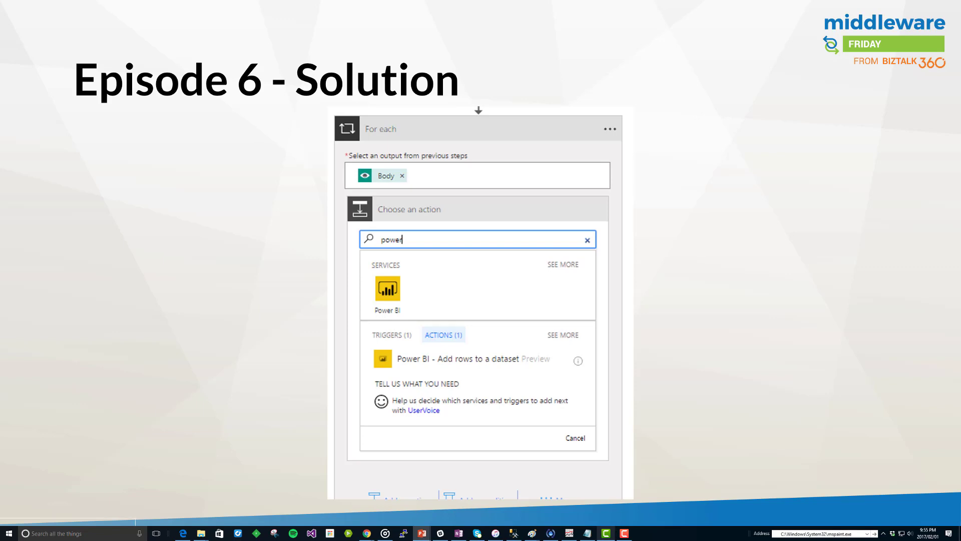
mouse_move(377, 132)
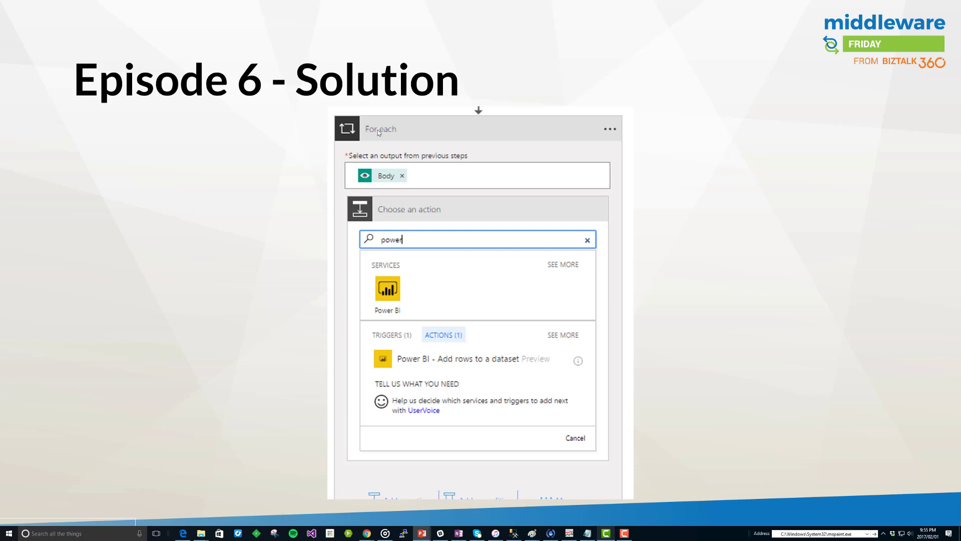
mouse_move(412, 241)
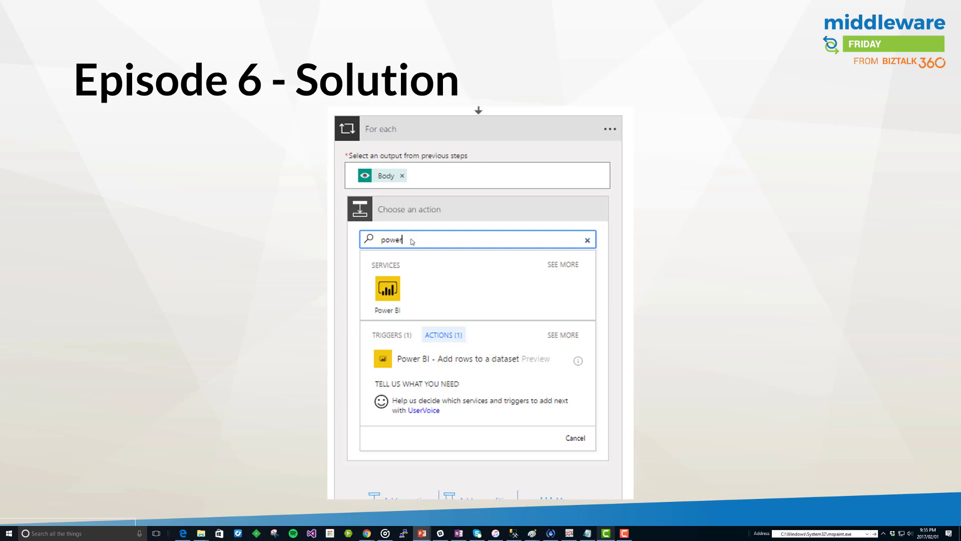
mouse_move(414, 268)
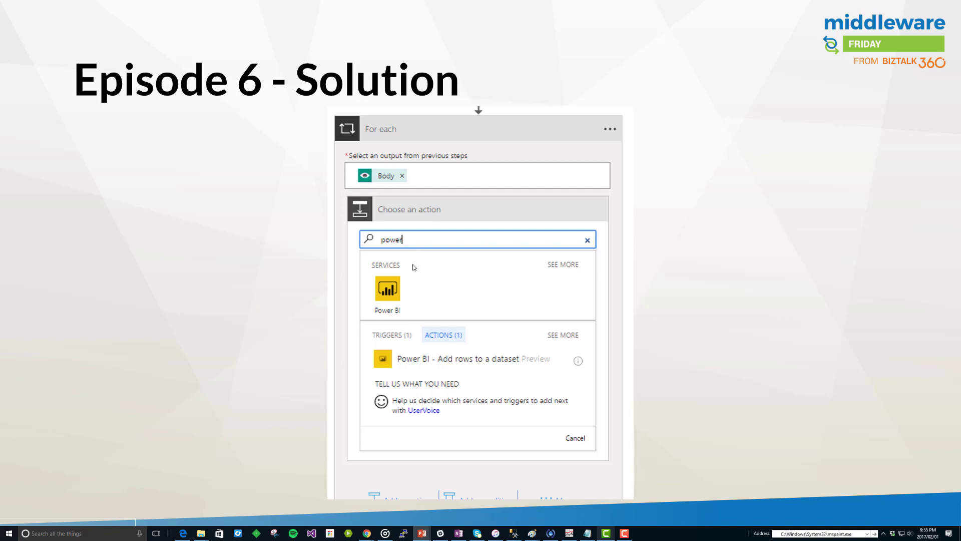
mouse_move(396, 271)
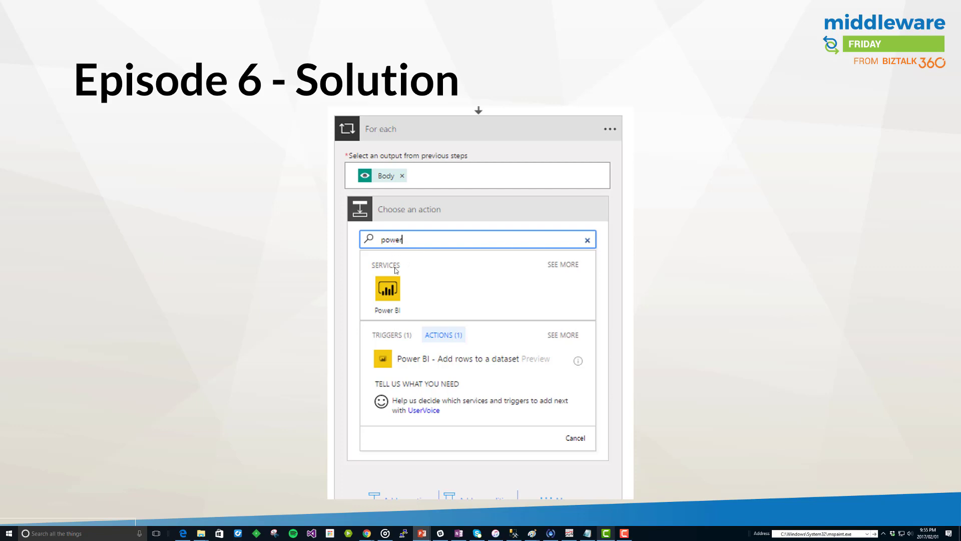
mouse_move(426, 366)
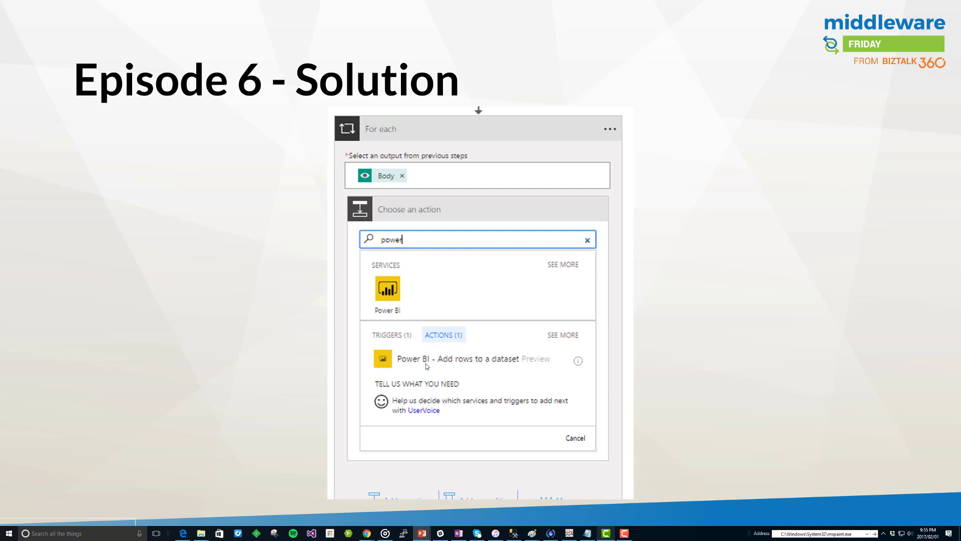
mouse_move(500, 366)
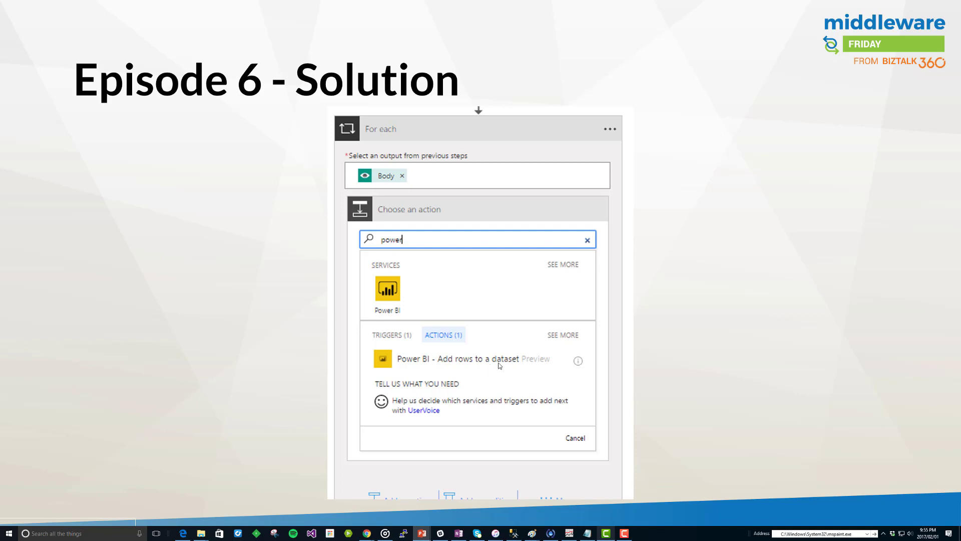
mouse_move(531, 372)
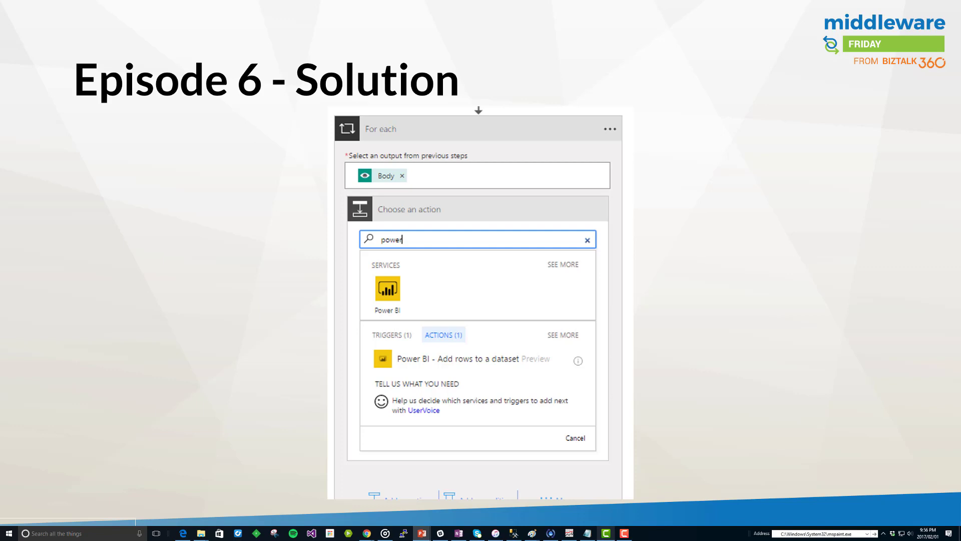
mouse_move(527, 298)
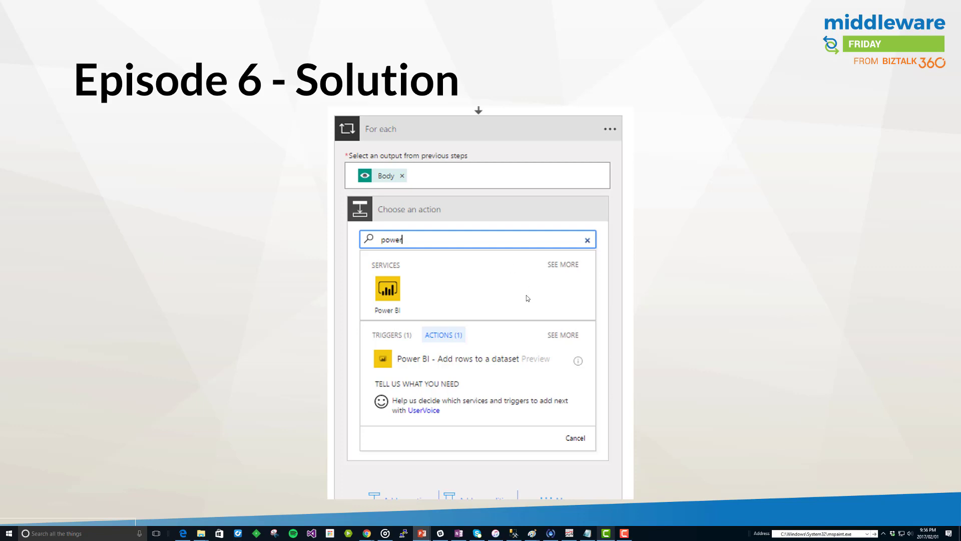
Advance to the slide showing the Power BI 'Add rows to a dataset' sign-in prompt.
left_click(455, 358)
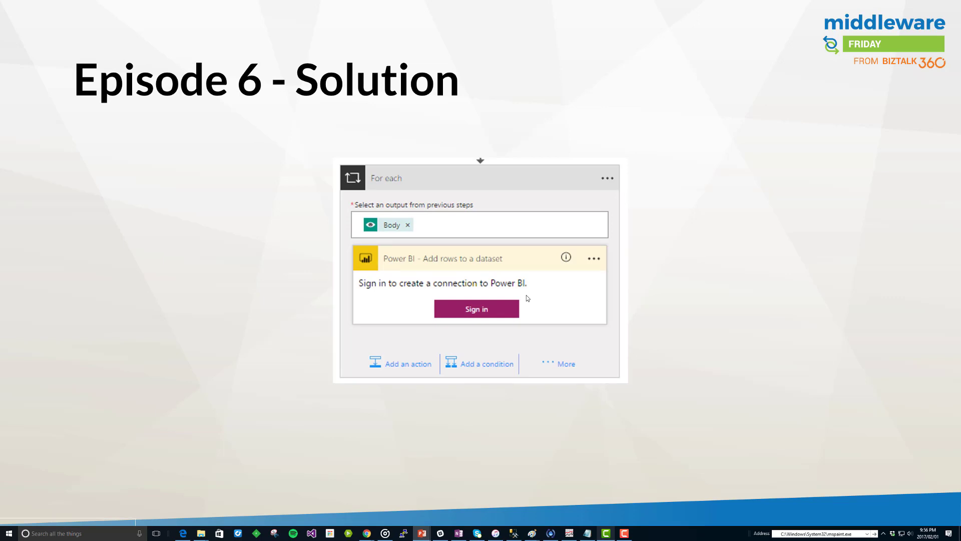
mouse_move(493, 282)
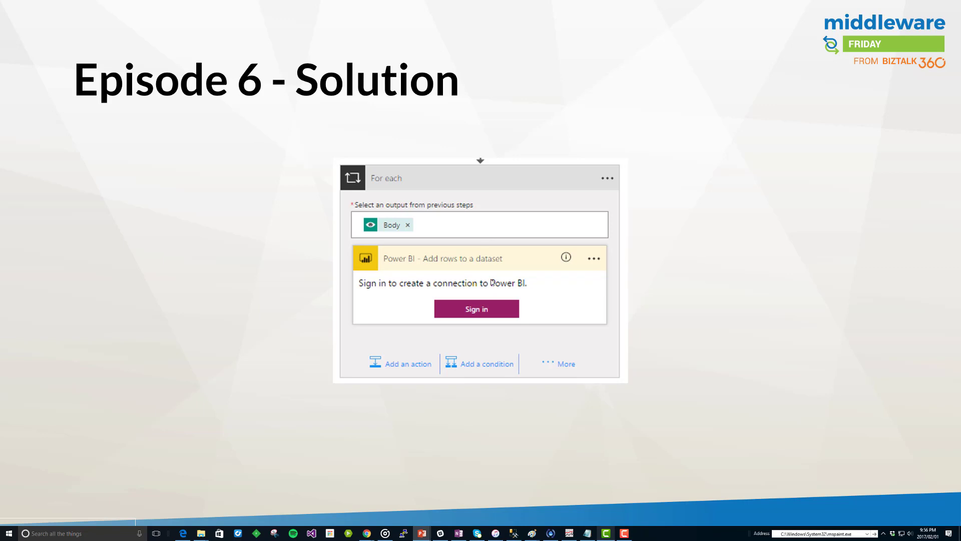
Advance to the slide showing the connected Power BI action with empty Workspace, Dataset and Table fields.
left_click(477, 308)
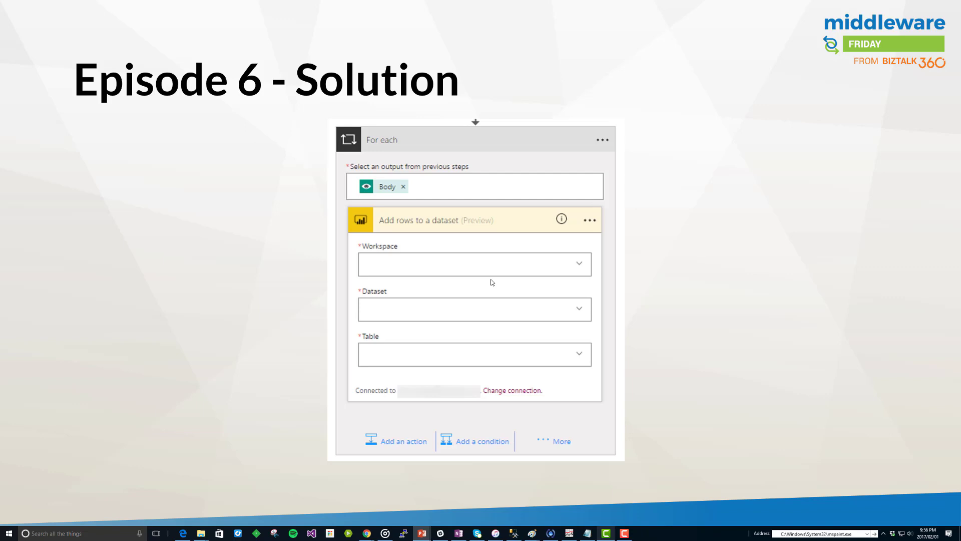
mouse_move(396, 301)
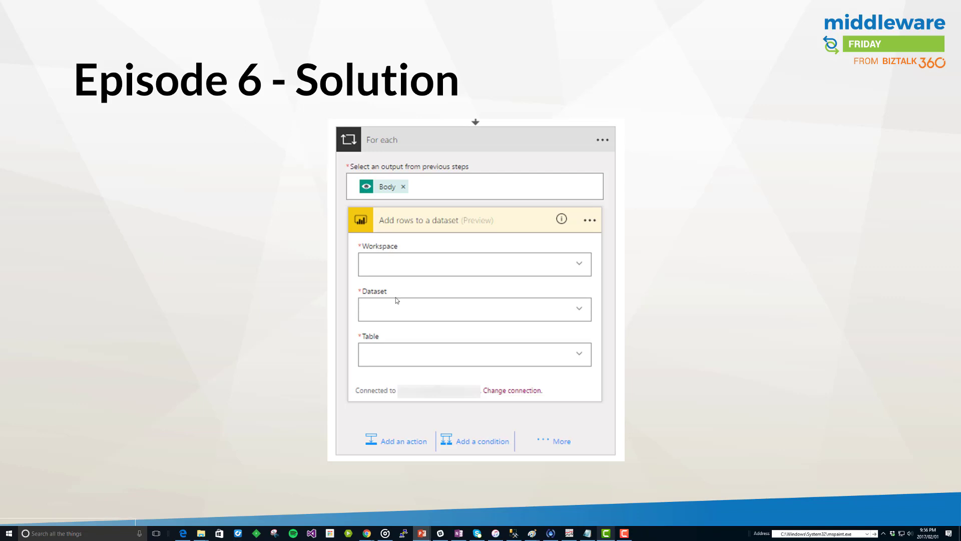
mouse_move(391, 346)
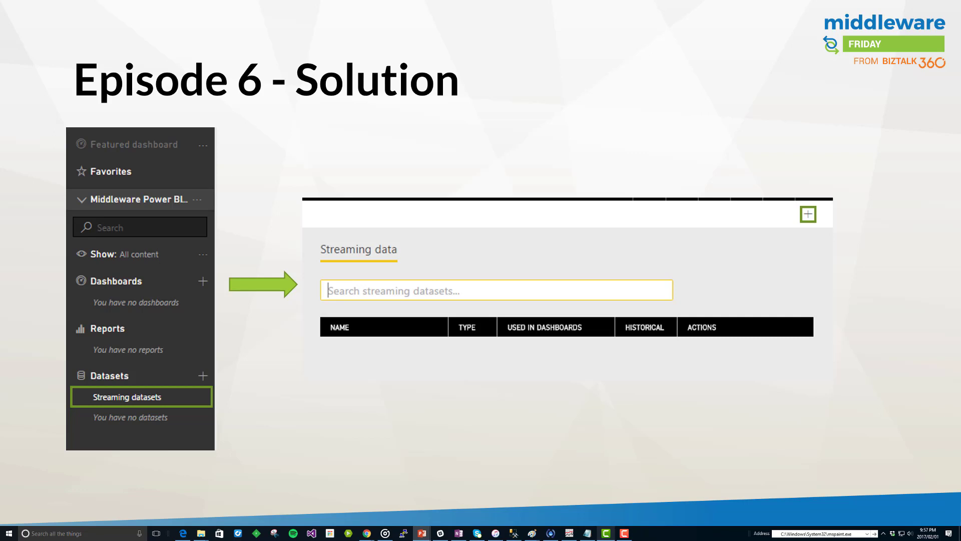
mouse_move(102, 210)
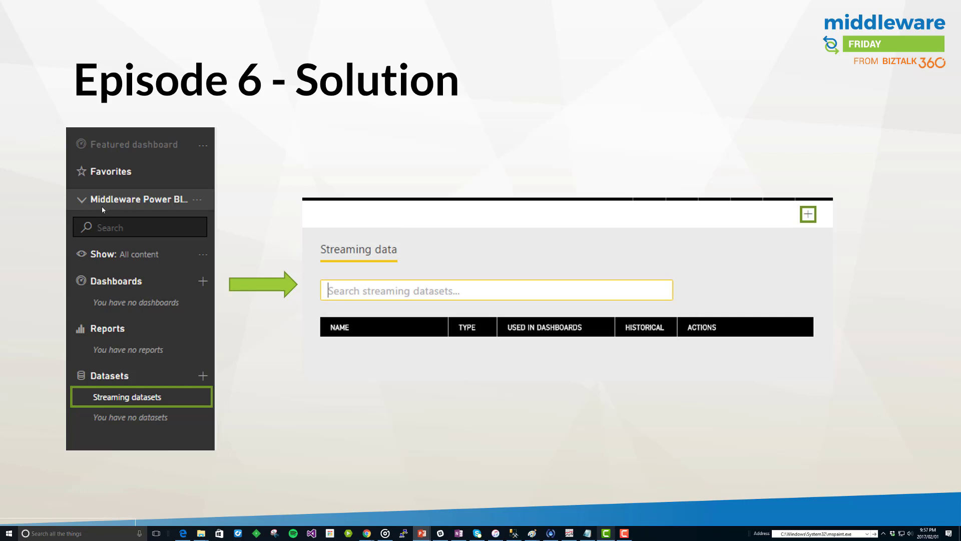
mouse_move(100, 208)
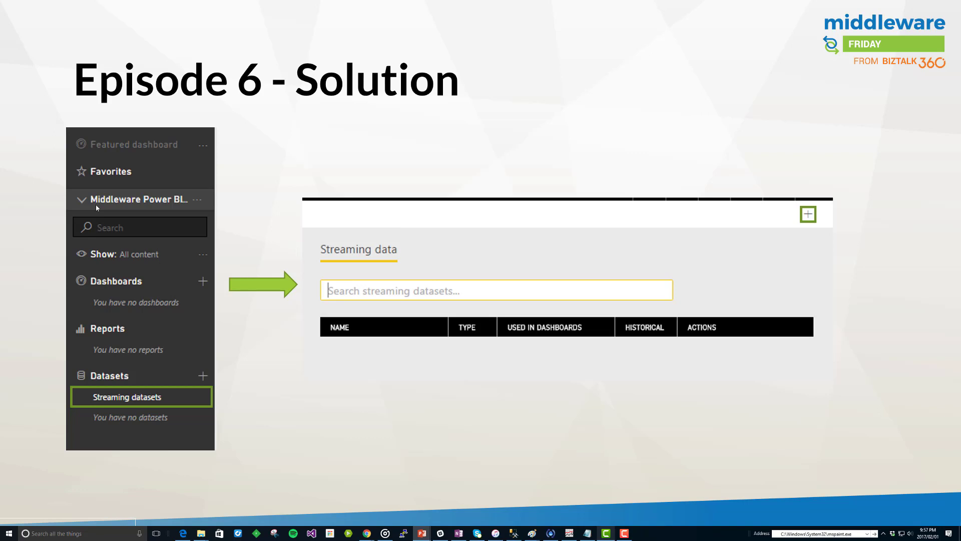
mouse_move(181, 202)
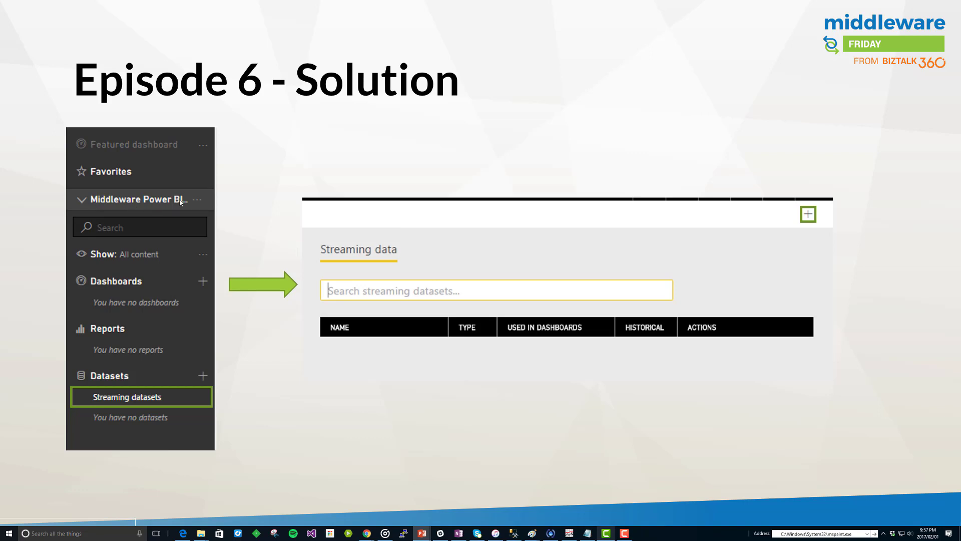
mouse_move(130, 386)
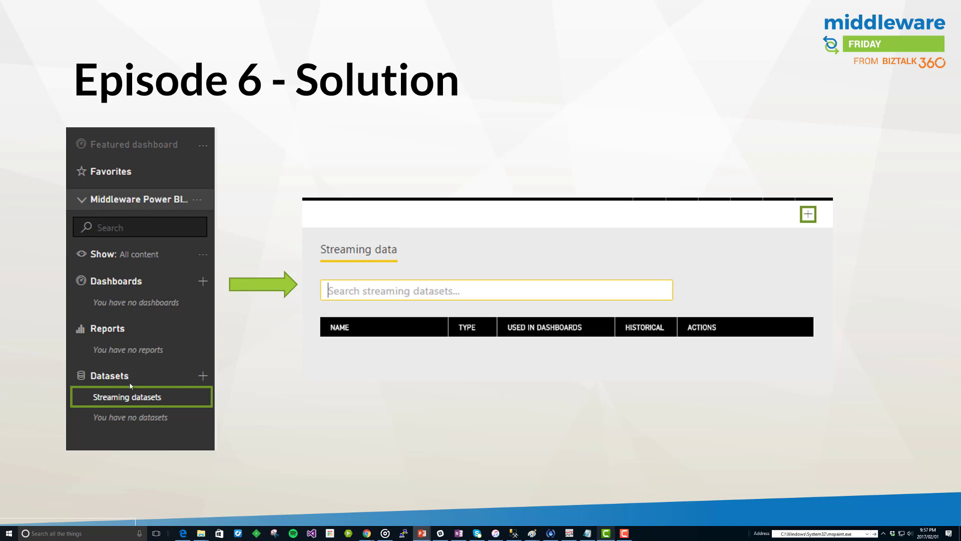
mouse_move(109, 406)
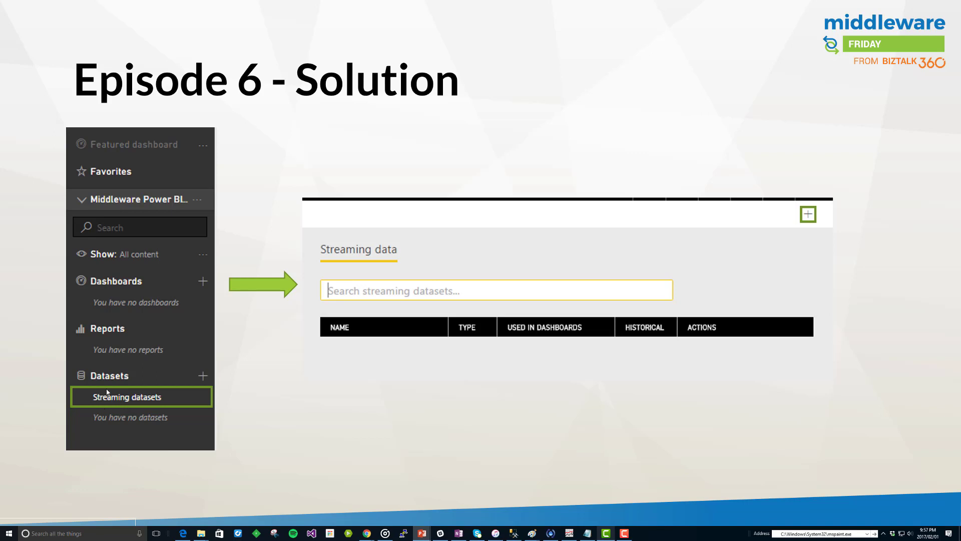
mouse_move(825, 230)
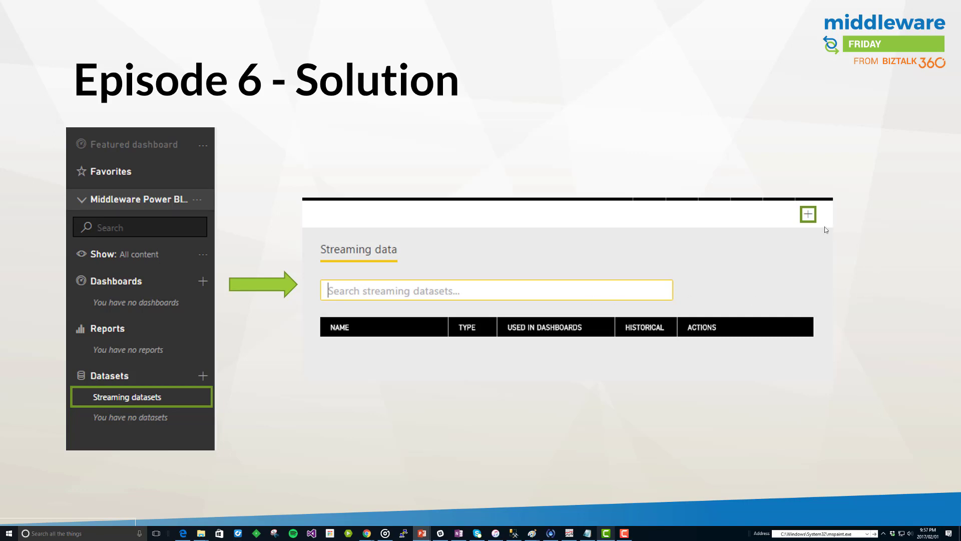
mouse_move(808, 221)
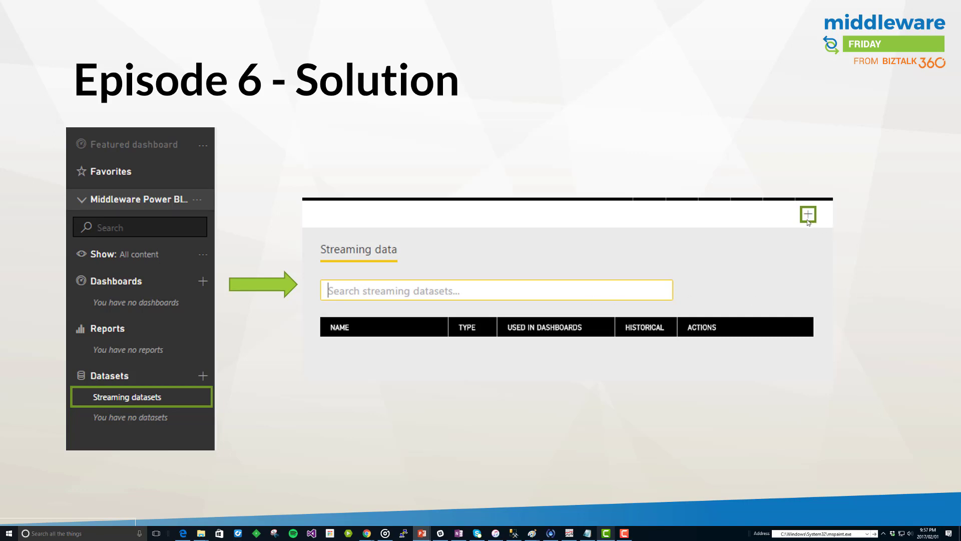
Advance past the New streaming dataset slide to the MiddlewareFridayDemographics API dataset form.
left_click(809, 215)
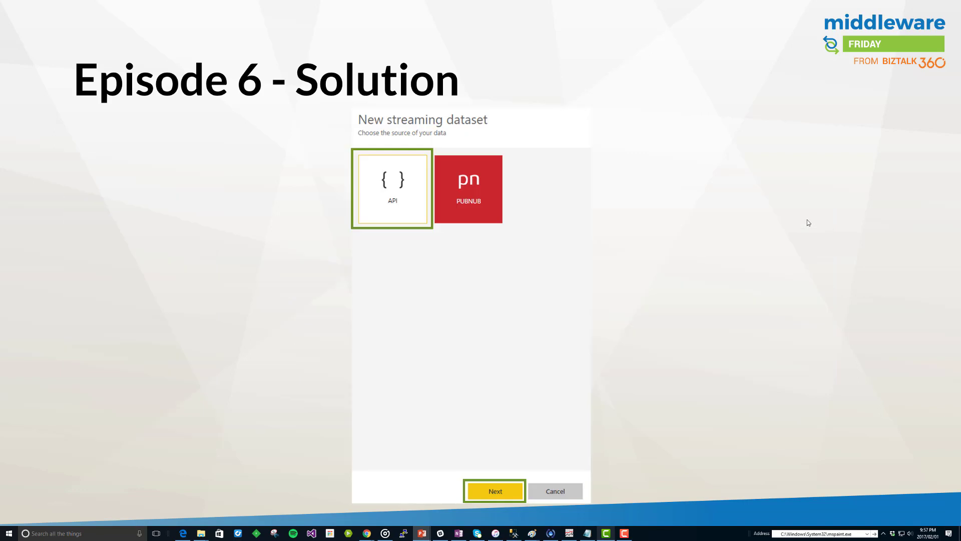
mouse_move(701, 270)
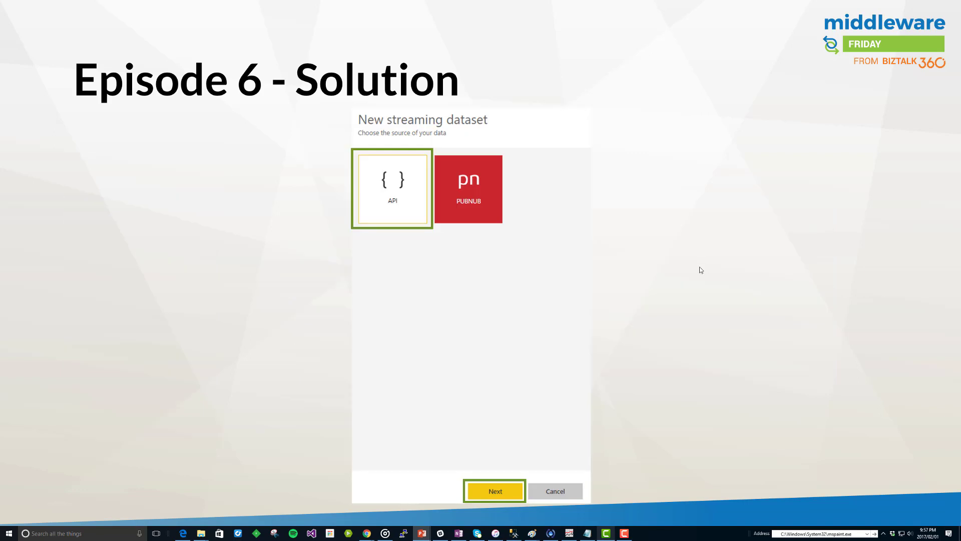
mouse_move(374, 200)
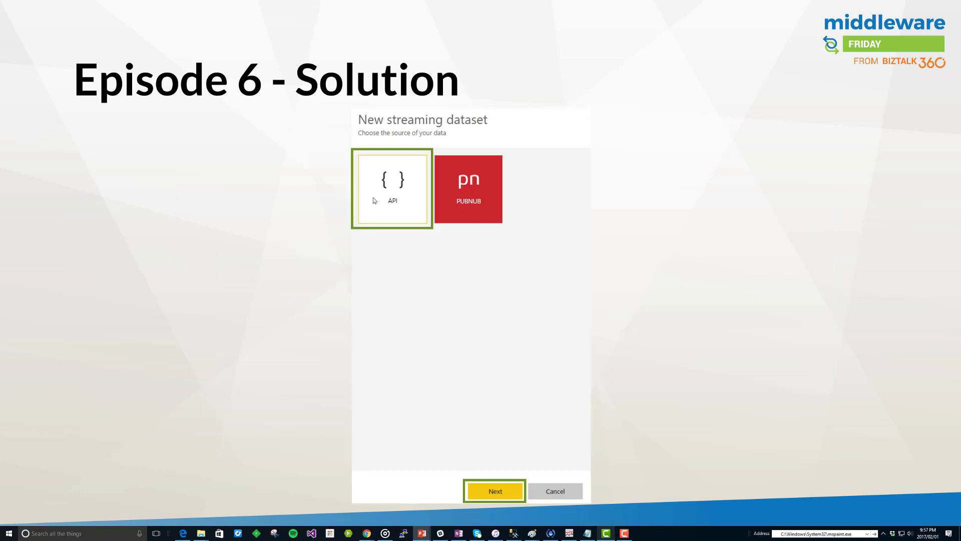
mouse_move(454, 215)
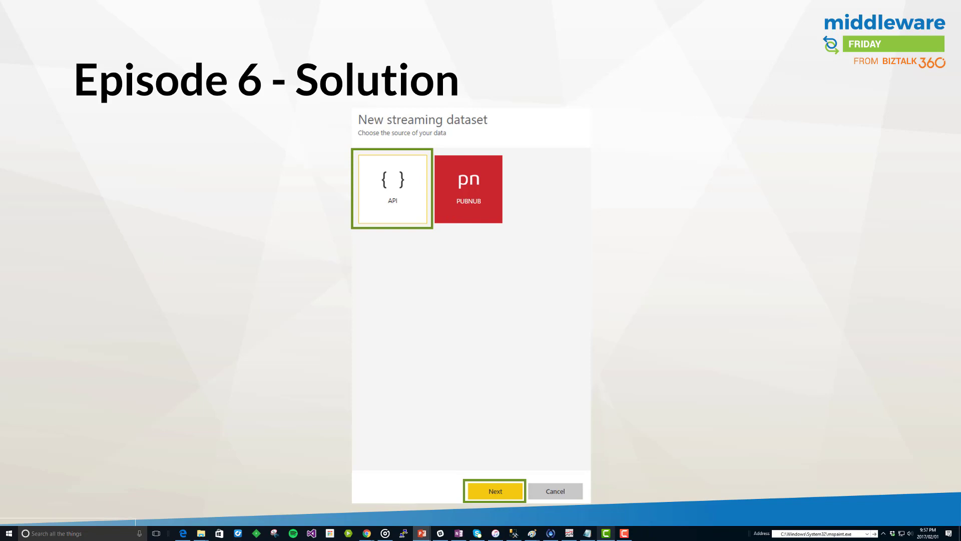
mouse_move(397, 202)
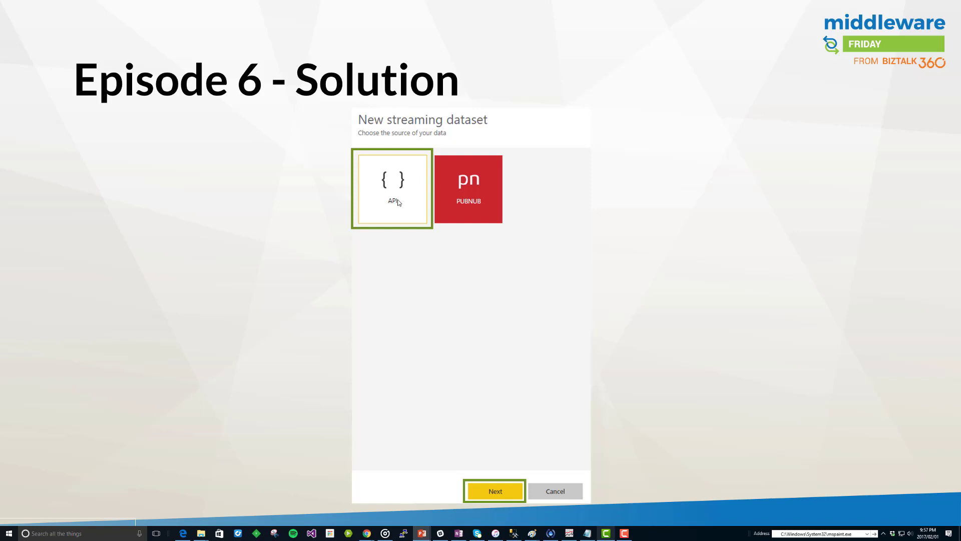
left_click(494, 492)
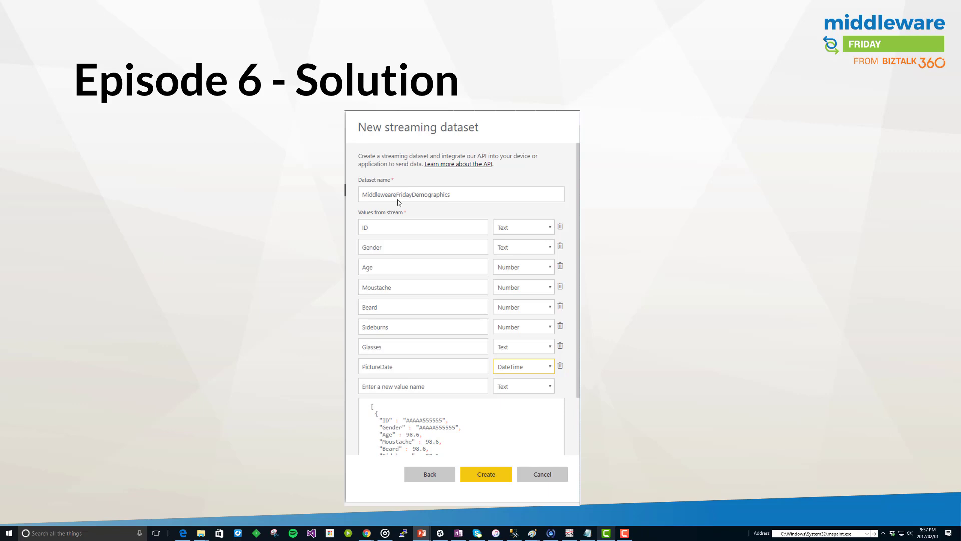
mouse_move(515, 207)
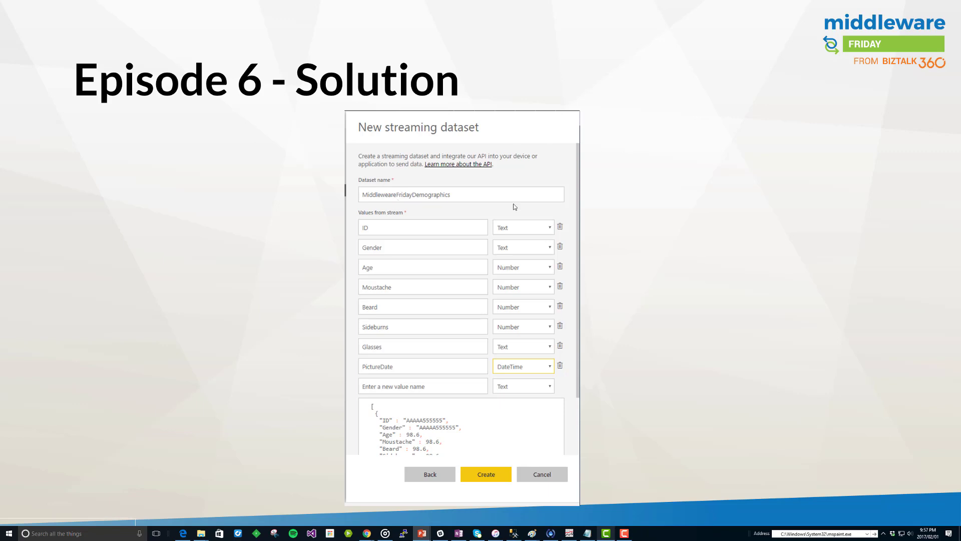
mouse_move(411, 230)
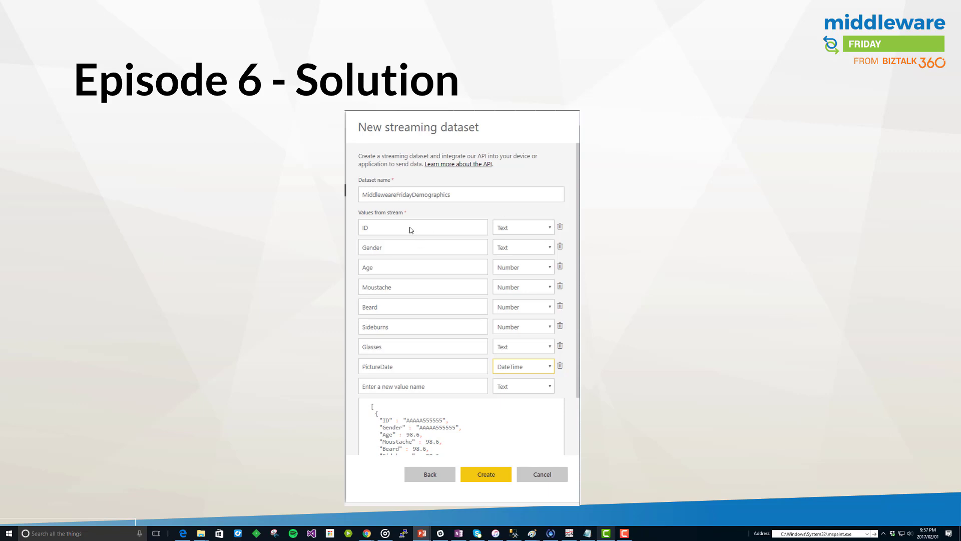
mouse_move(391, 390)
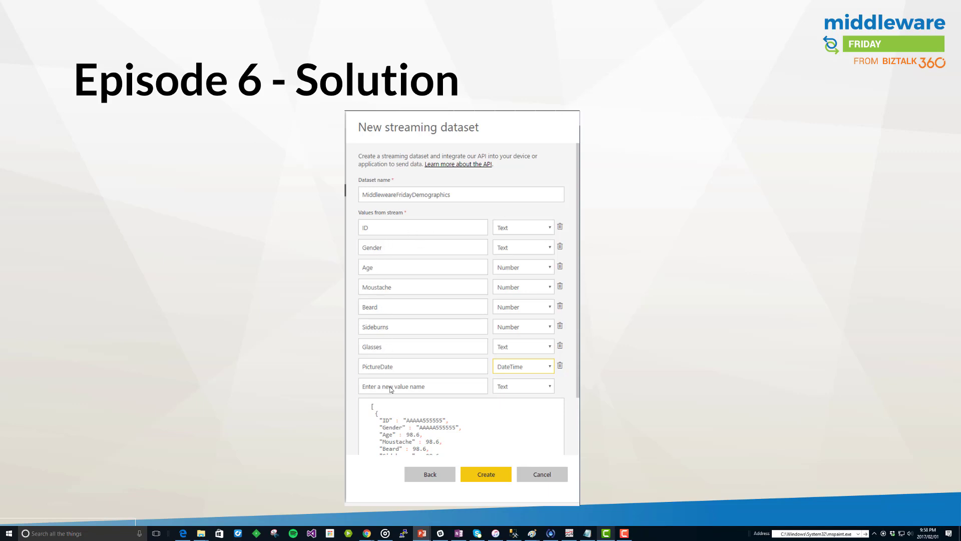
mouse_move(384, 246)
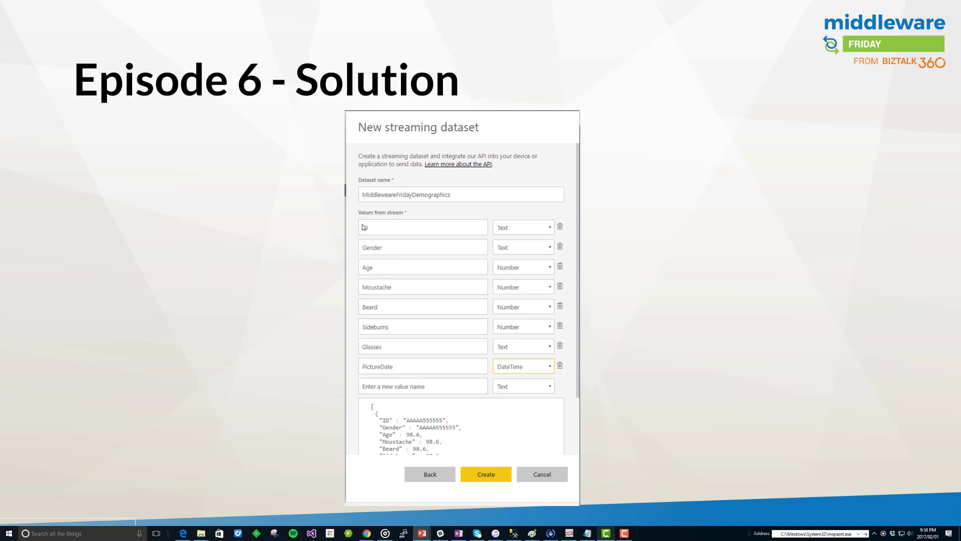
Advance the Solution slide to the Add rows step mapping face fields into MiddlewareFridayDemographics.
type("ID")
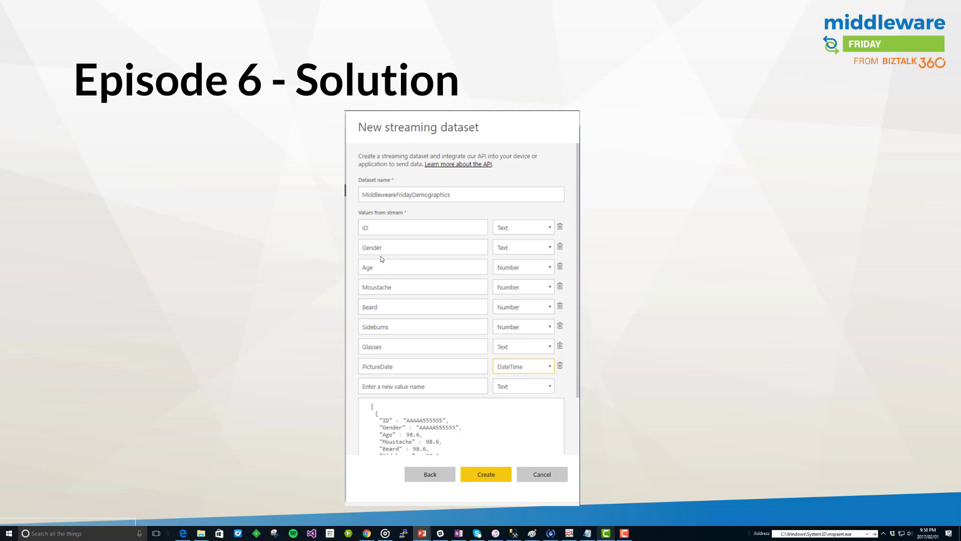
mouse_move(382, 330)
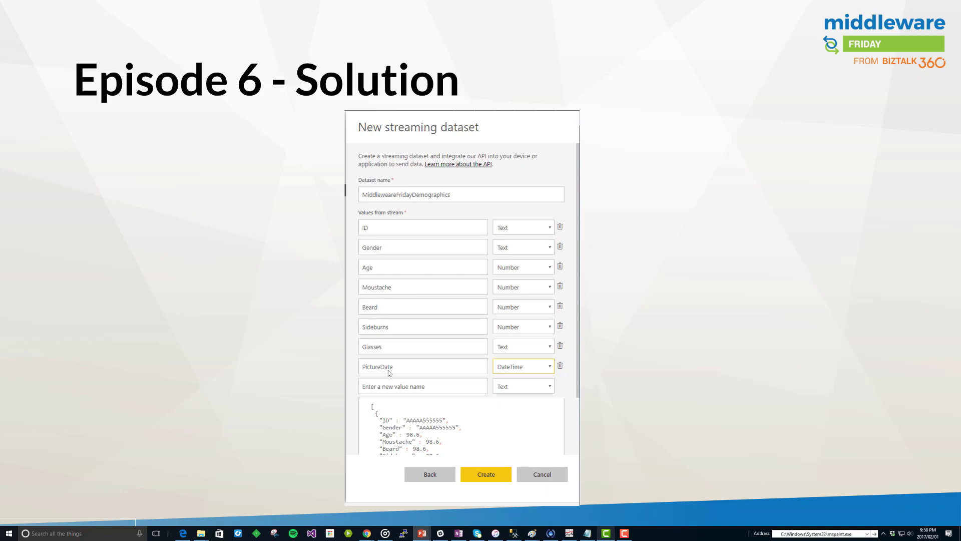
mouse_move(511, 377)
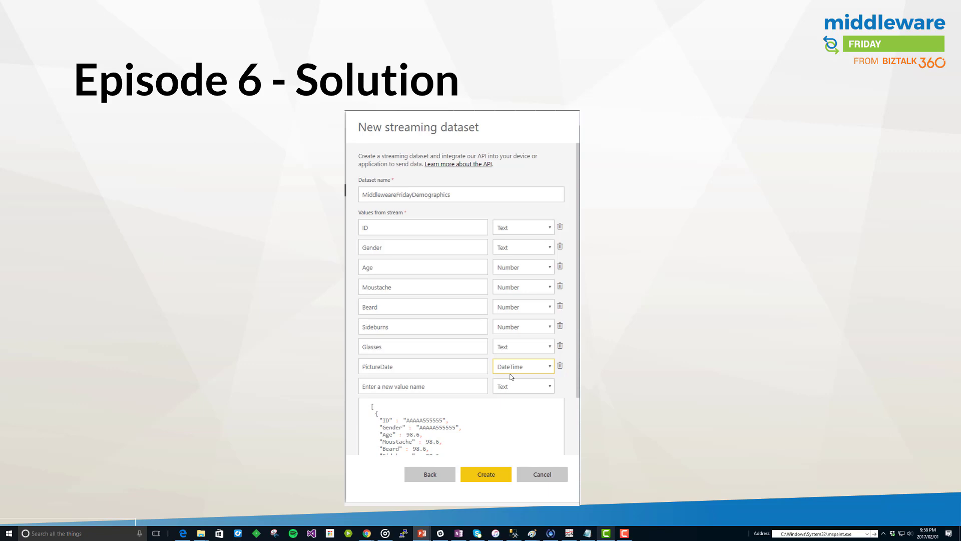
mouse_move(490, 354)
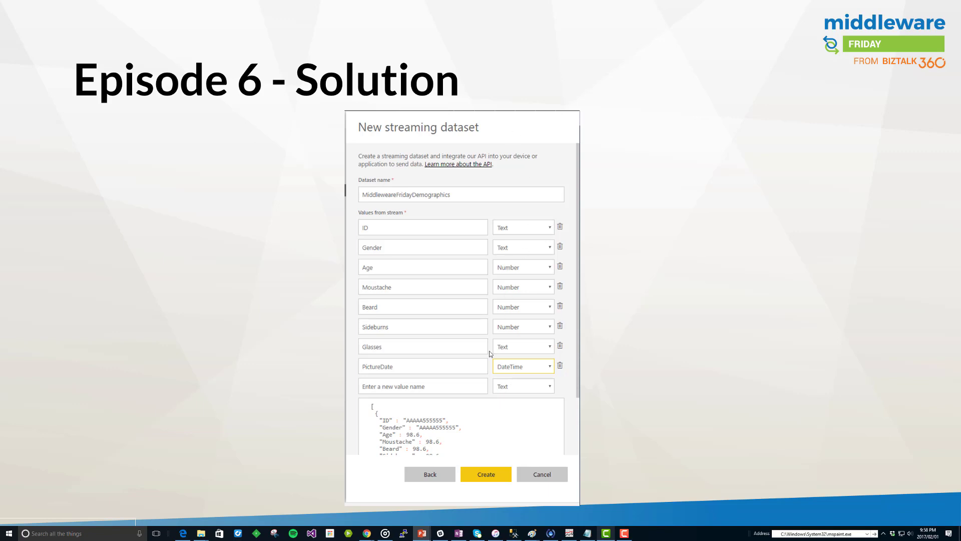
mouse_move(402, 235)
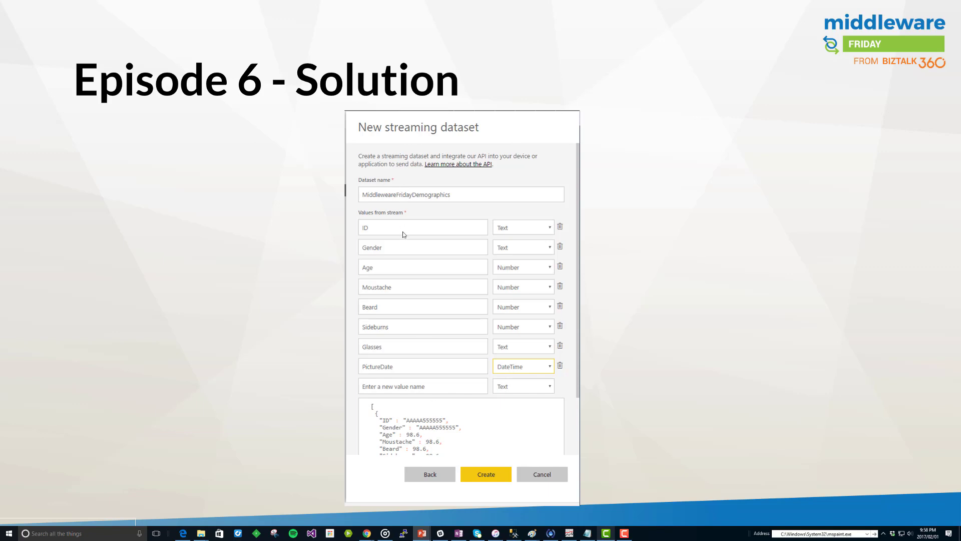
mouse_move(399, 425)
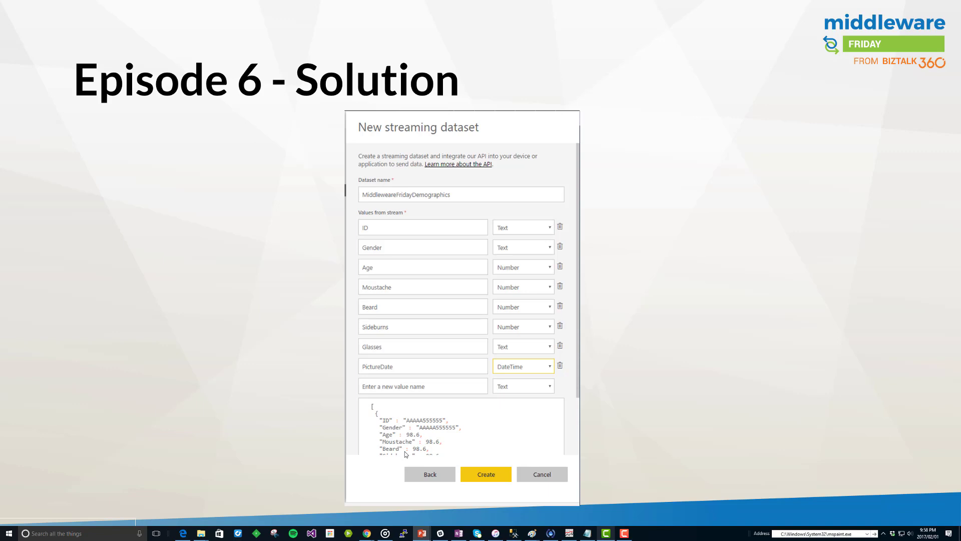
mouse_move(423, 431)
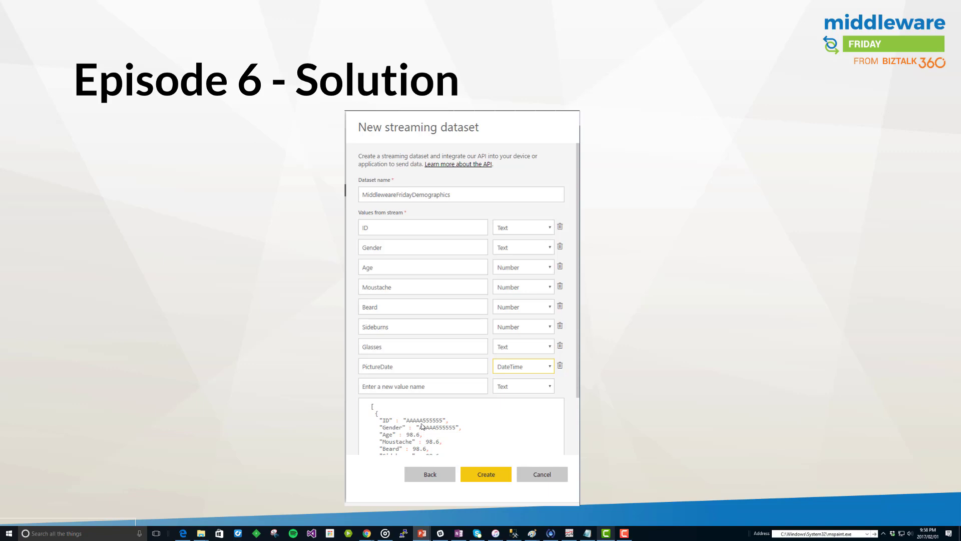
mouse_move(439, 445)
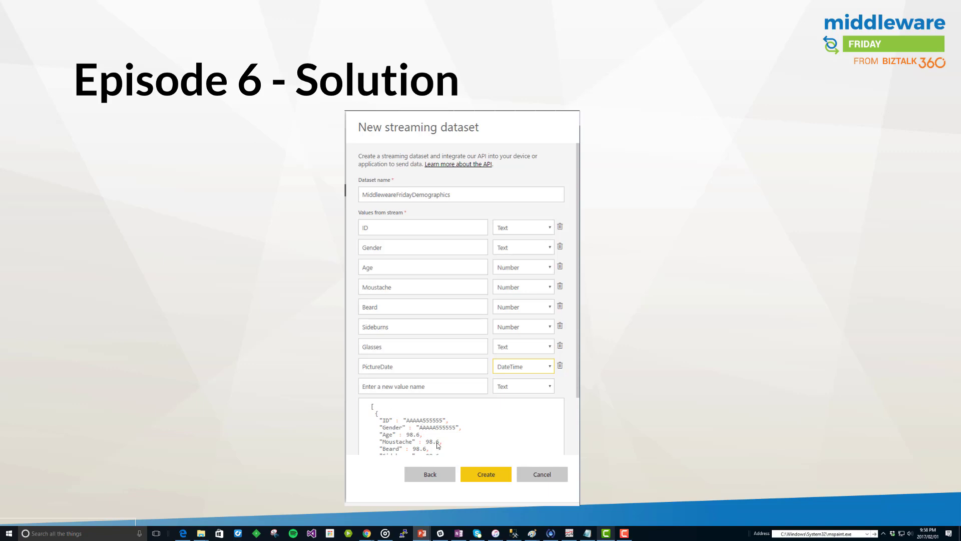
mouse_move(496, 459)
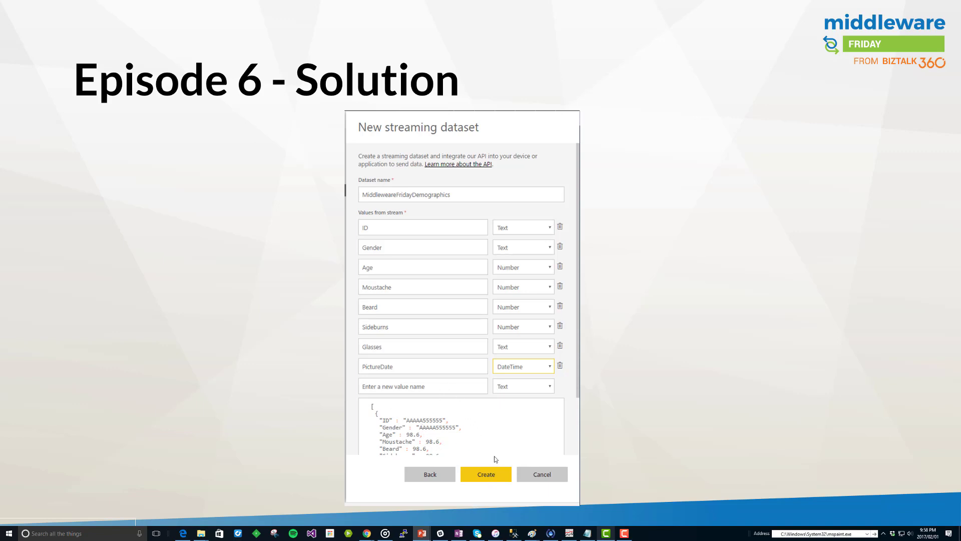
mouse_move(586, 444)
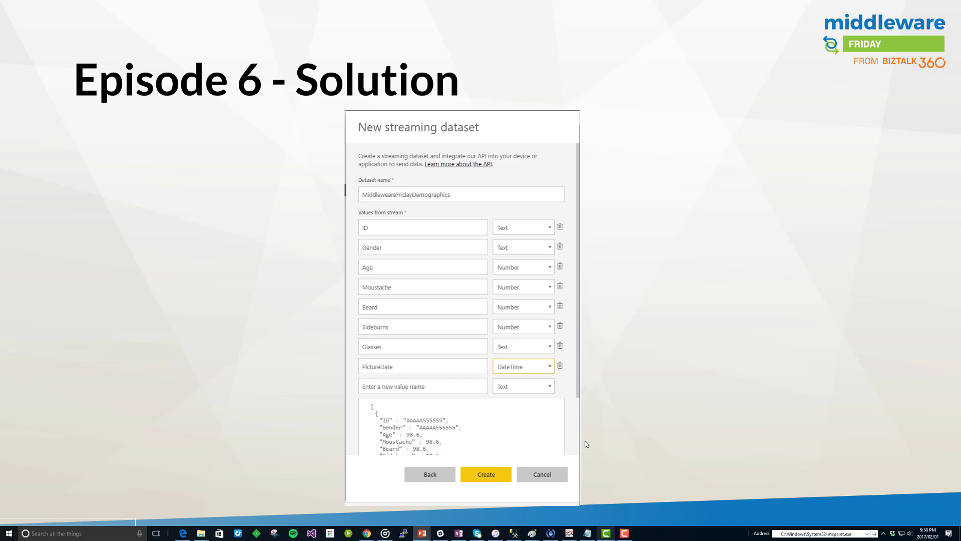
left_click(486, 474)
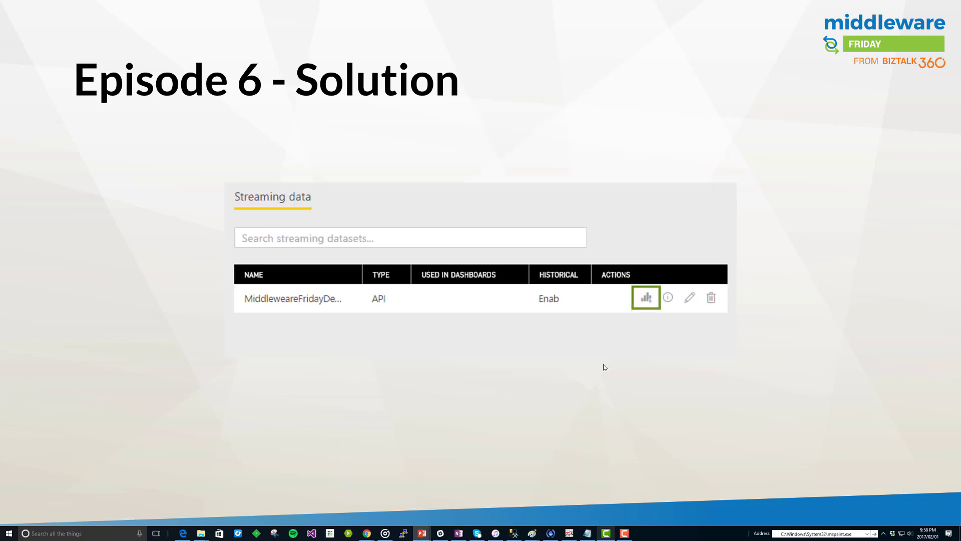
mouse_move(273, 308)
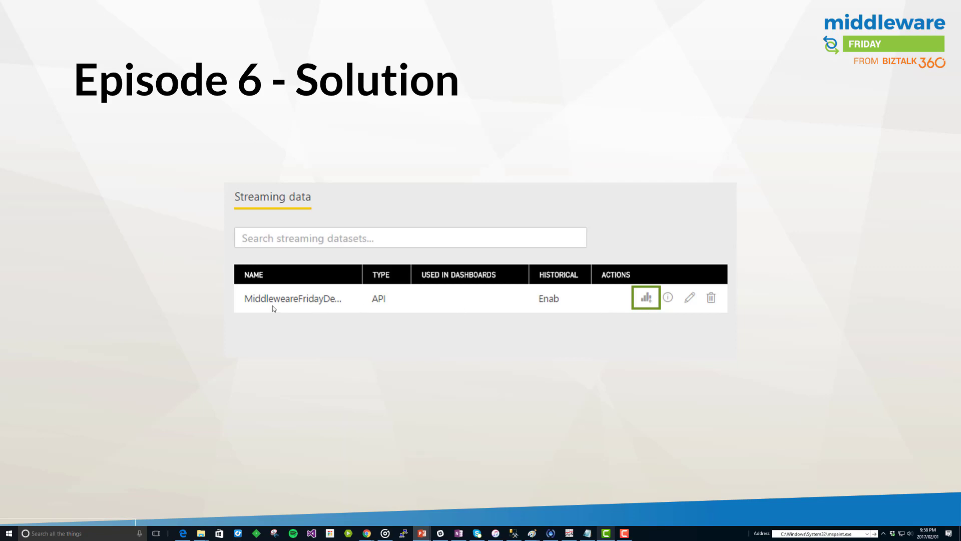
mouse_move(648, 314)
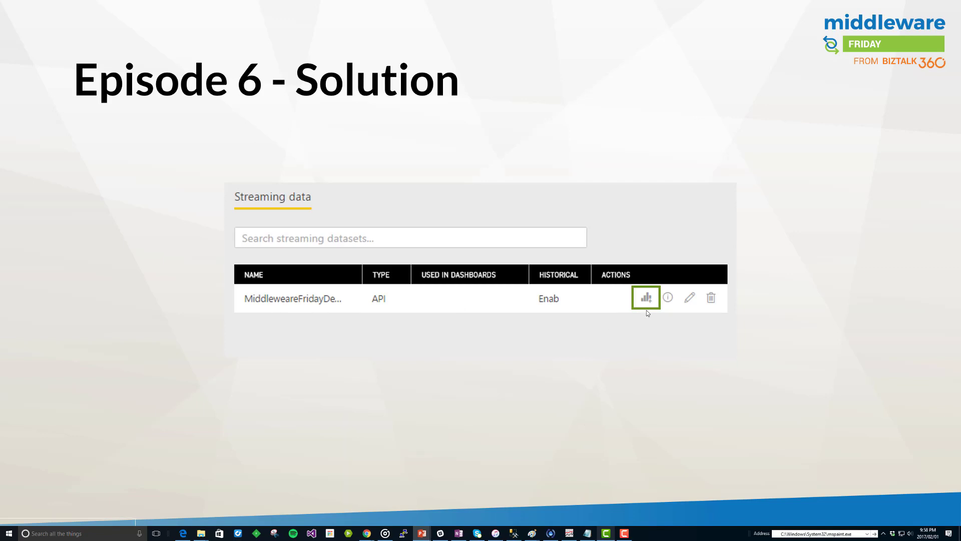
mouse_move(648, 311)
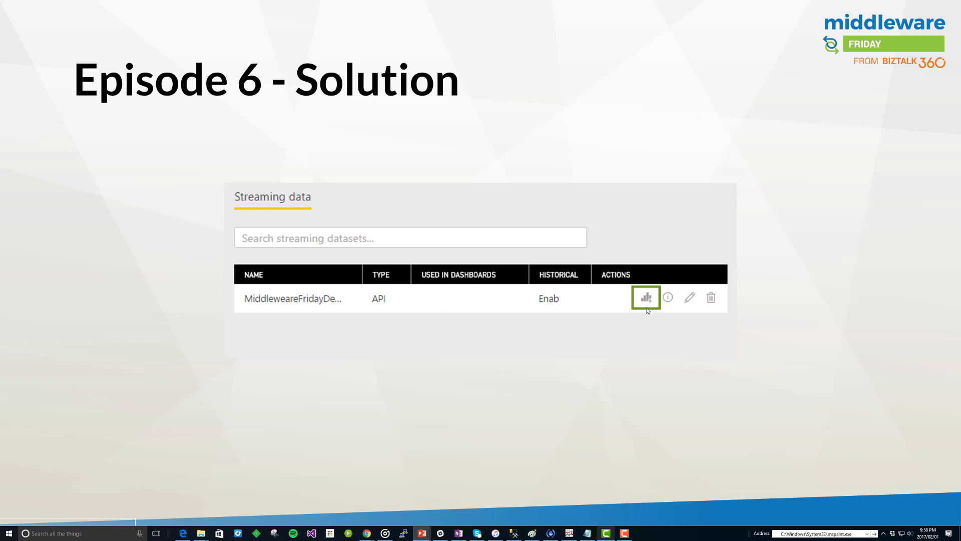
left_click(645, 297)
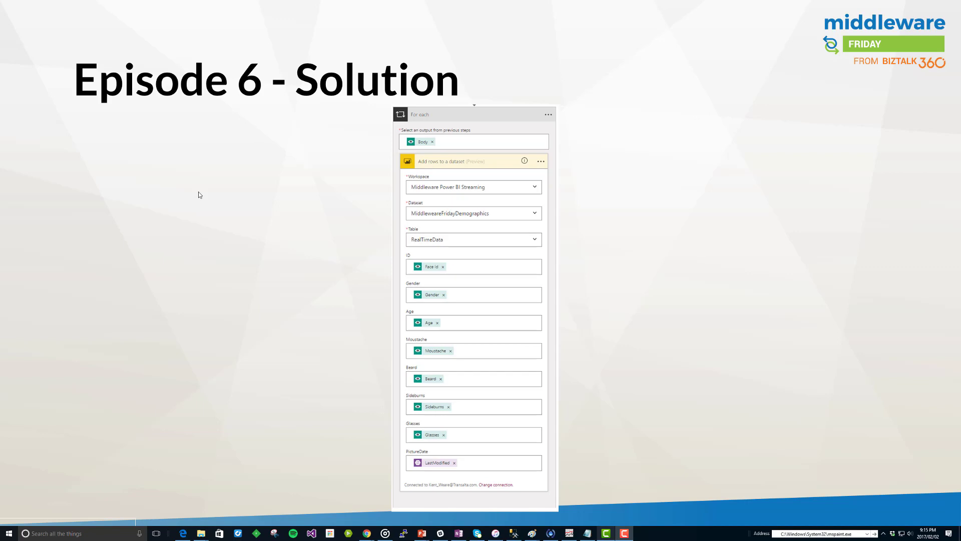
mouse_move(388, 134)
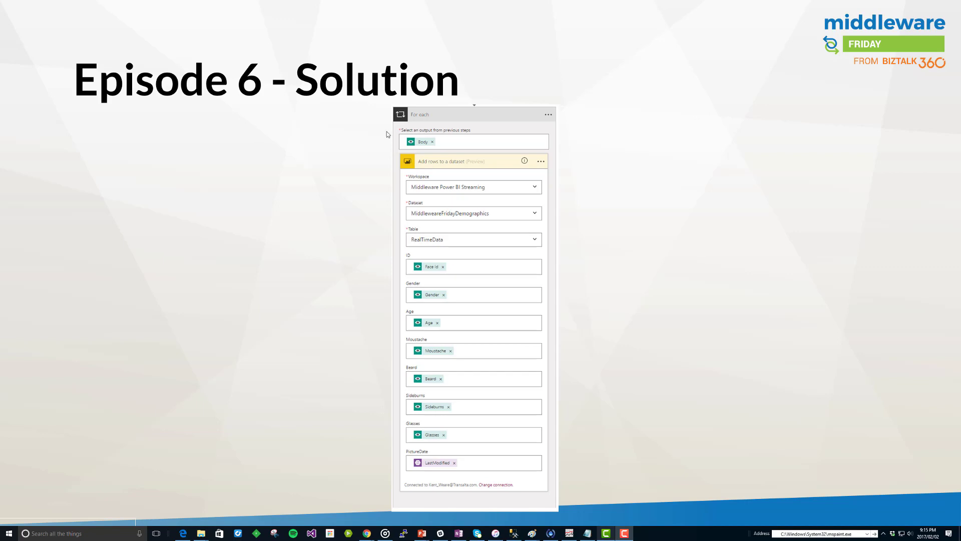
mouse_move(430, 216)
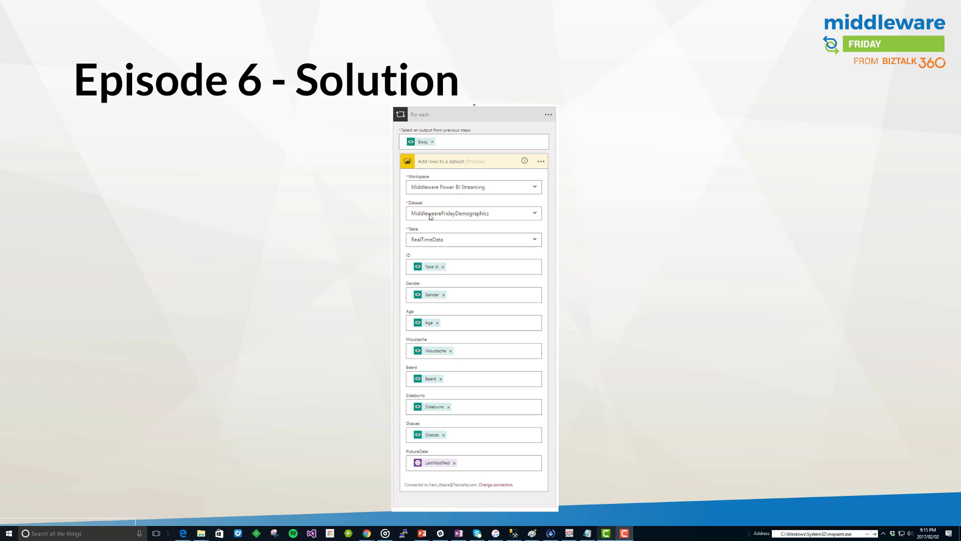
mouse_move(421, 245)
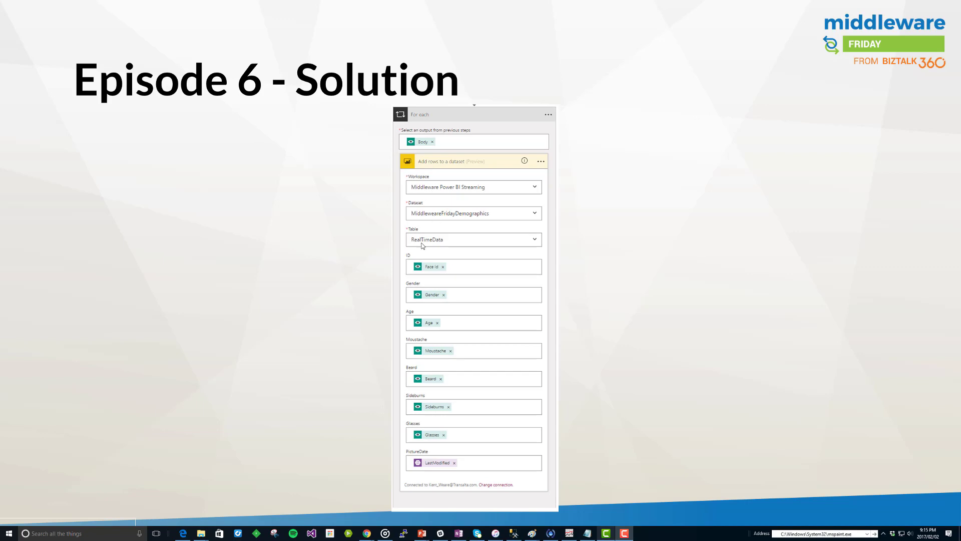
mouse_move(447, 286)
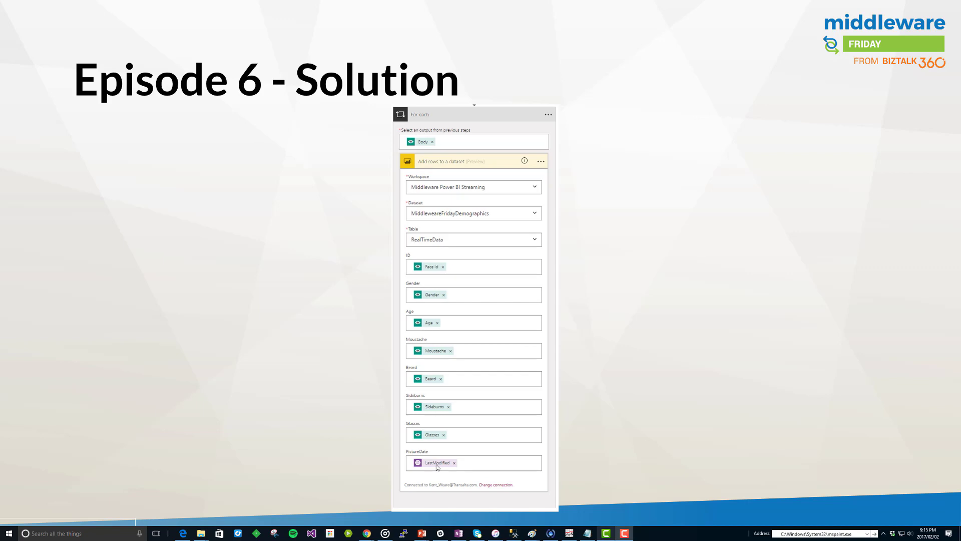
mouse_move(473, 292)
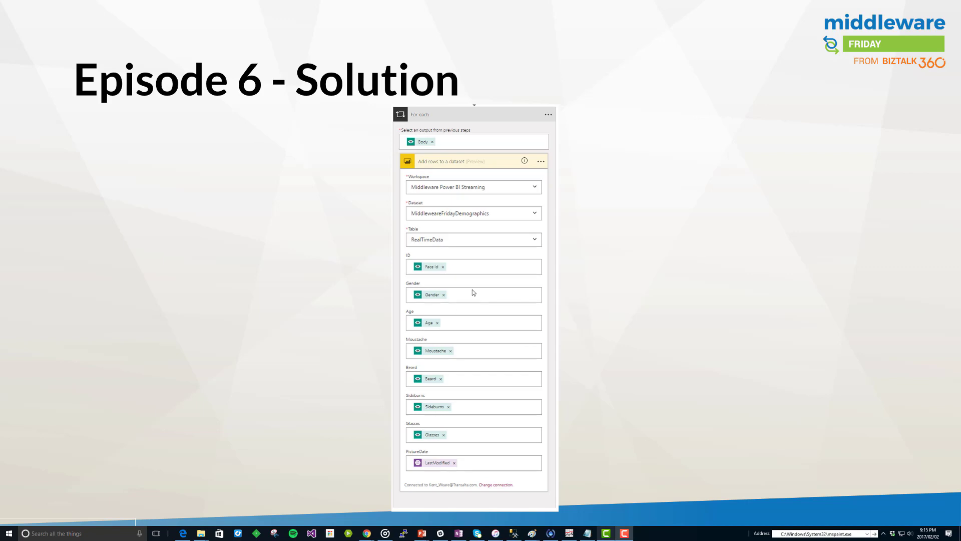
mouse_move(426, 273)
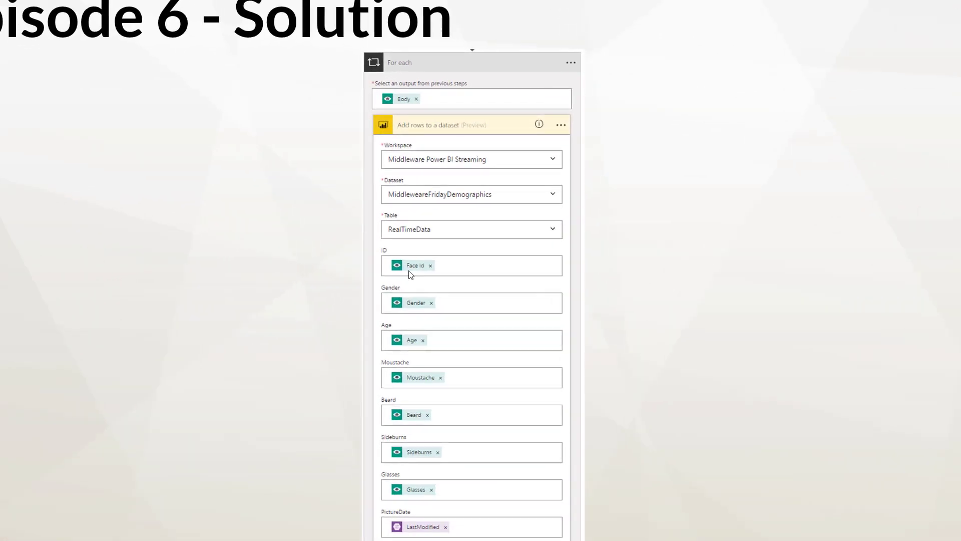
mouse_move(422, 506)
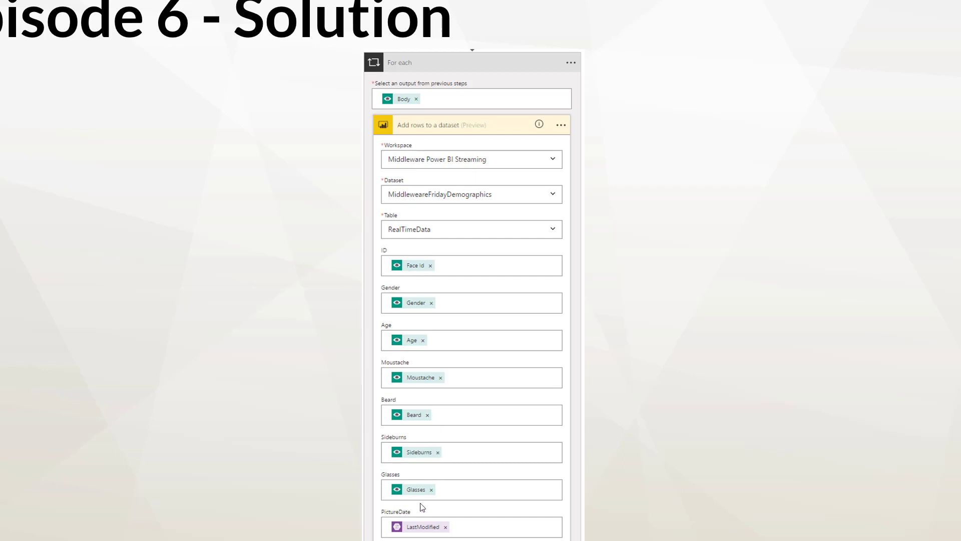
mouse_move(412, 533)
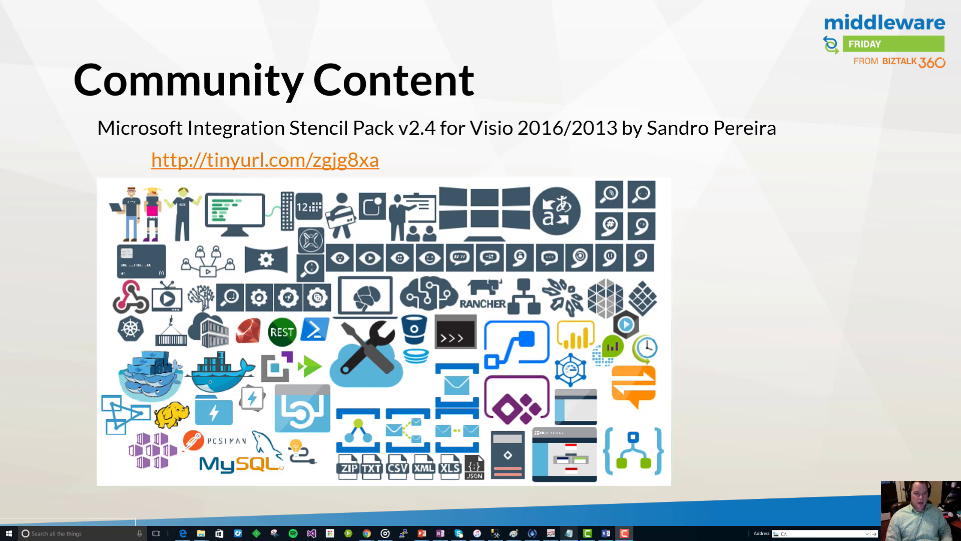
mouse_move(205, 144)
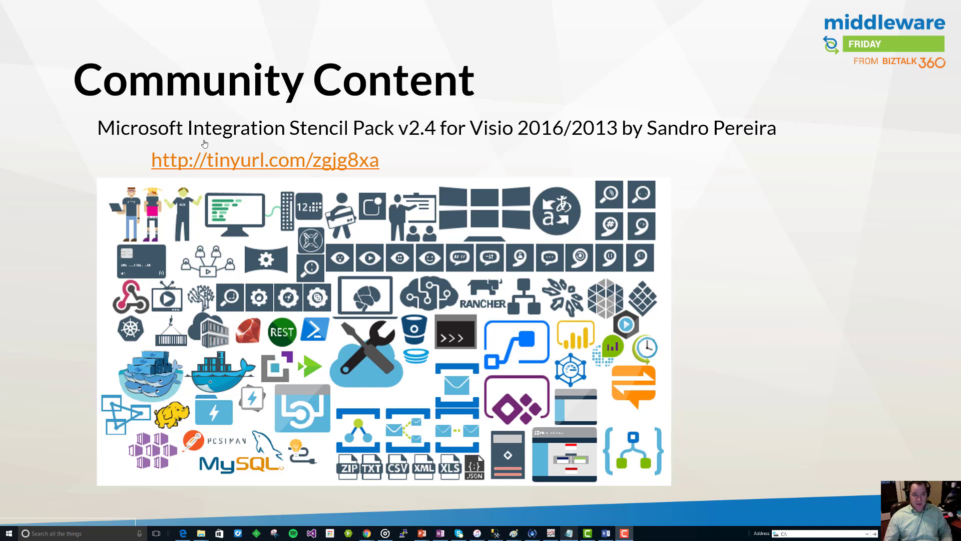
mouse_move(836, 167)
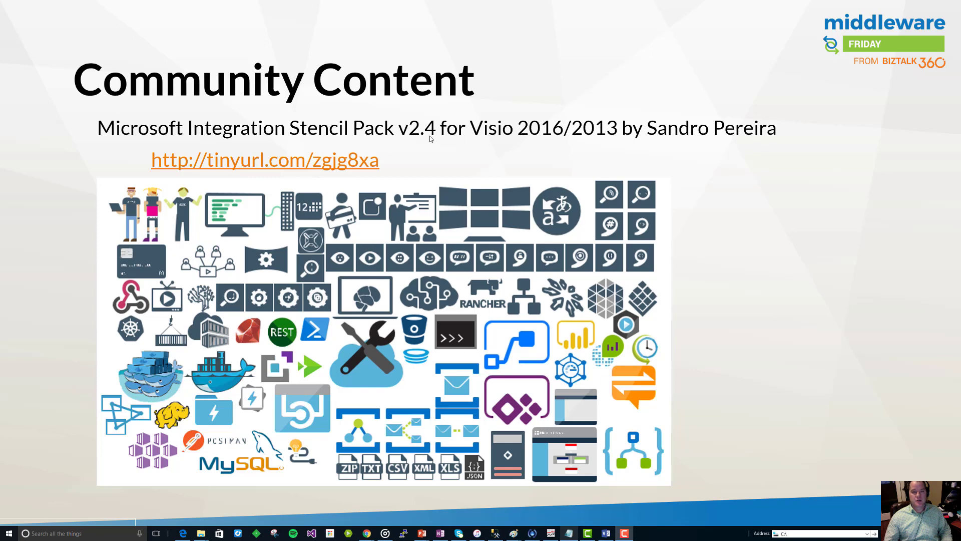
mouse_move(288, 155)
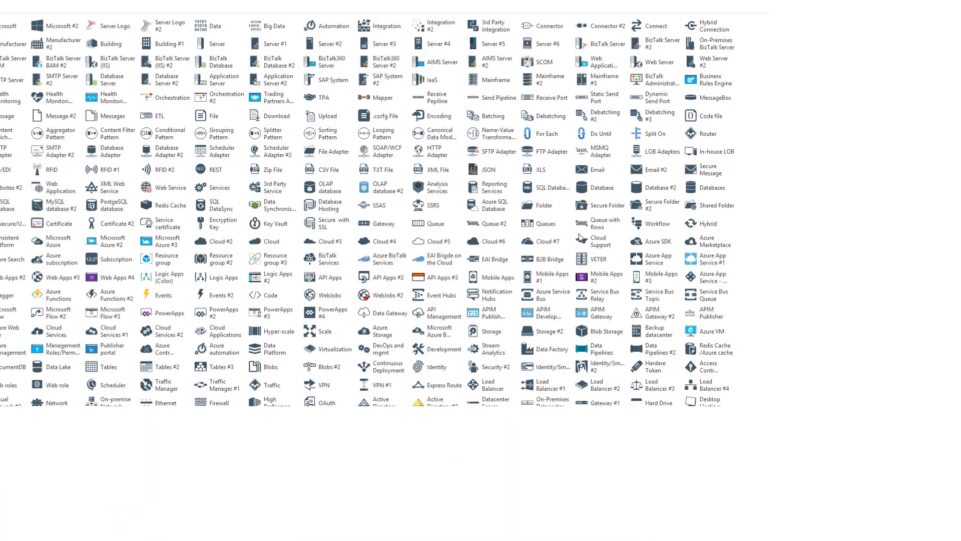
scroll("right", 3)
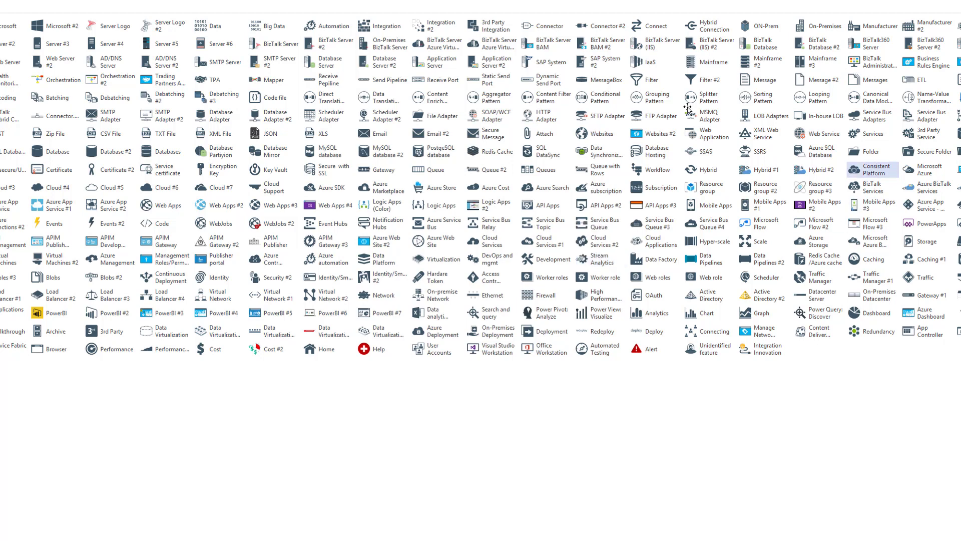
mouse_move(435, 241)
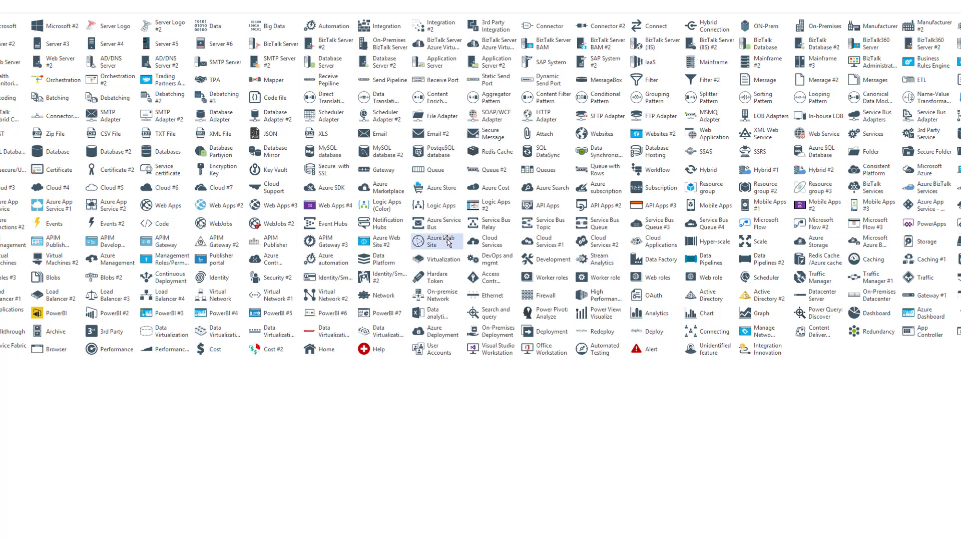
mouse_move(435, 241)
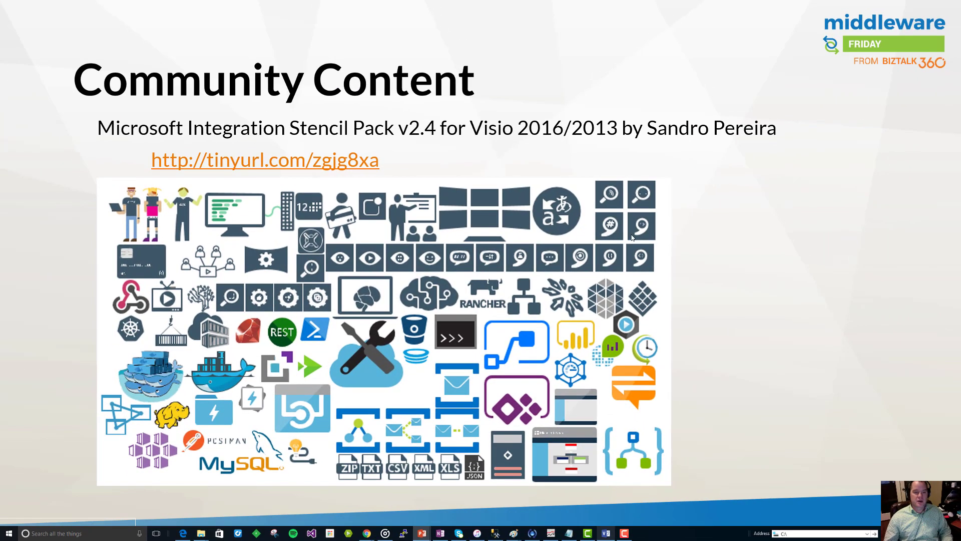
mouse_move(554, 350)
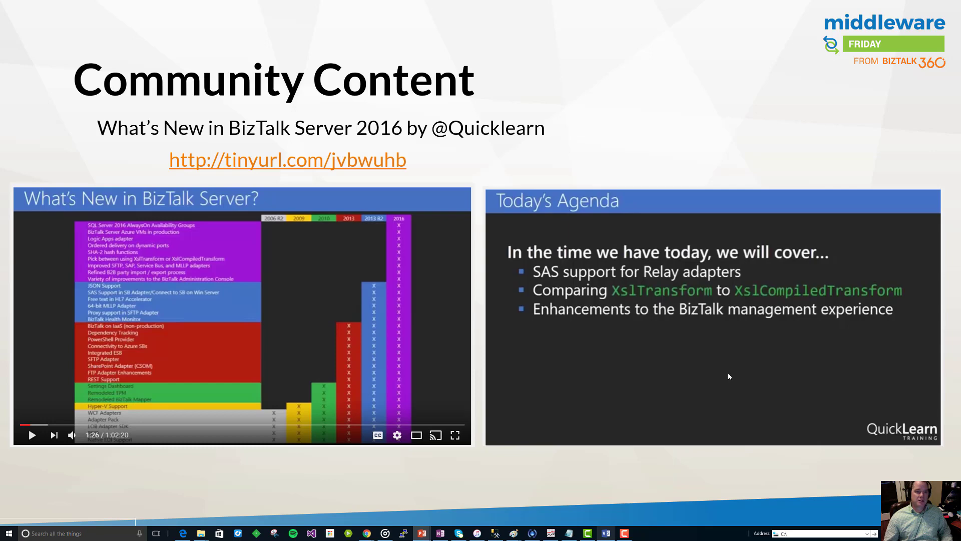
mouse_move(464, 134)
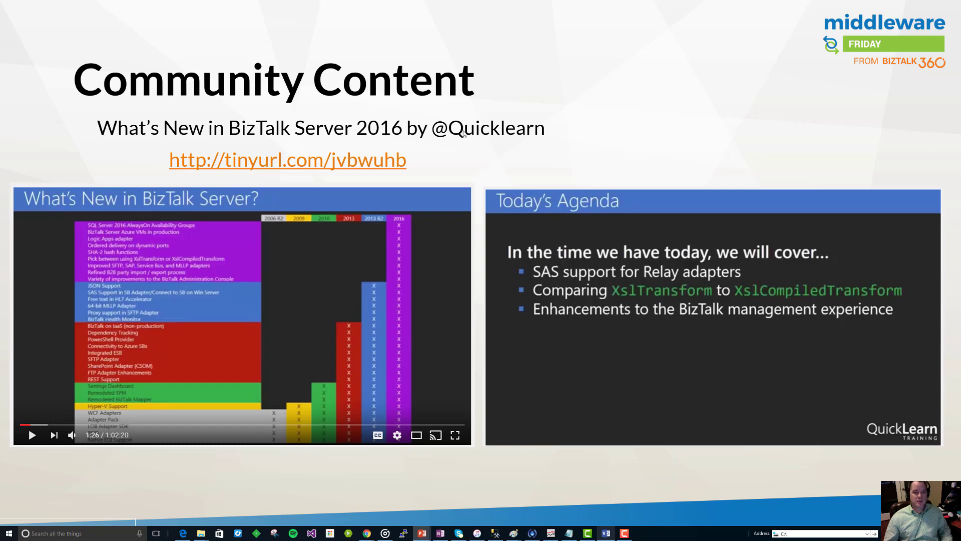
mouse_move(501, 137)
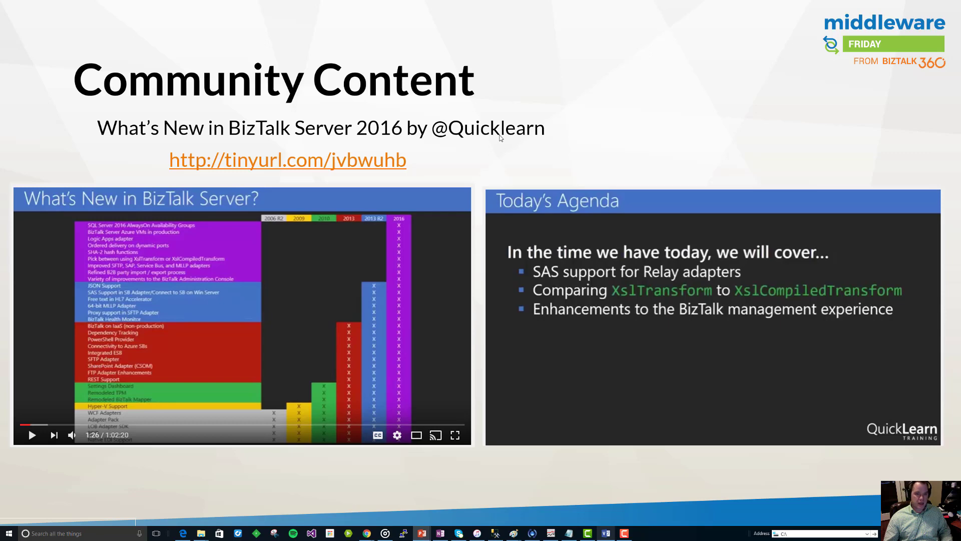
mouse_move(267, 118)
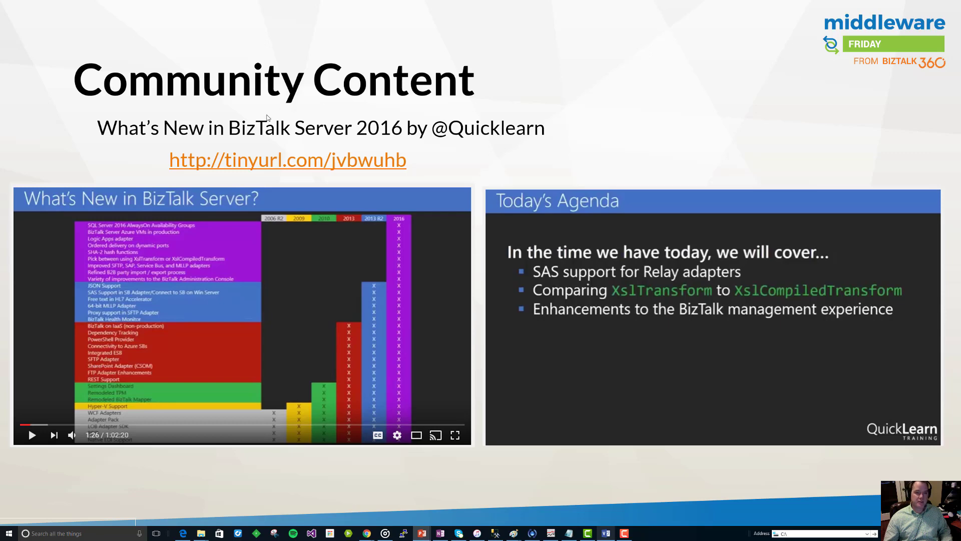
mouse_move(409, 139)
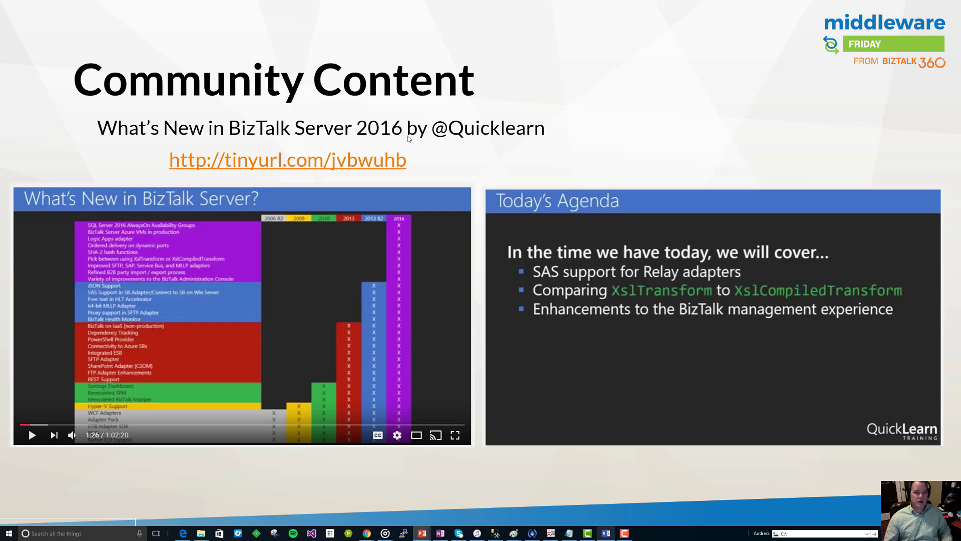
mouse_move(350, 169)
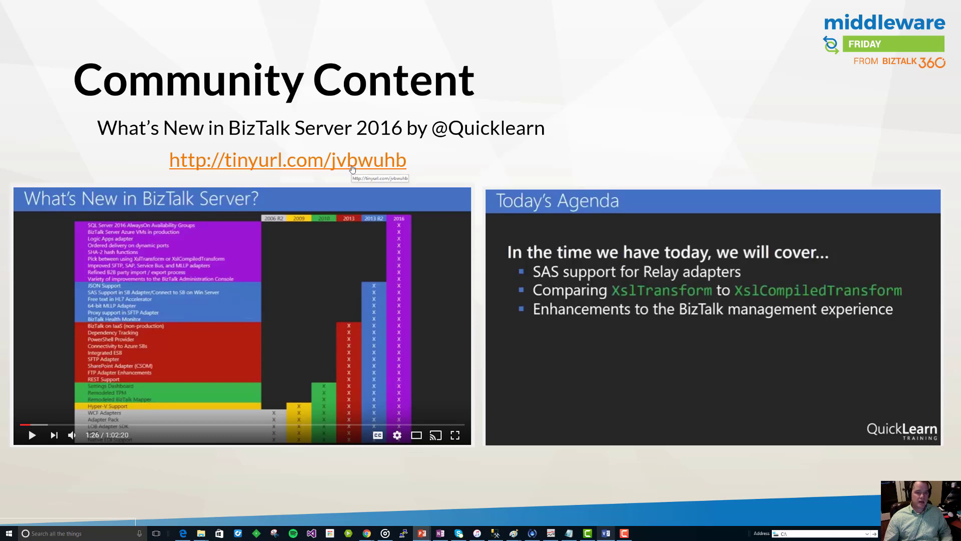
mouse_move(314, 345)
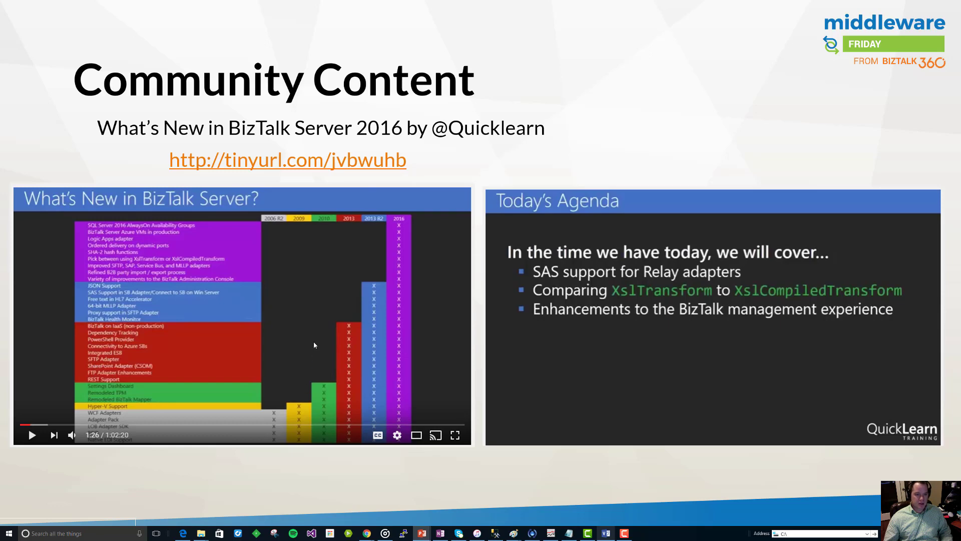
mouse_move(155, 430)
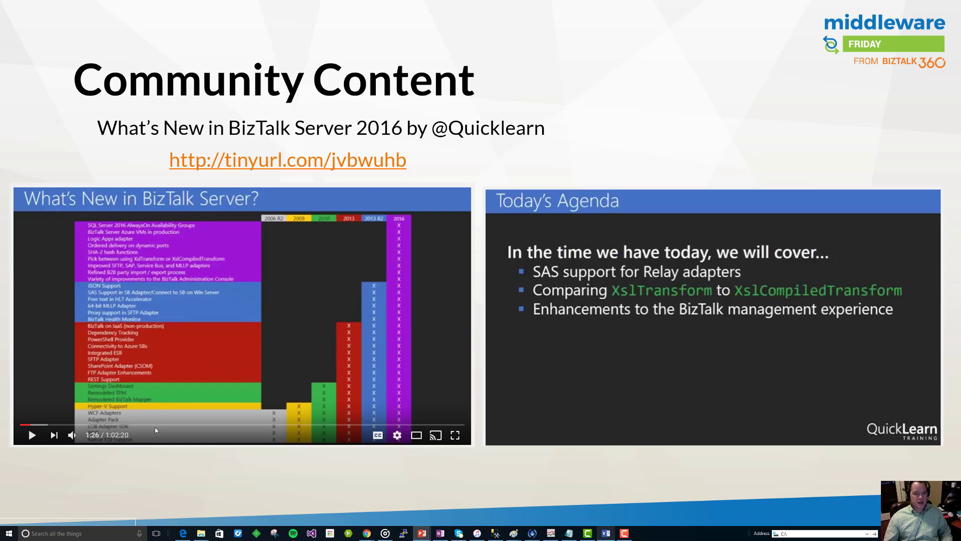
mouse_move(397, 222)
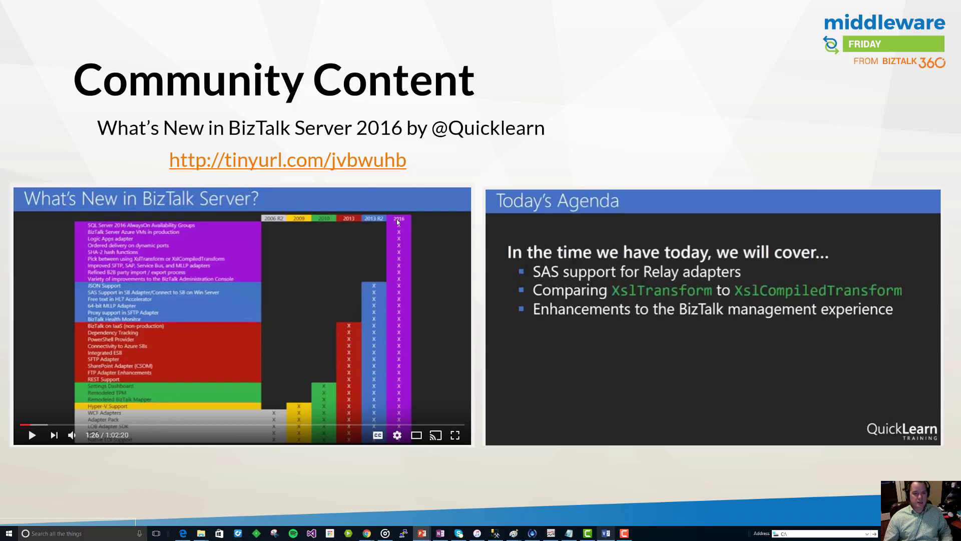
mouse_move(194, 383)
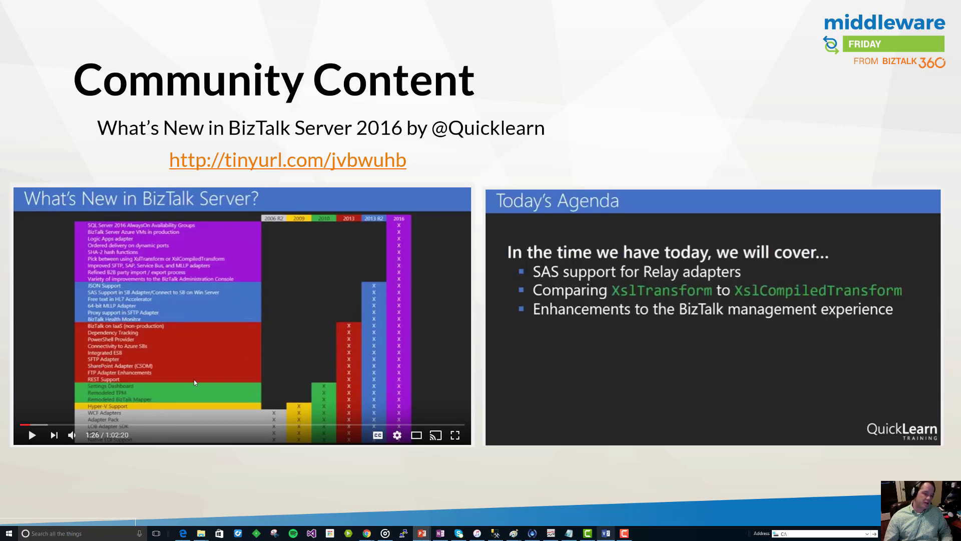
mouse_move(342, 384)
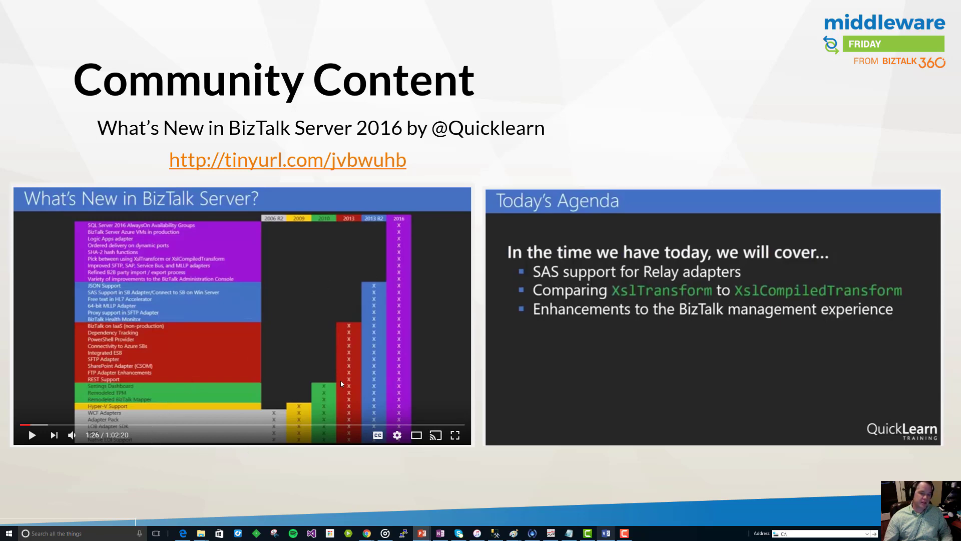
mouse_move(385, 320)
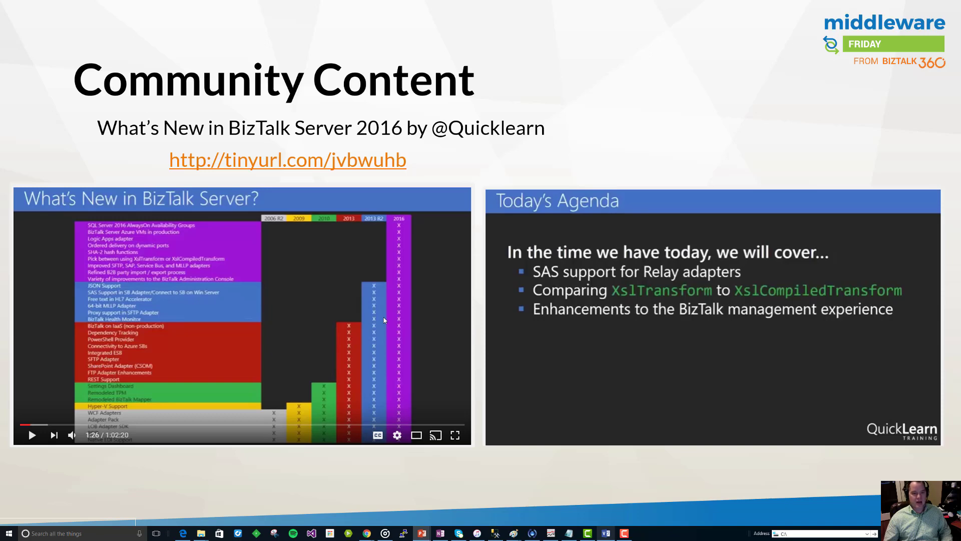
mouse_move(146, 235)
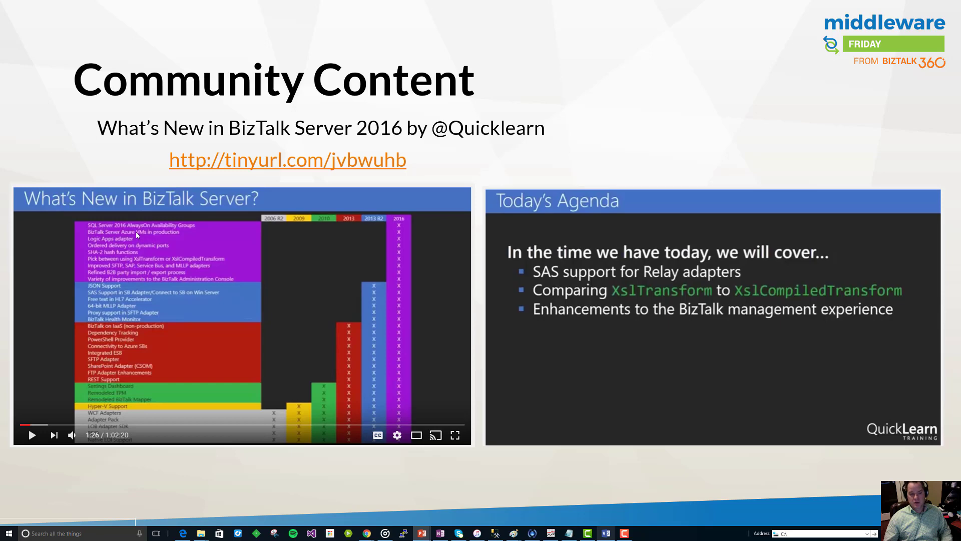
mouse_move(386, 252)
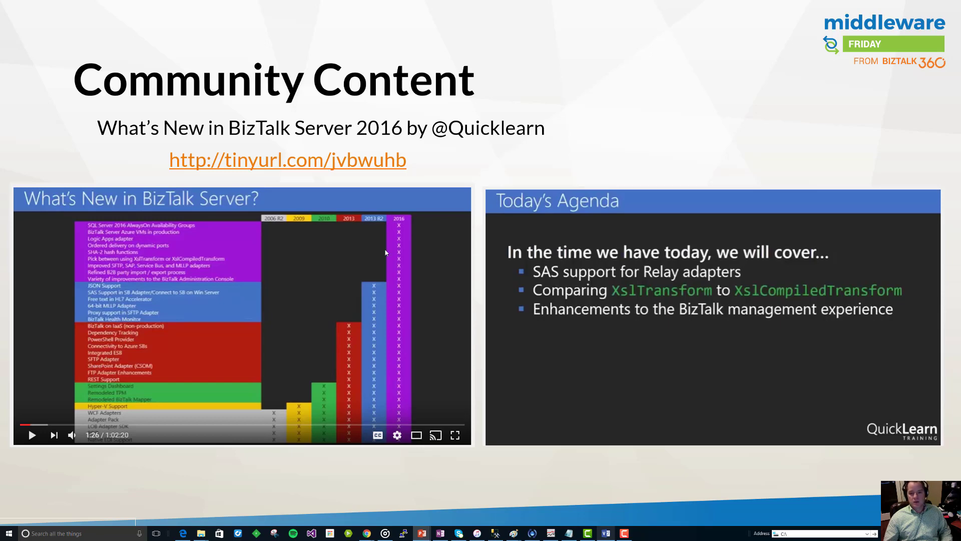
mouse_move(622, 254)
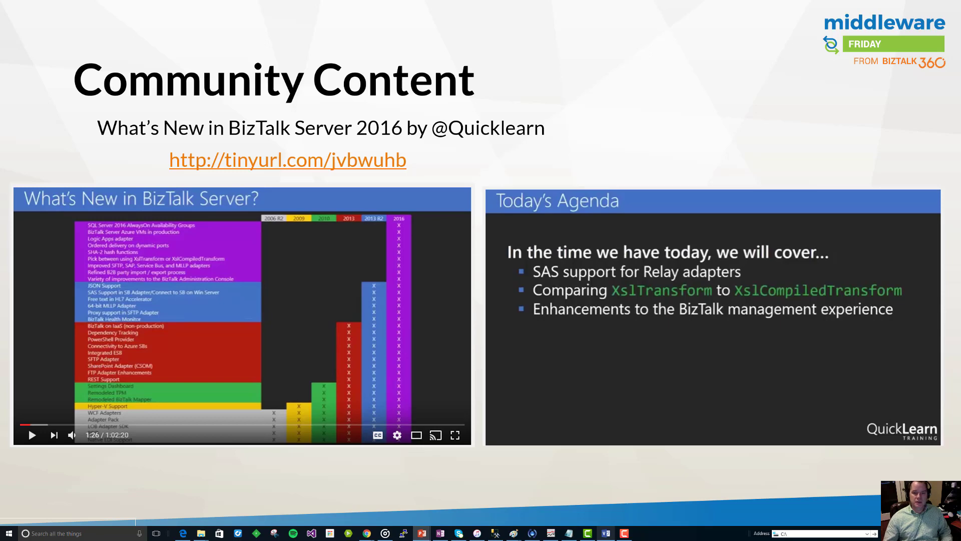
mouse_move(738, 278)
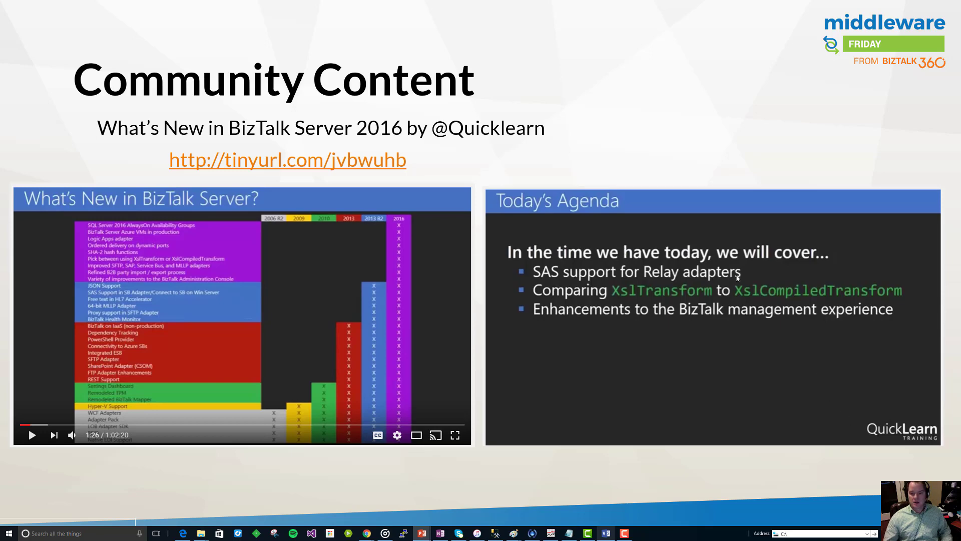
mouse_move(606, 284)
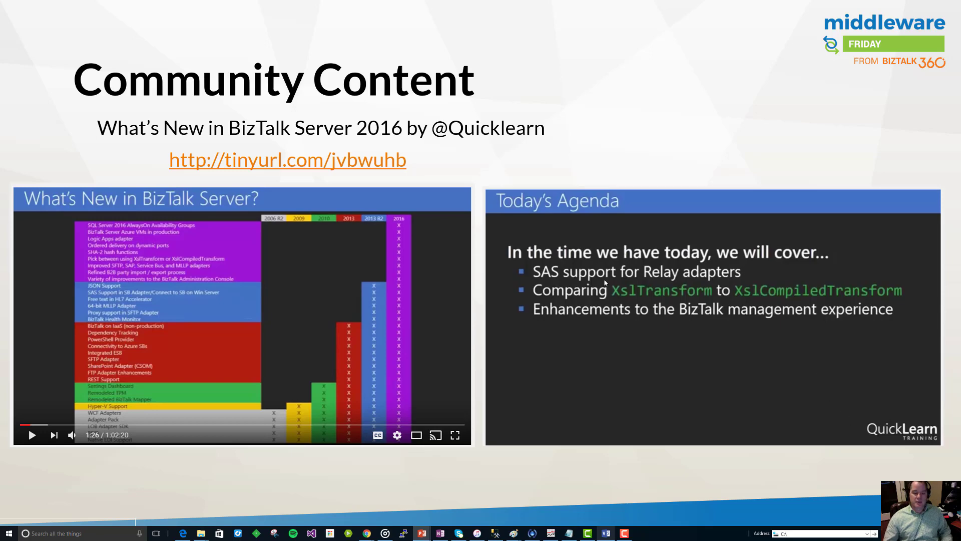
mouse_move(759, 284)
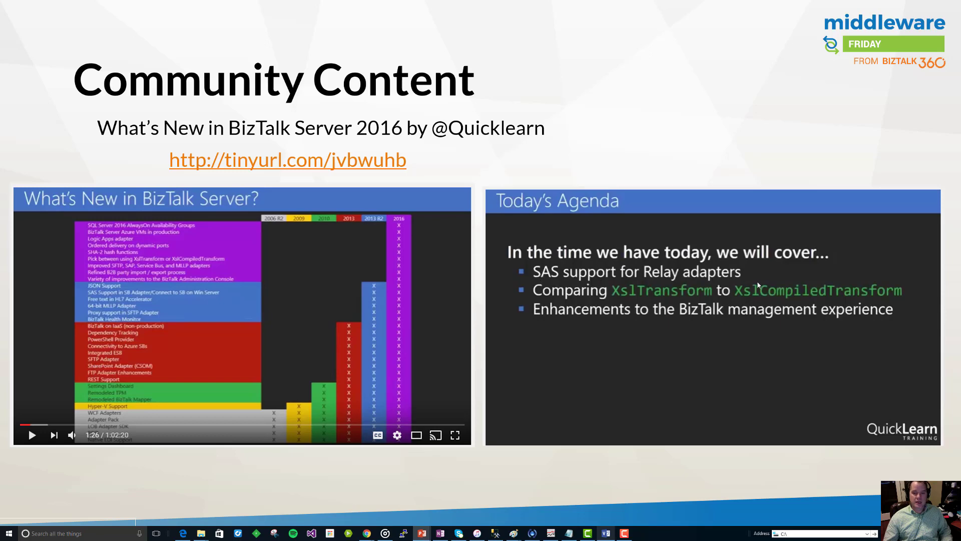
mouse_move(627, 306)
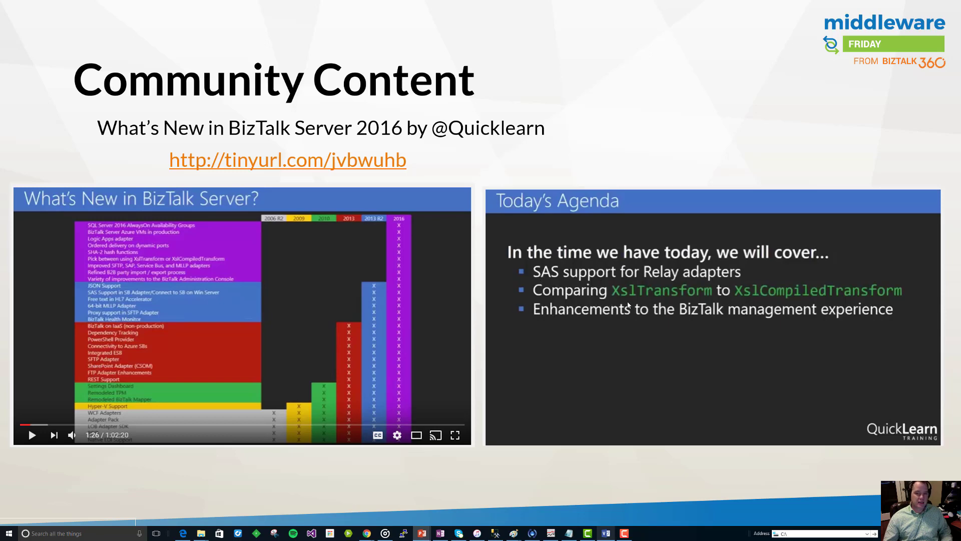
mouse_move(710, 308)
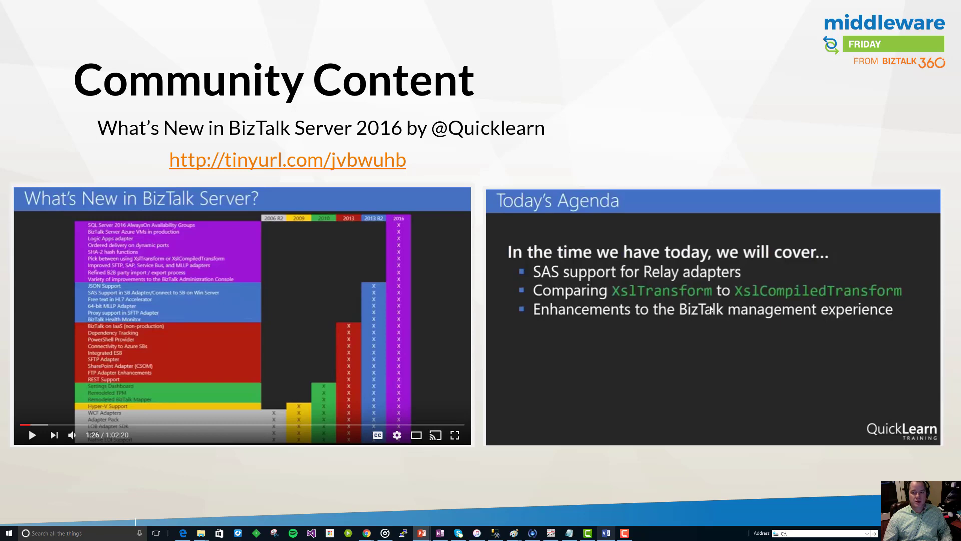
mouse_move(748, 306)
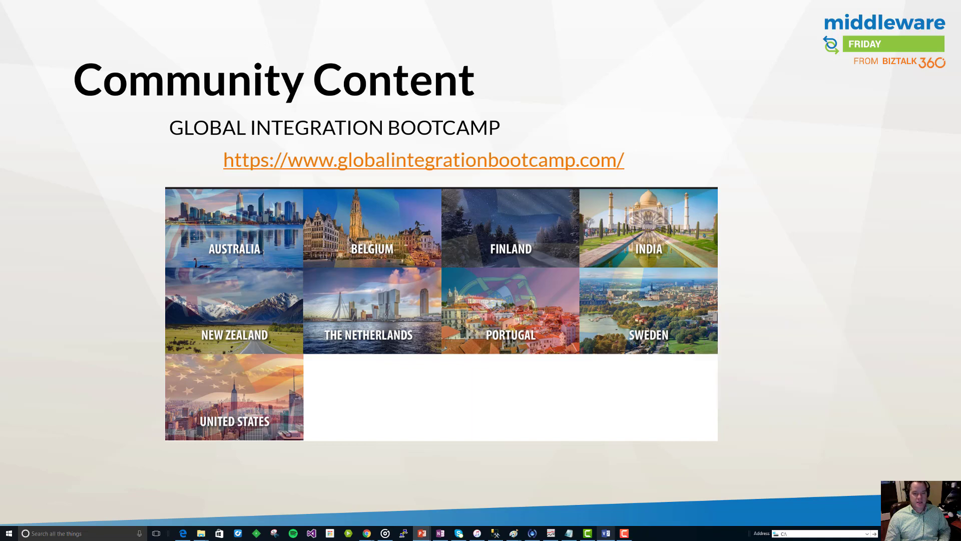
mouse_move(470, 525)
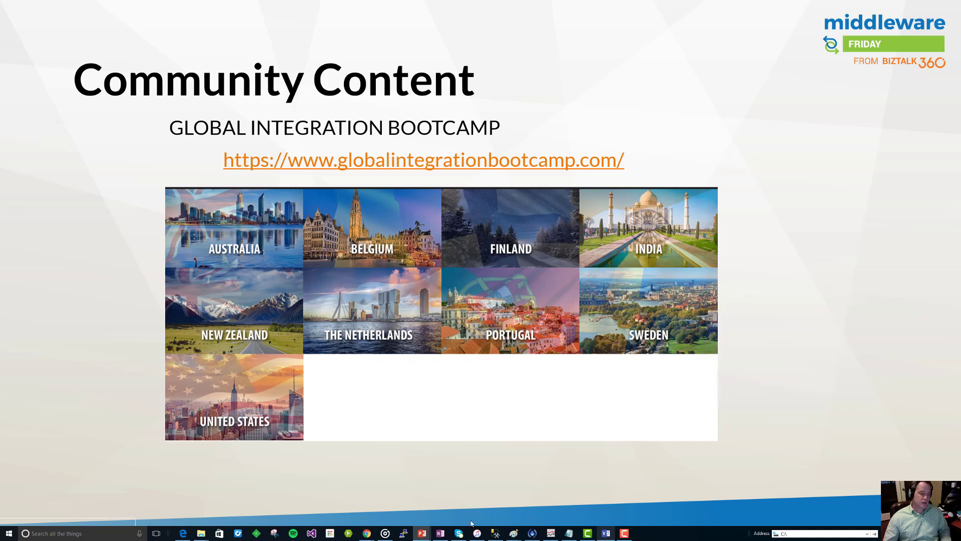